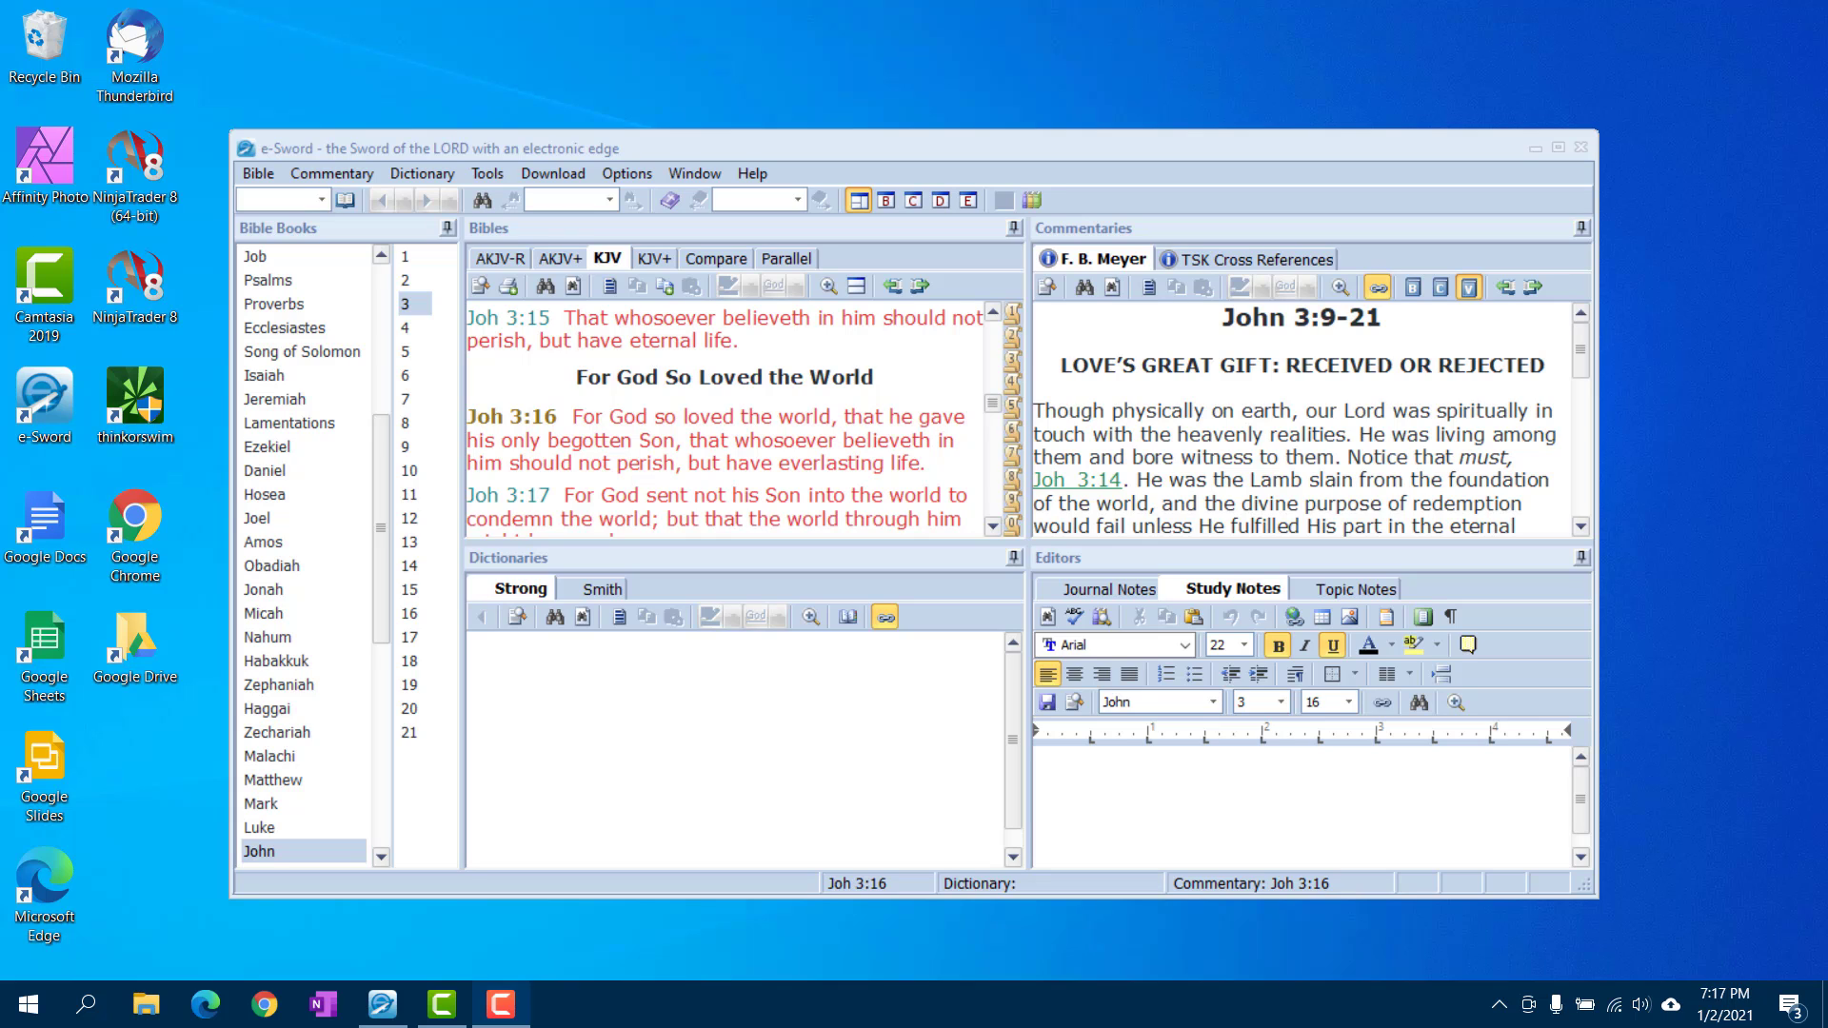
Enter 'Test Study Note' as the study note text for John 3:16
type("Test Study Note")
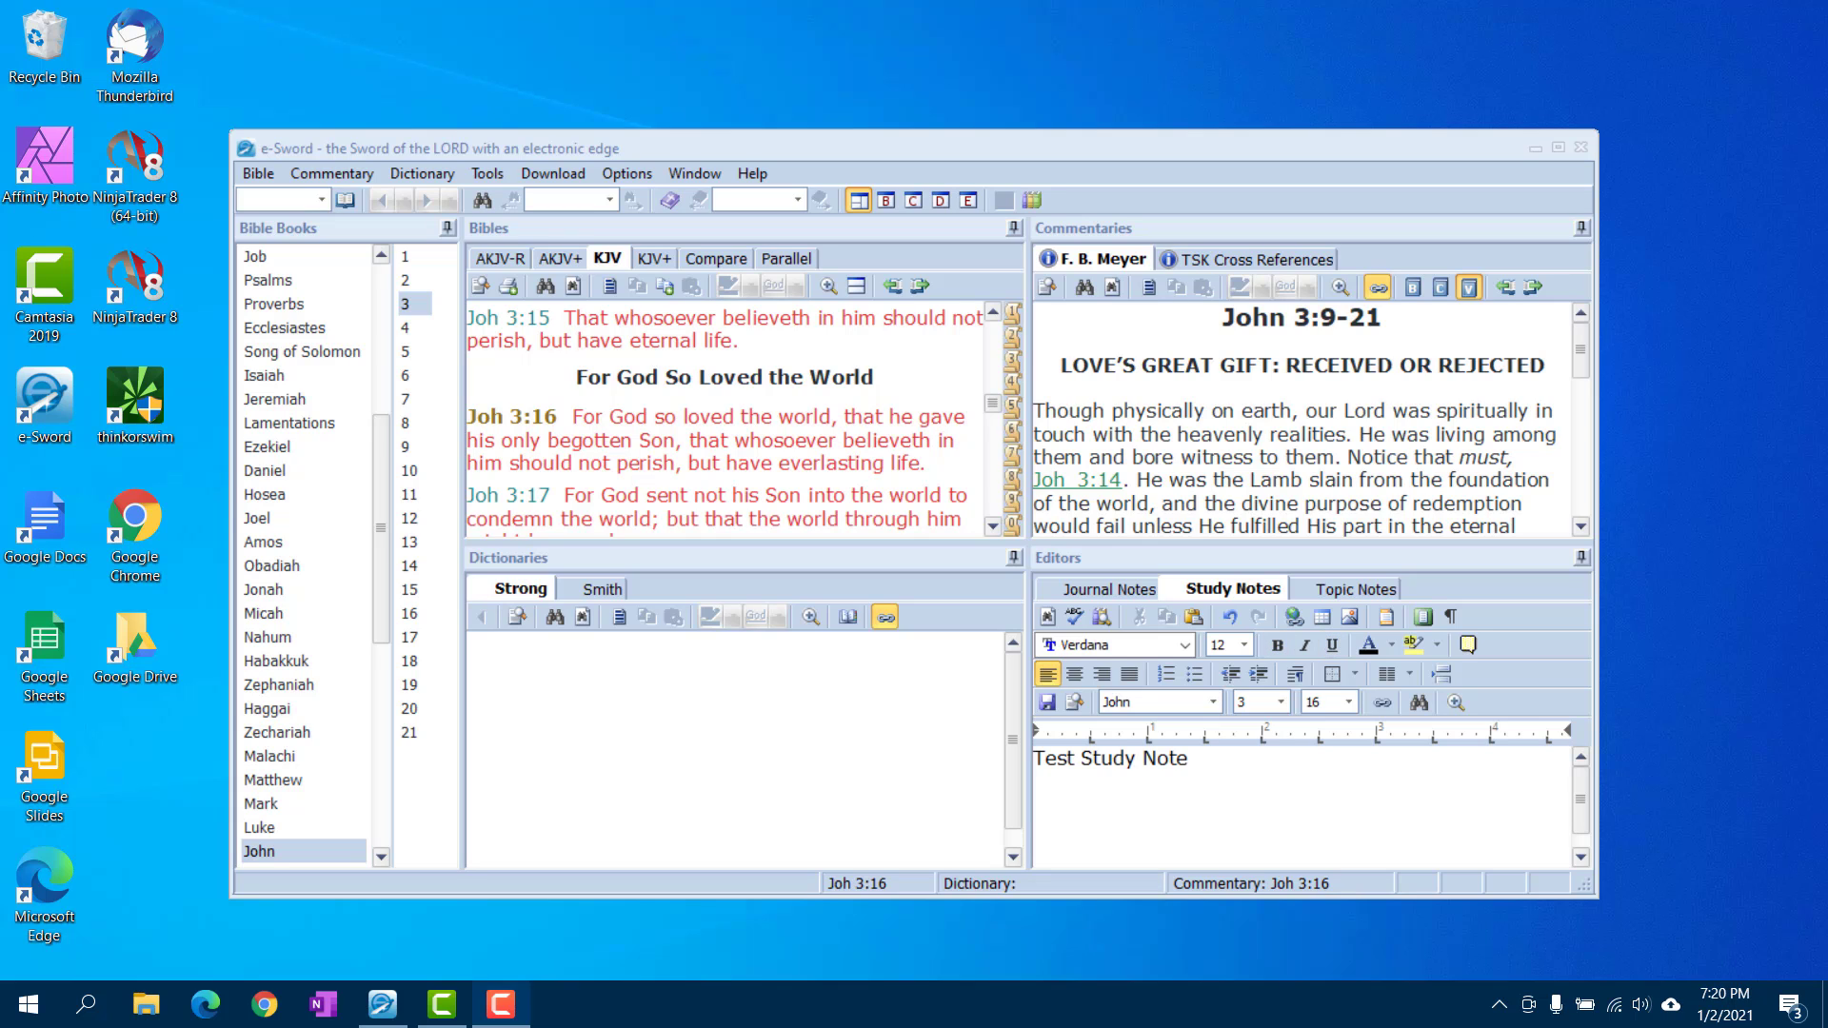
mouse_move(1304, 965)
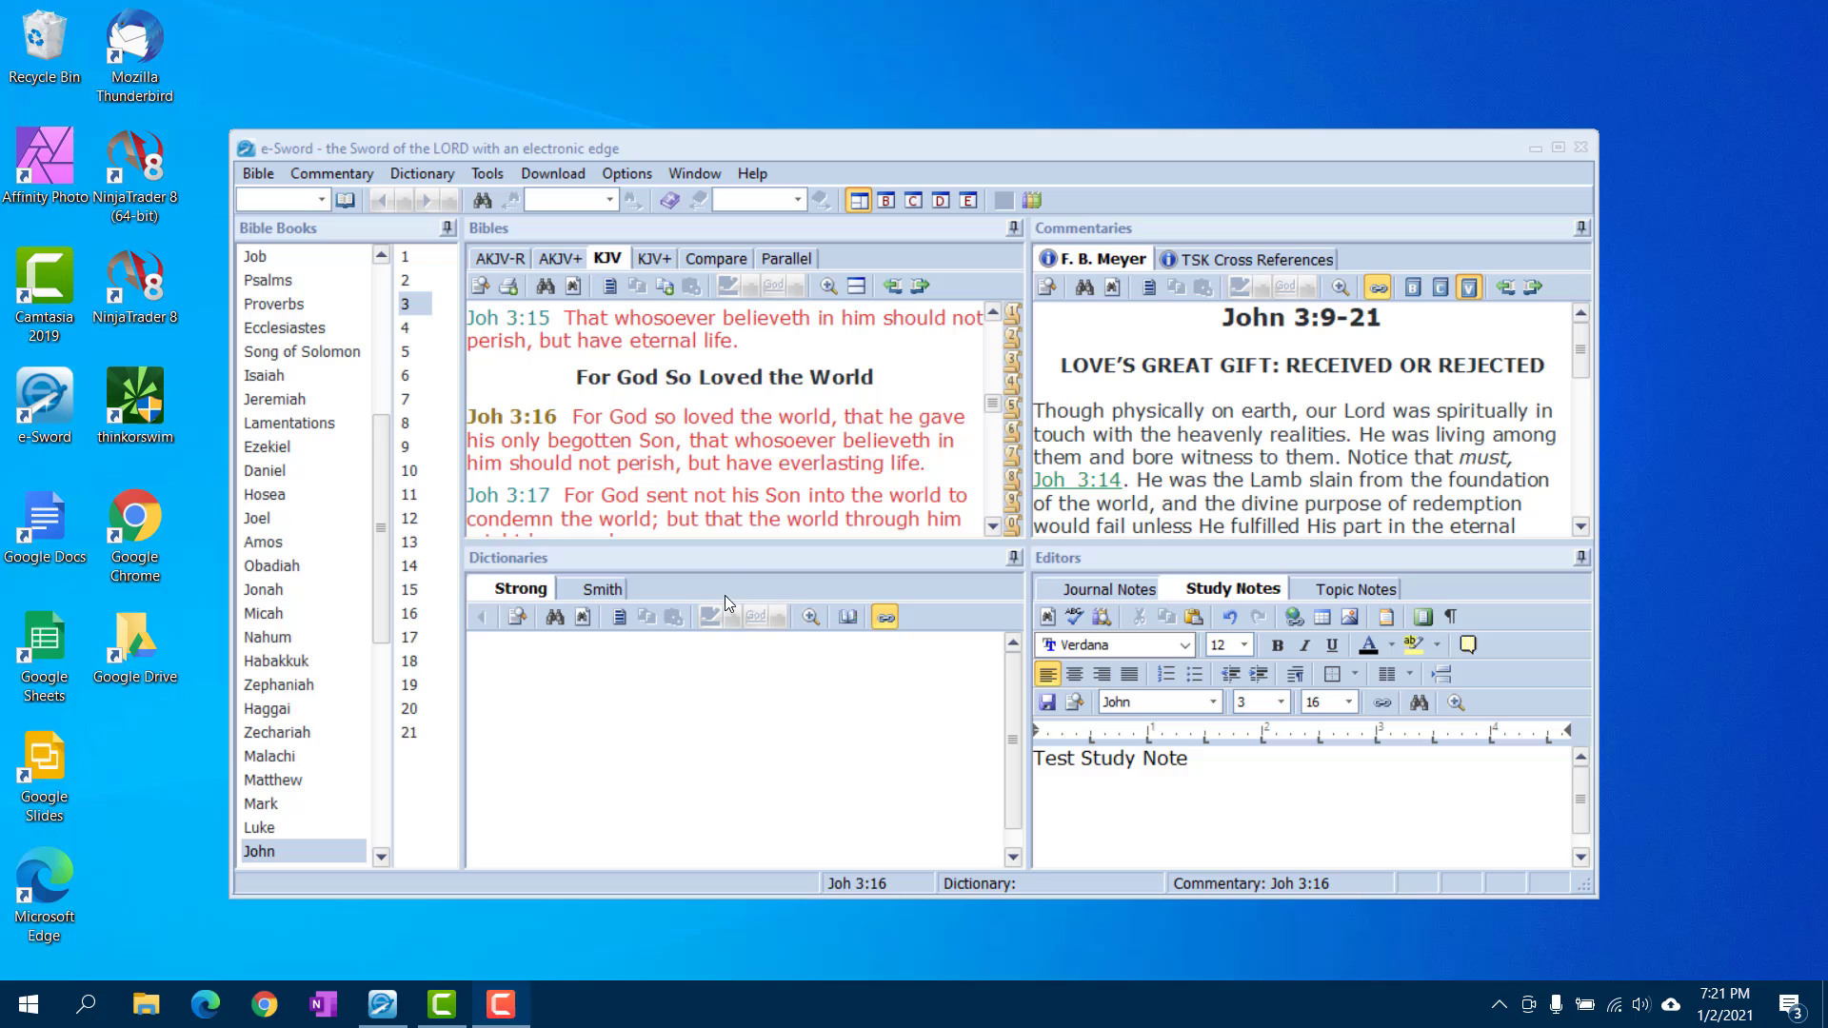
mouse_move(767, 438)
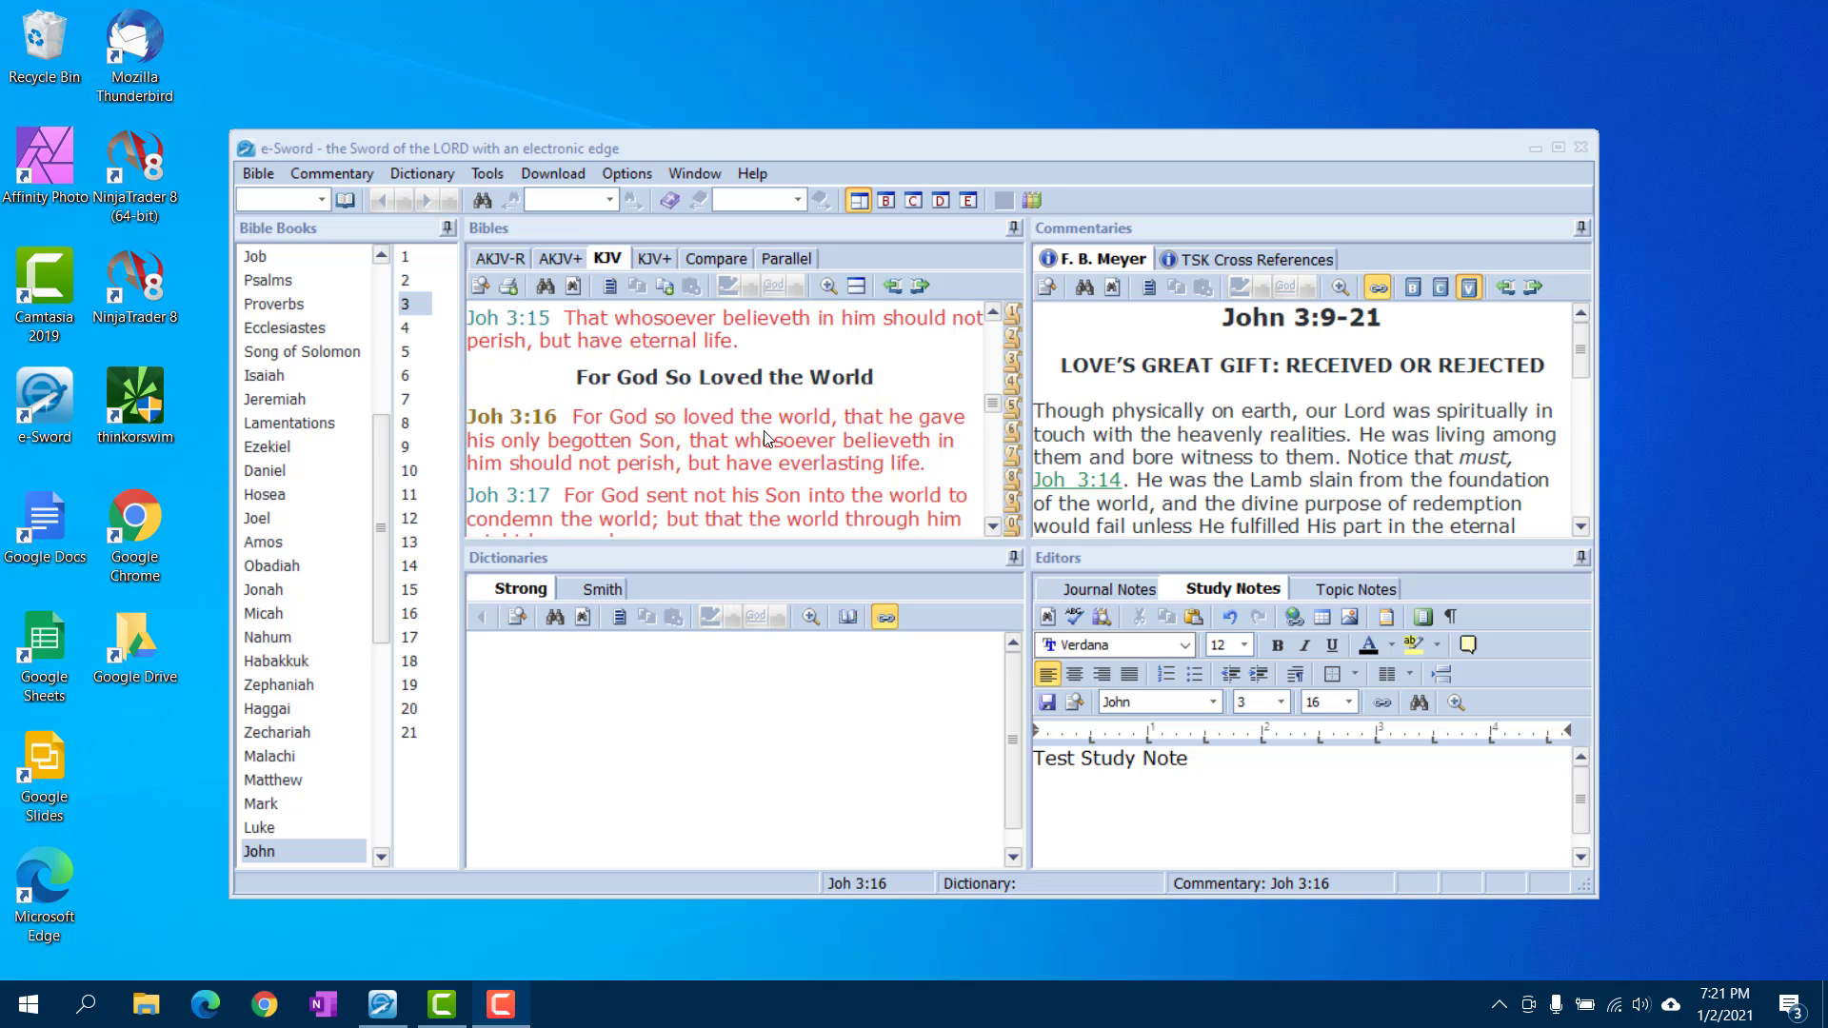
mouse_move(777, 376)
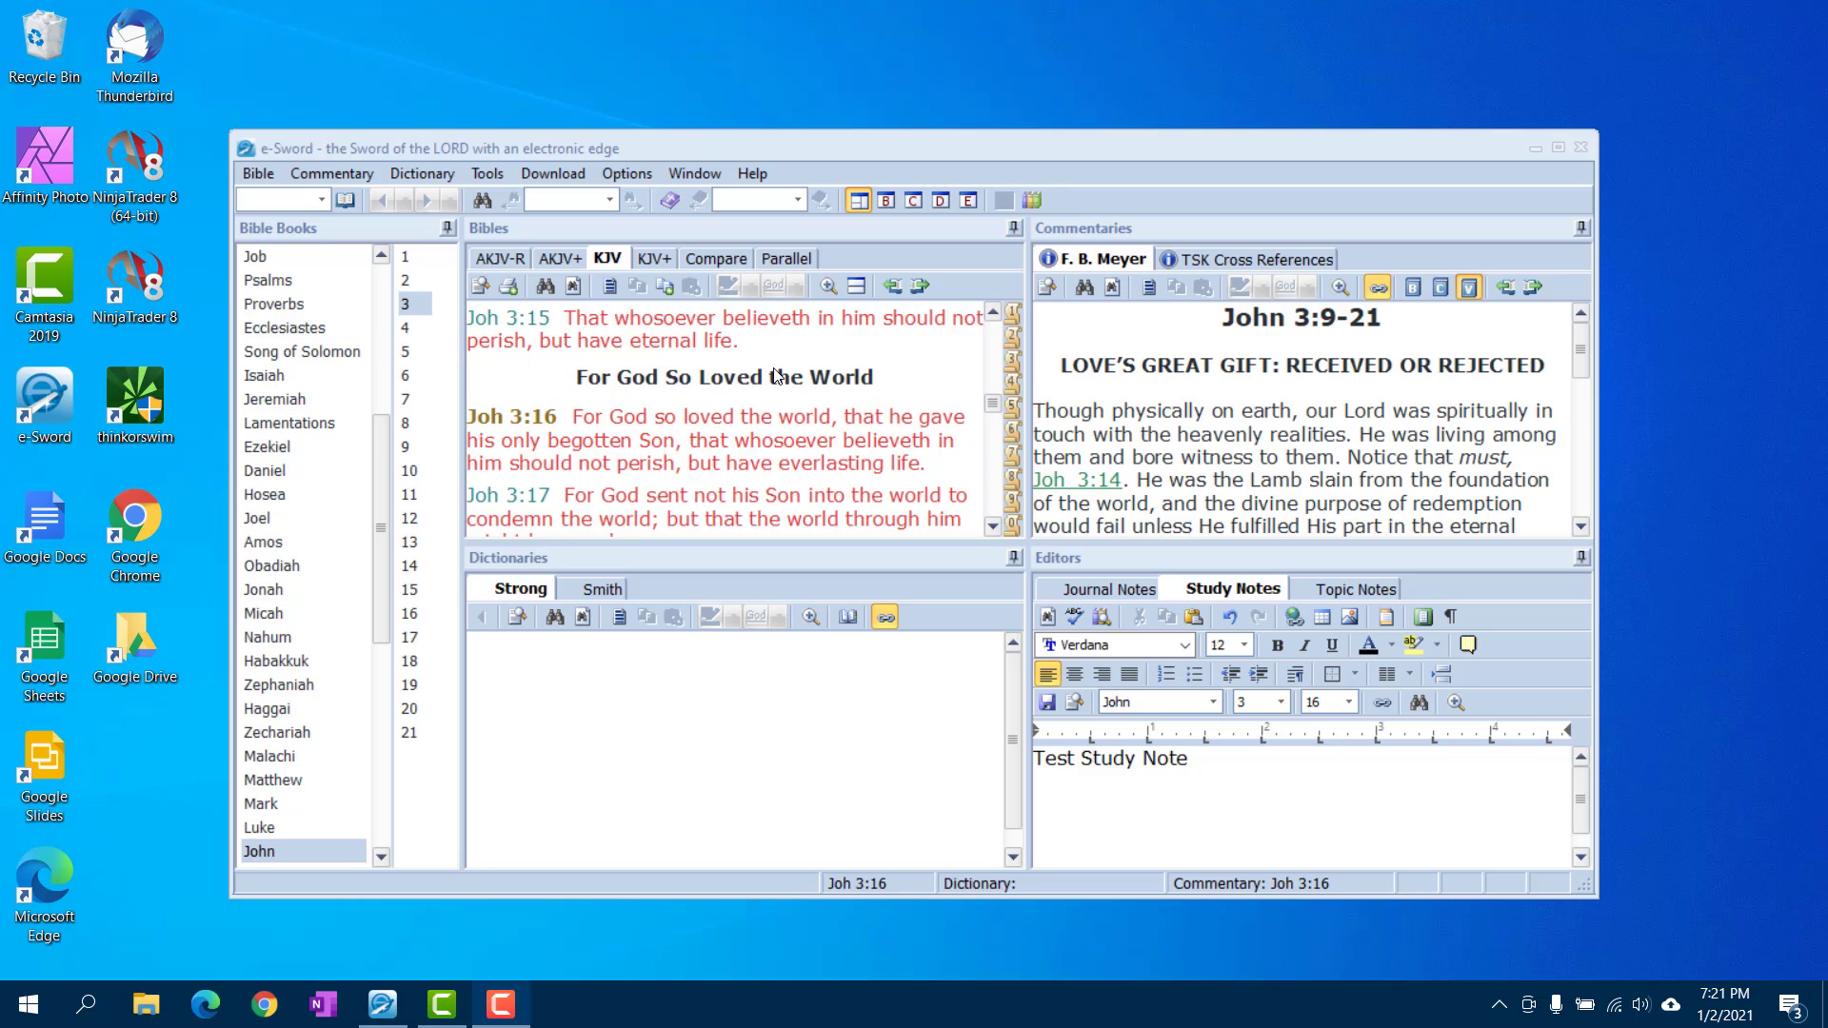
mouse_move(664, 420)
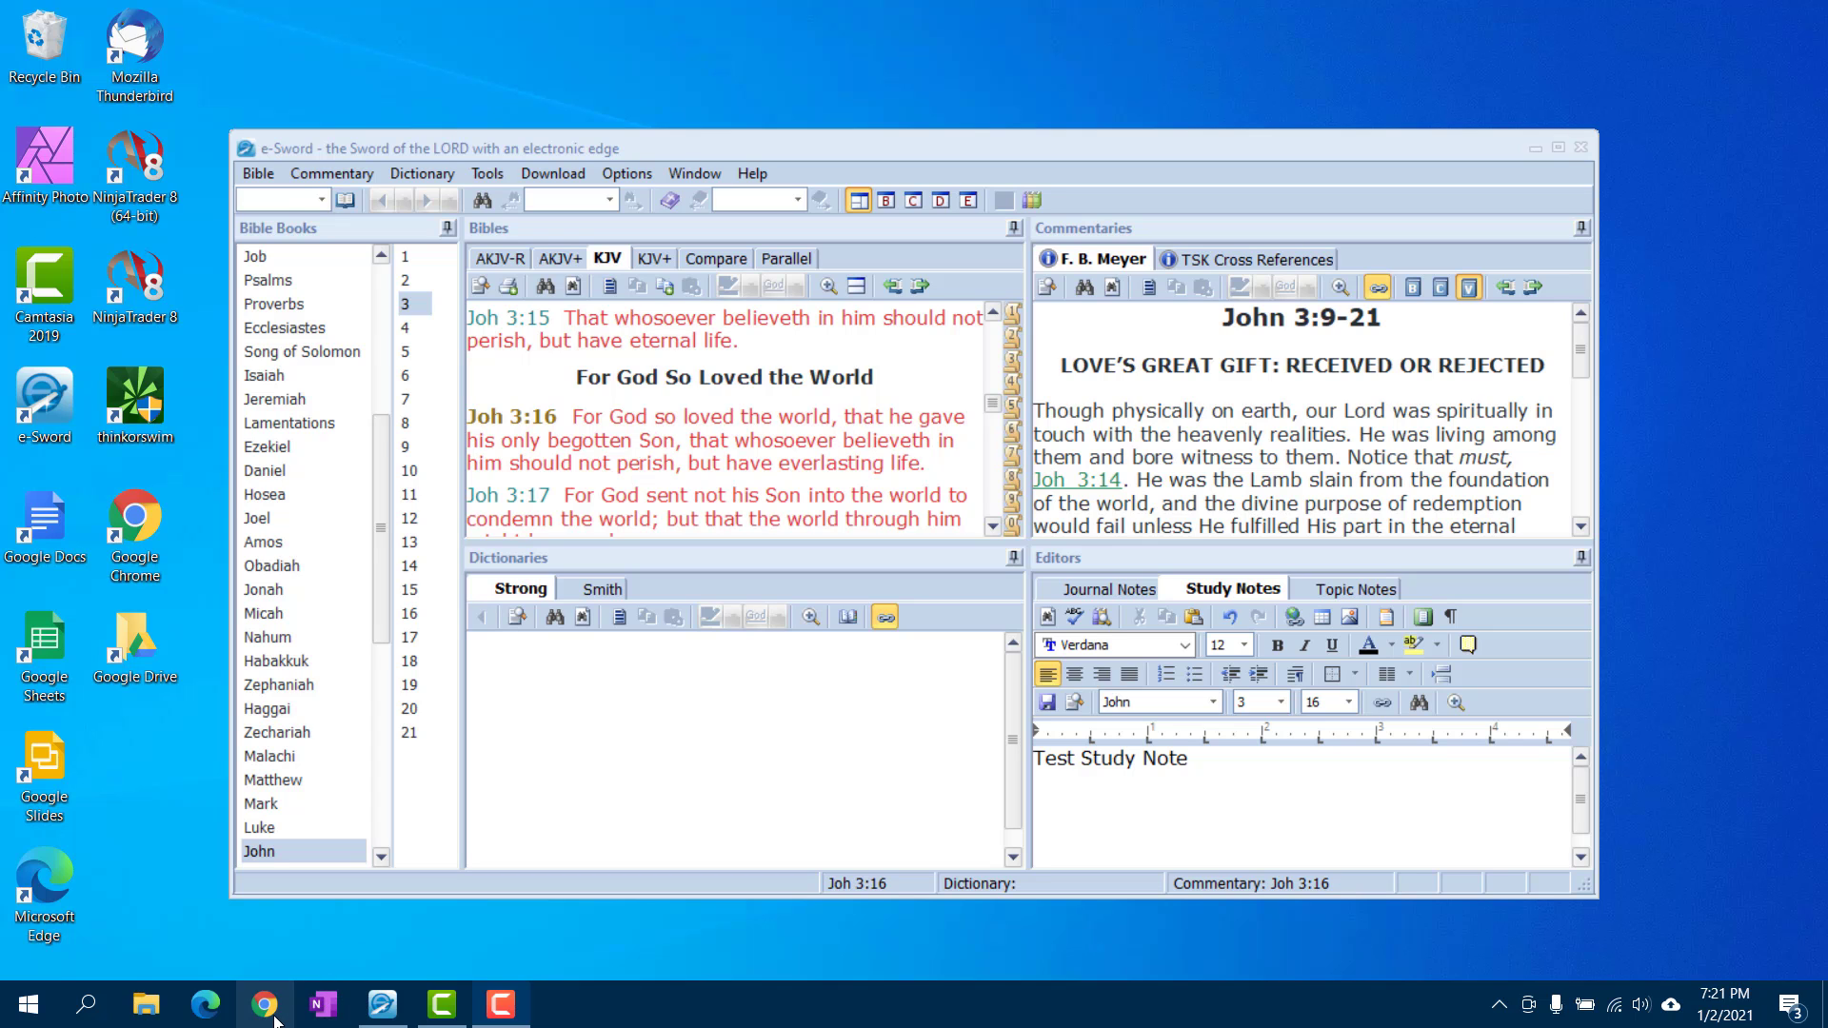
left_click(265, 1003)
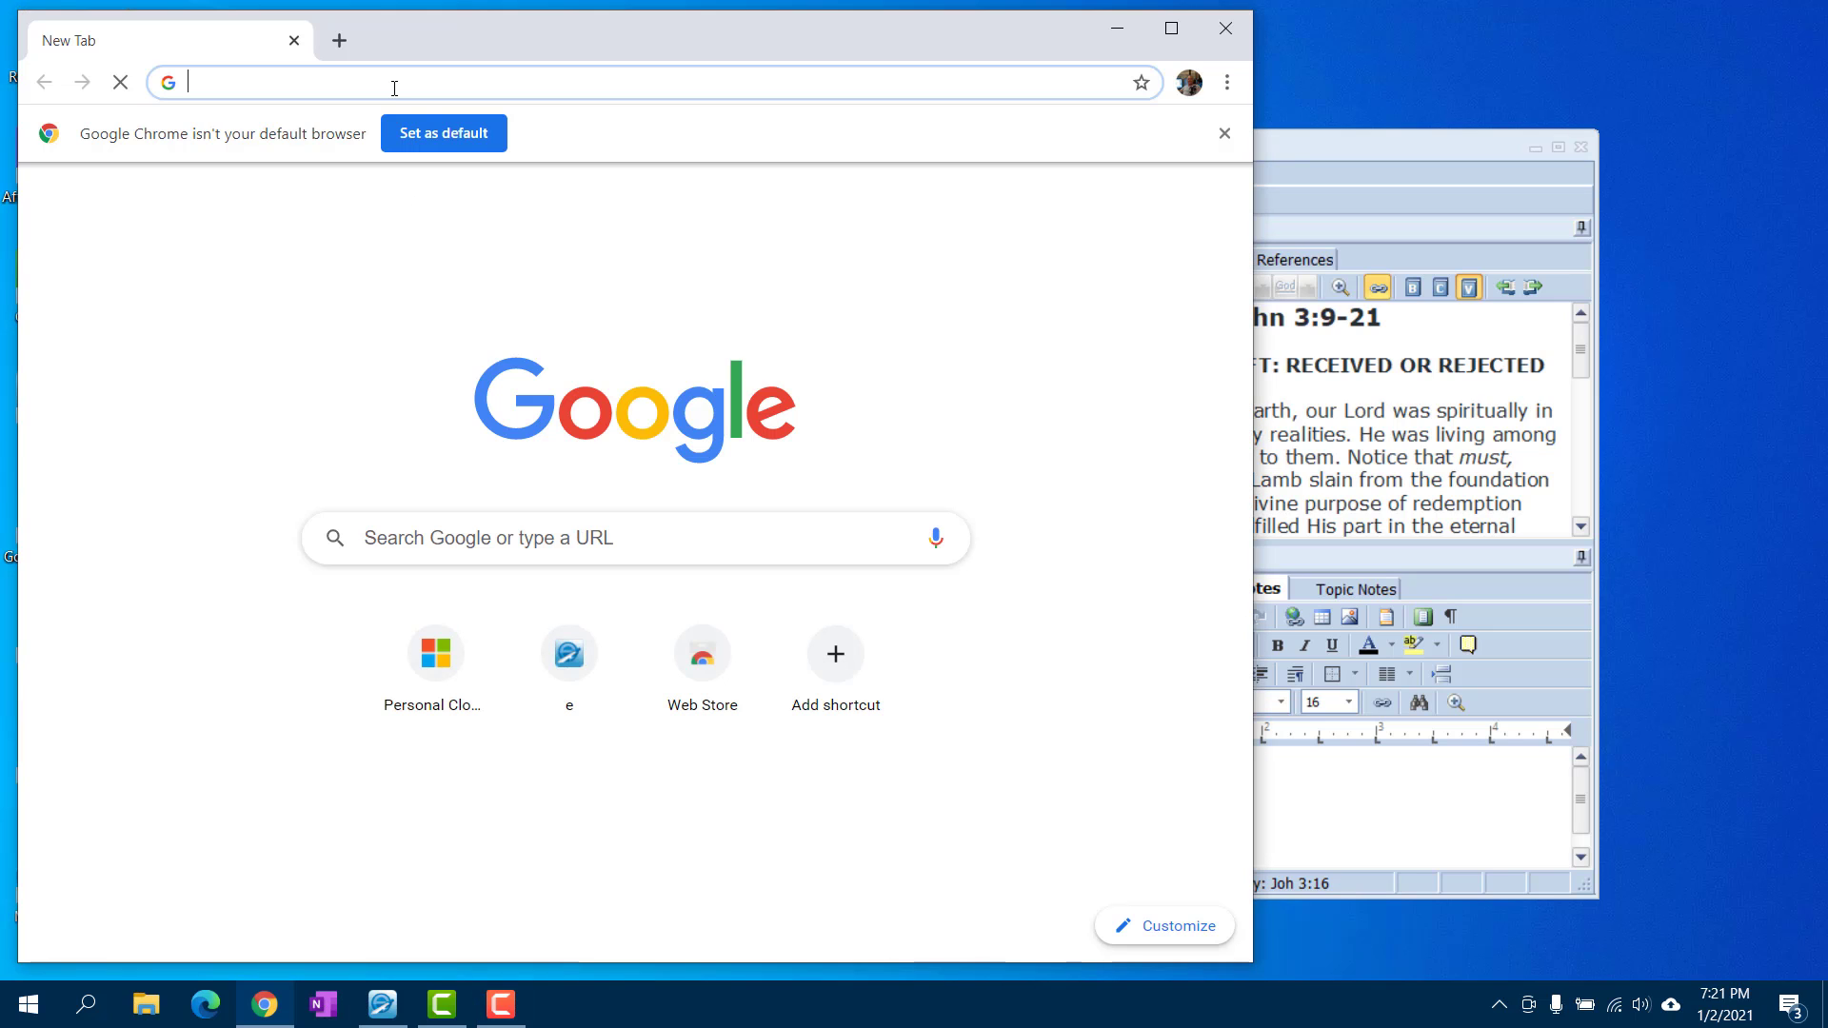
left_click(119, 81)
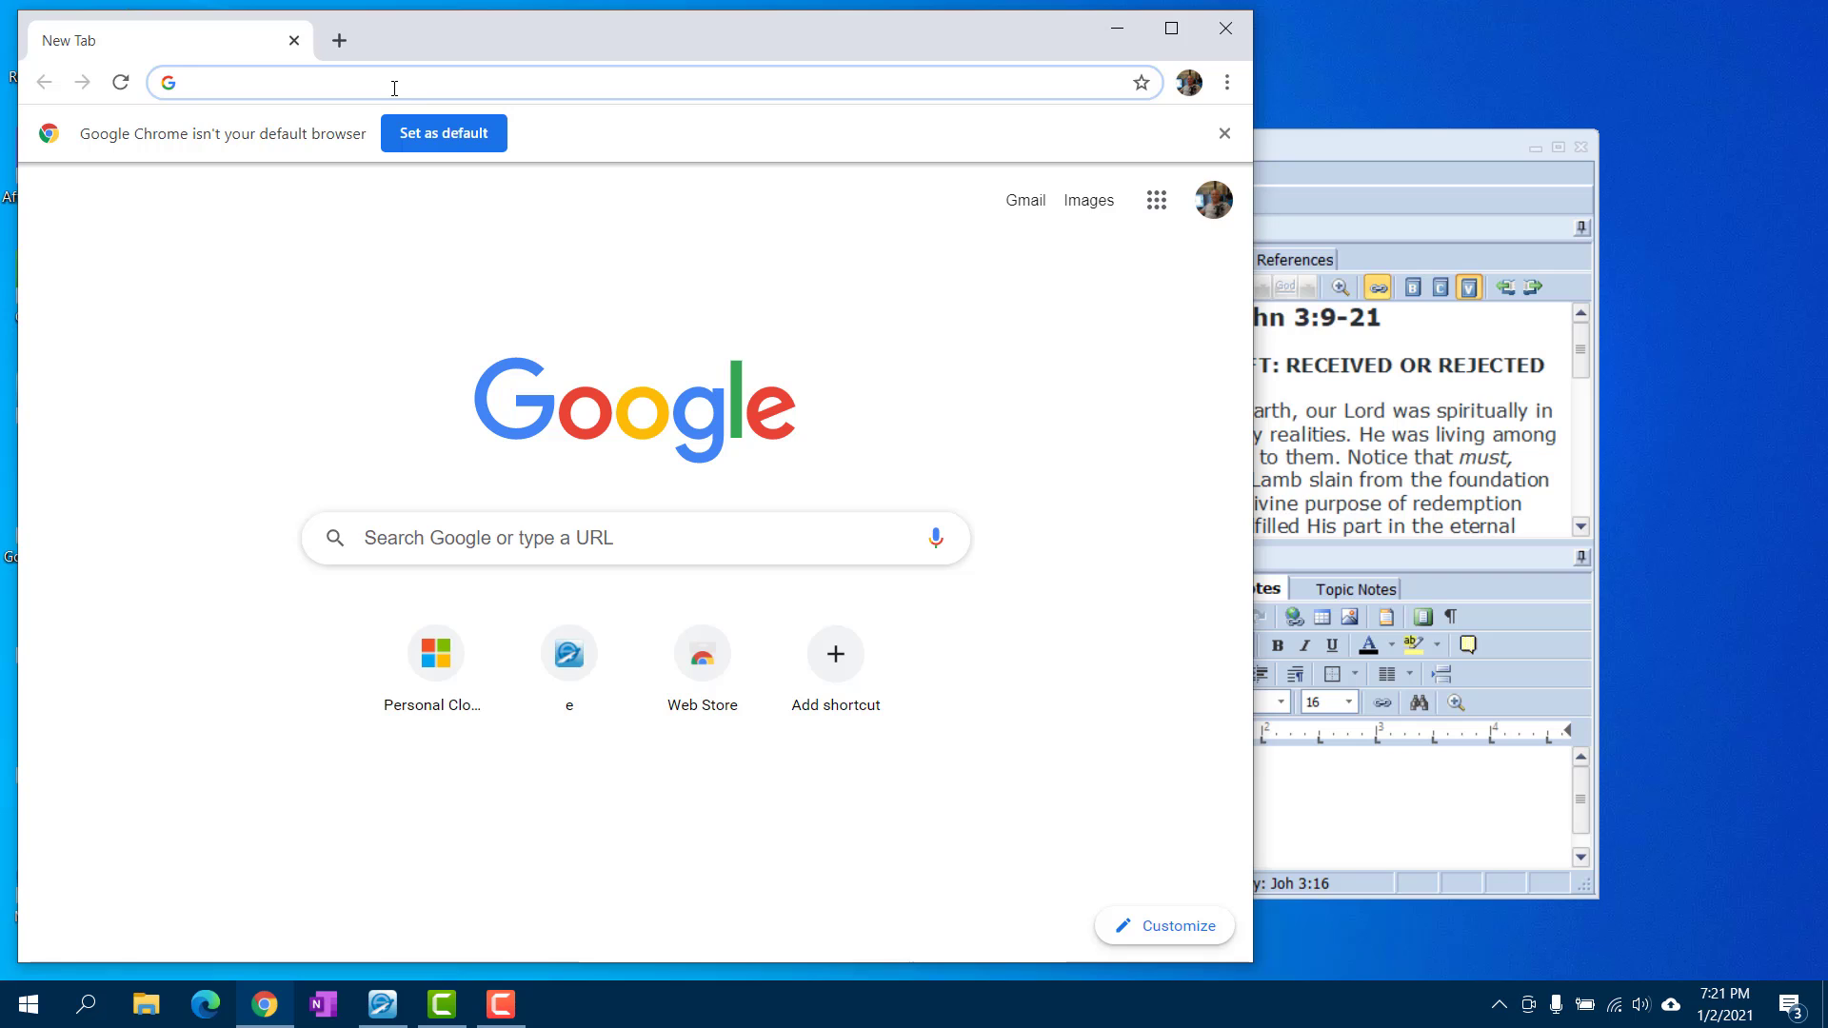
type("google drive download")
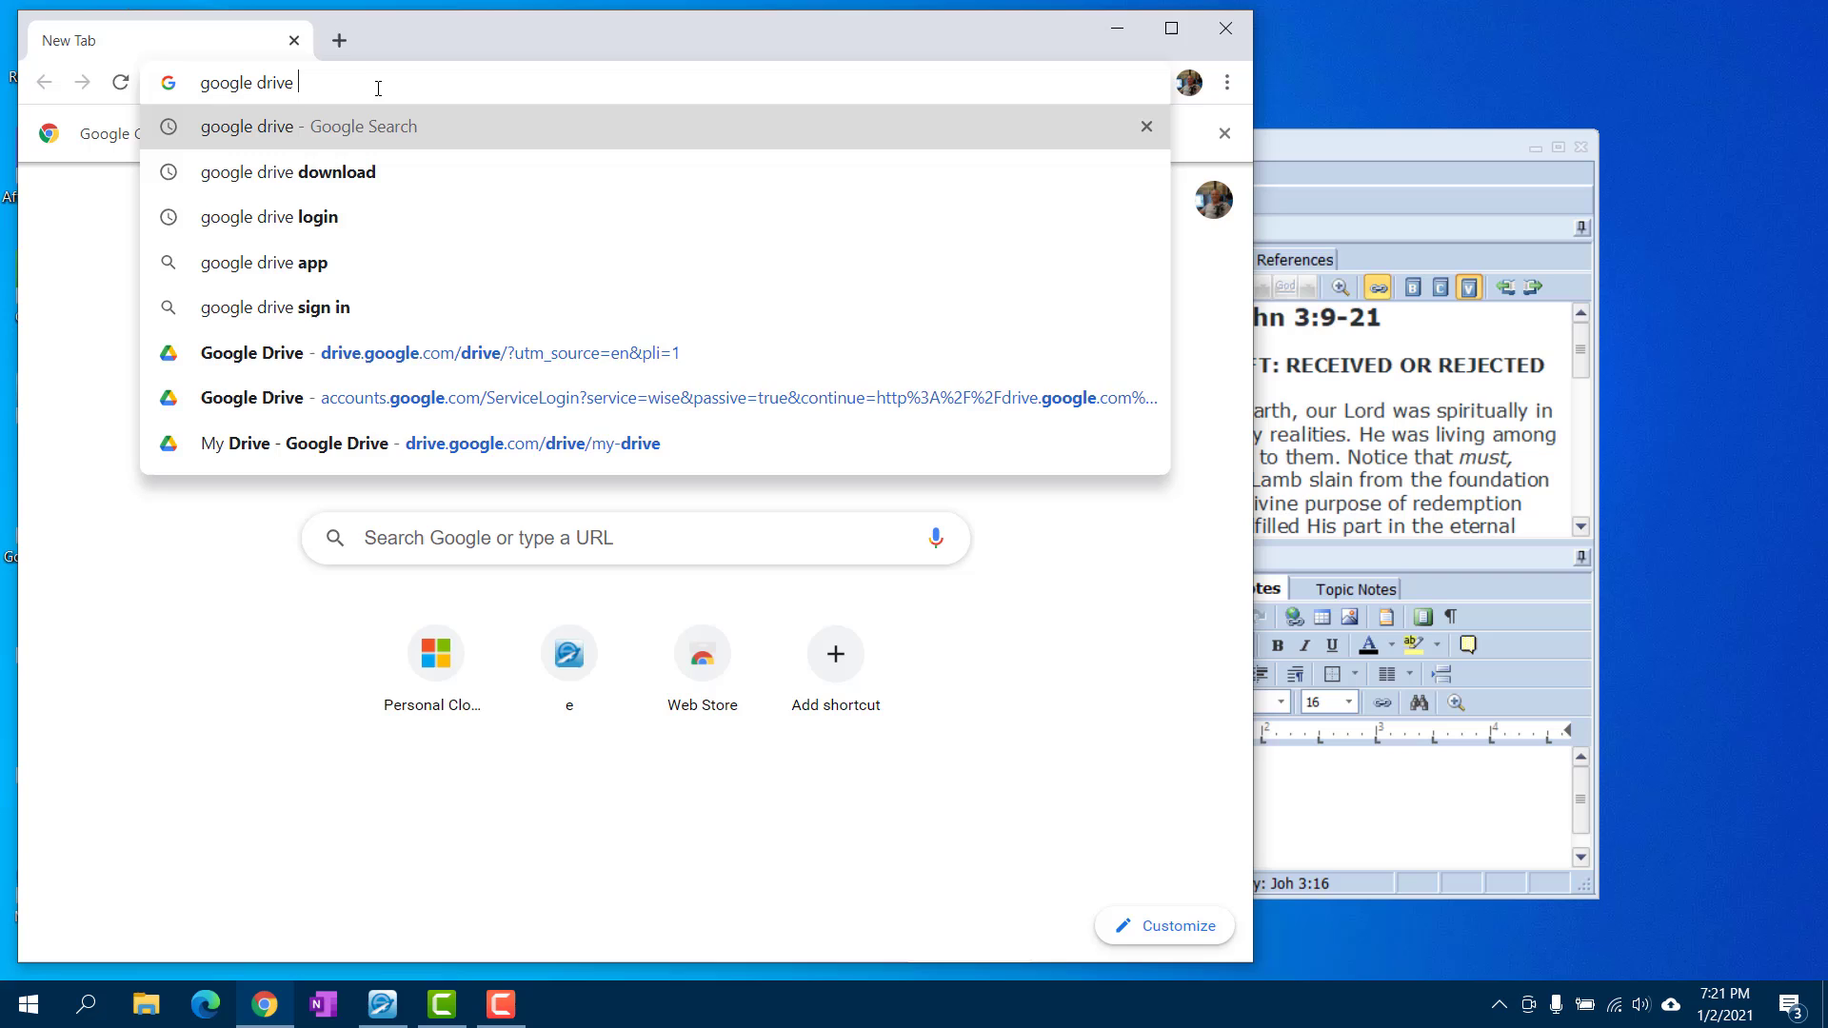
type("download&rlz=1C1CHBF_enUS934US934&oq=google+drive+download&aqs=chrom...")
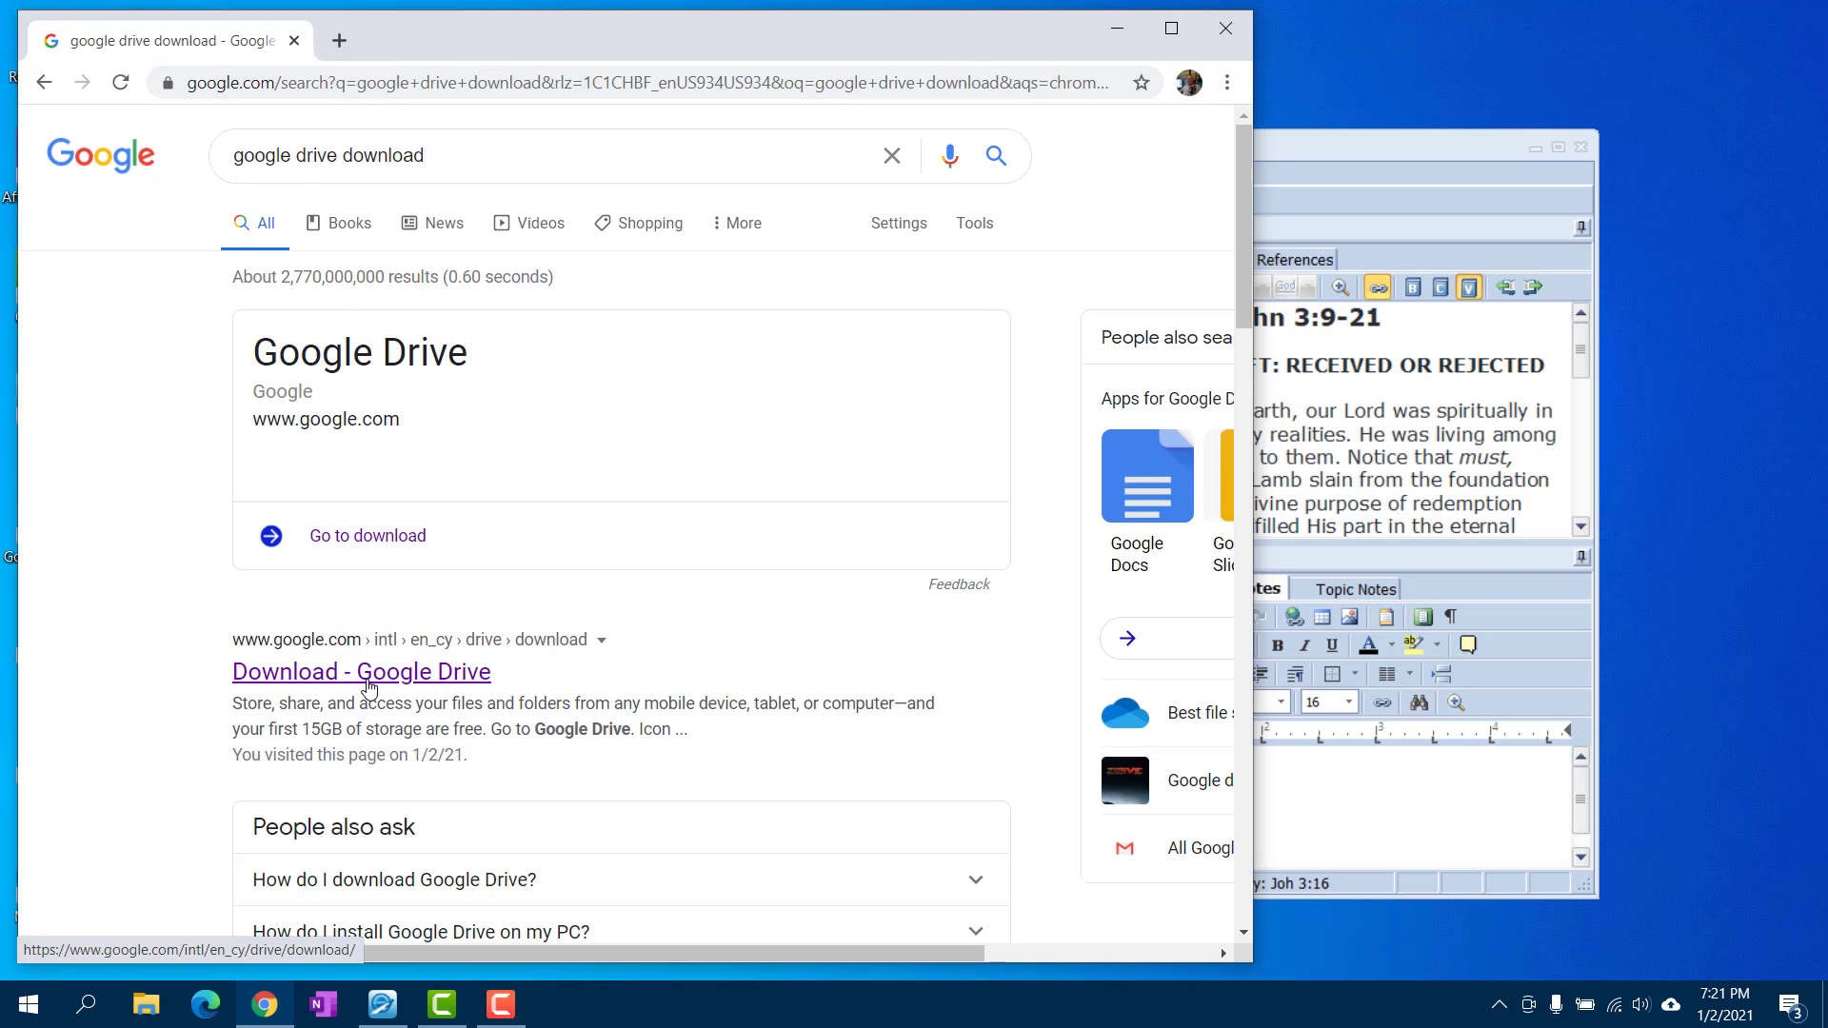
left_click(362, 671)
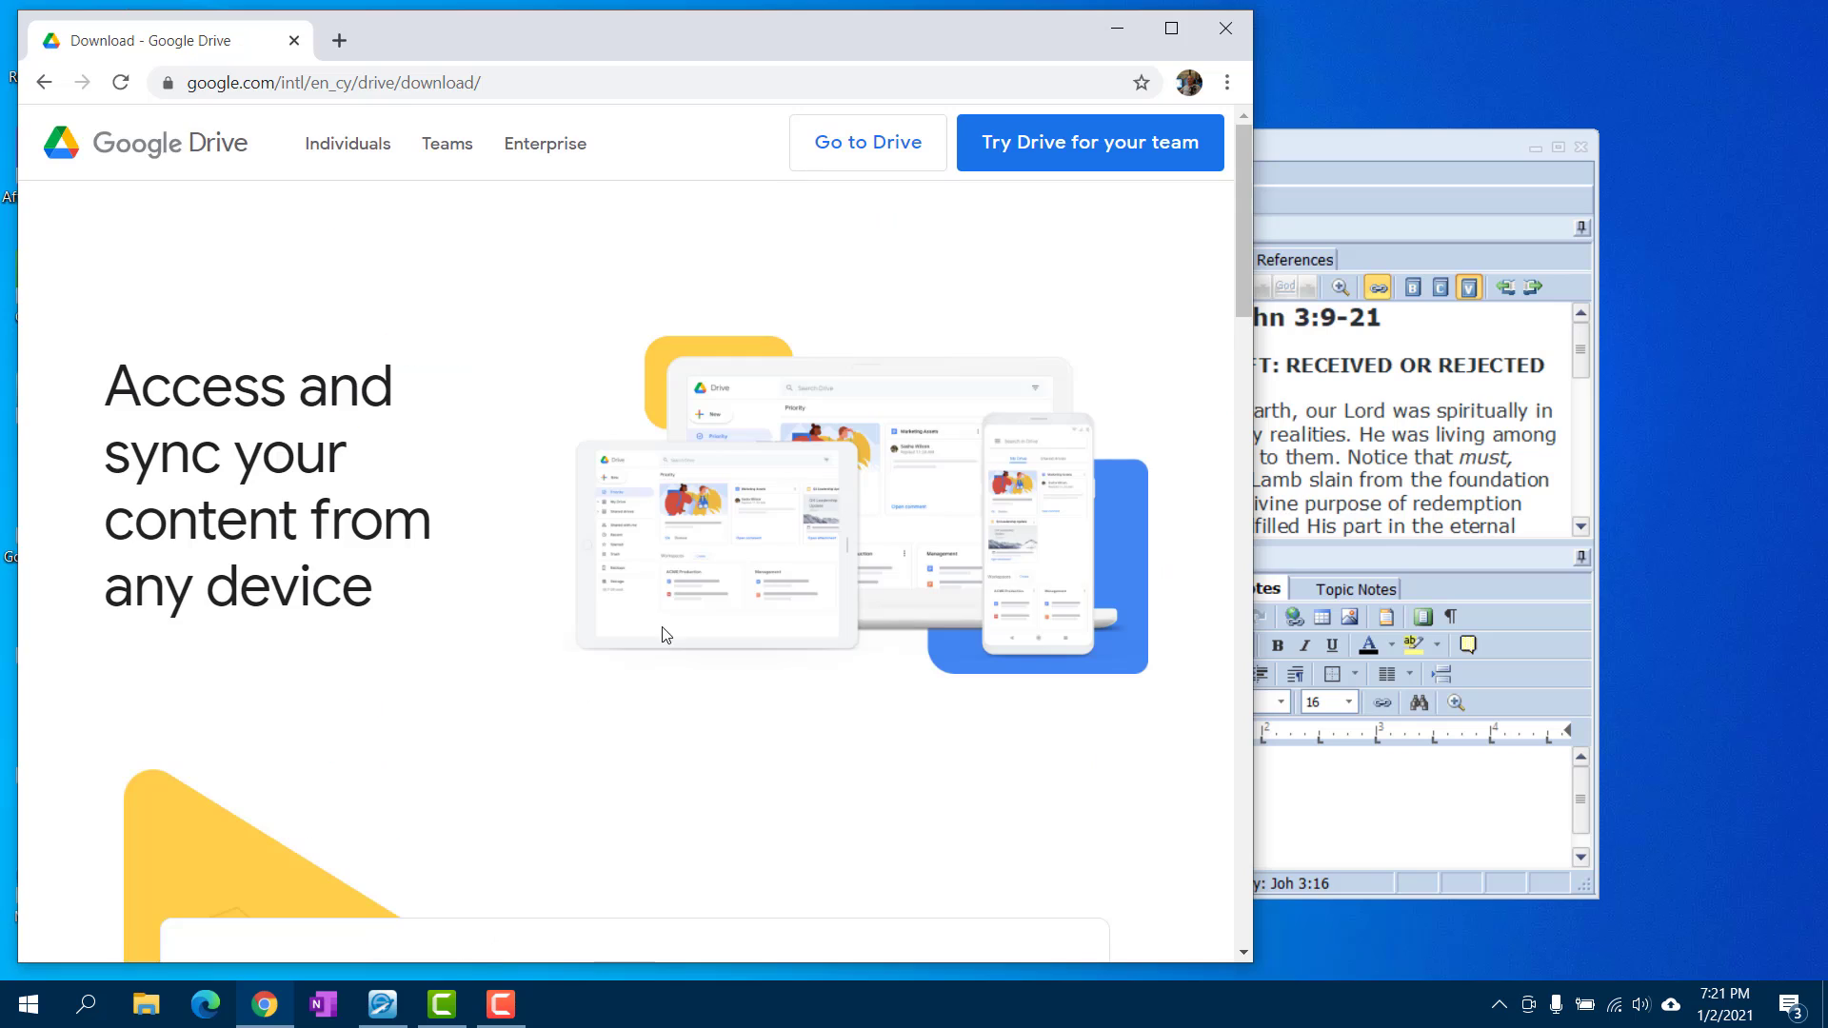
scroll("down", 3)
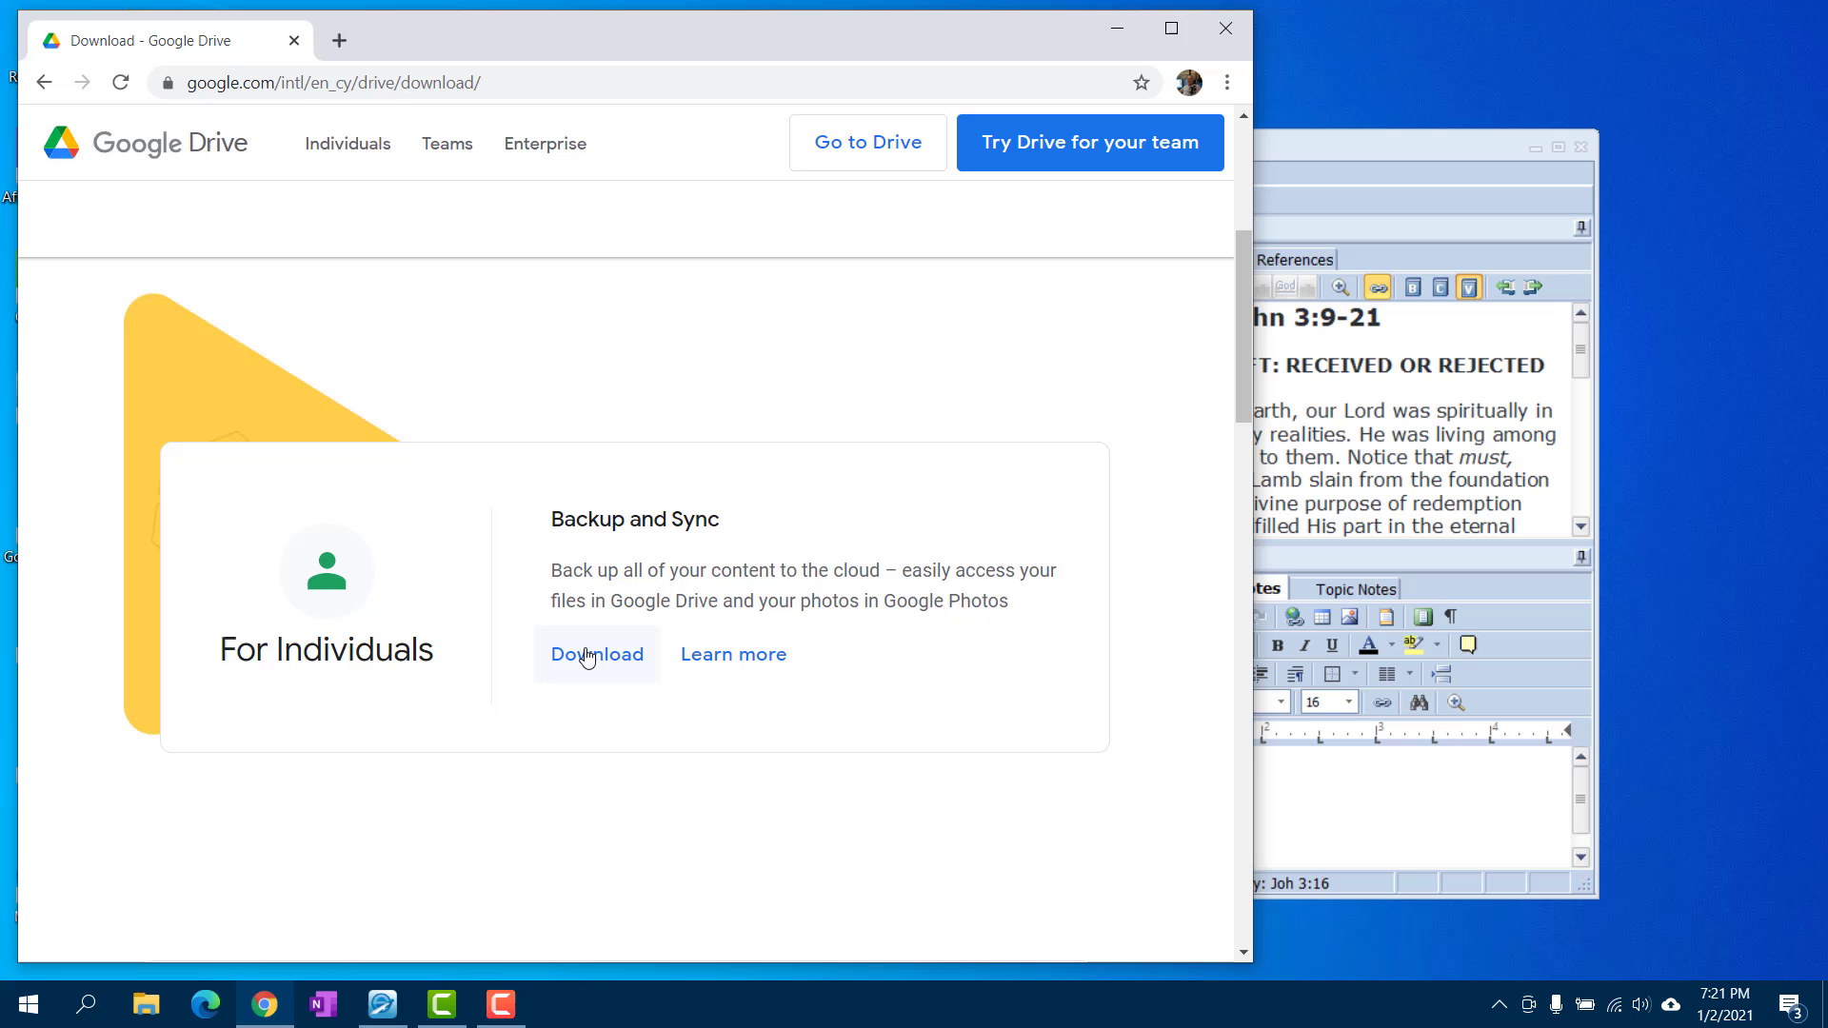
mouse_move(1224, 27)
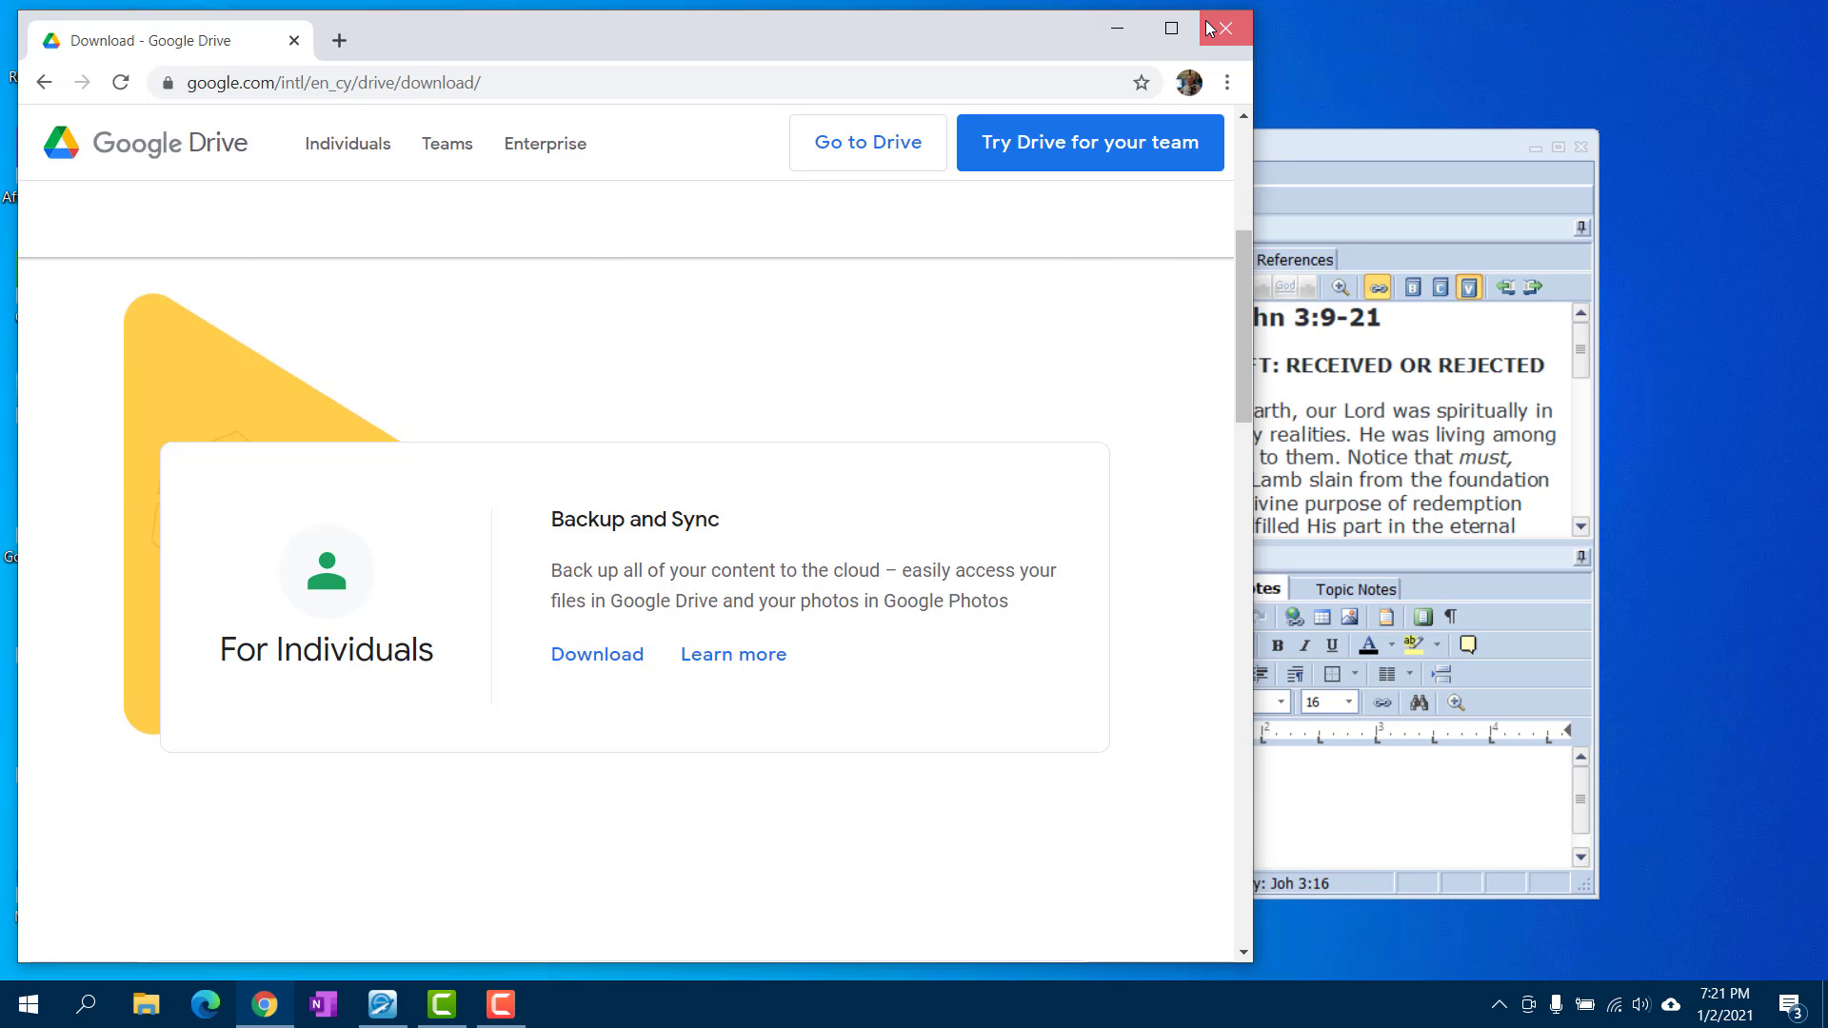
left_click(1223, 28)
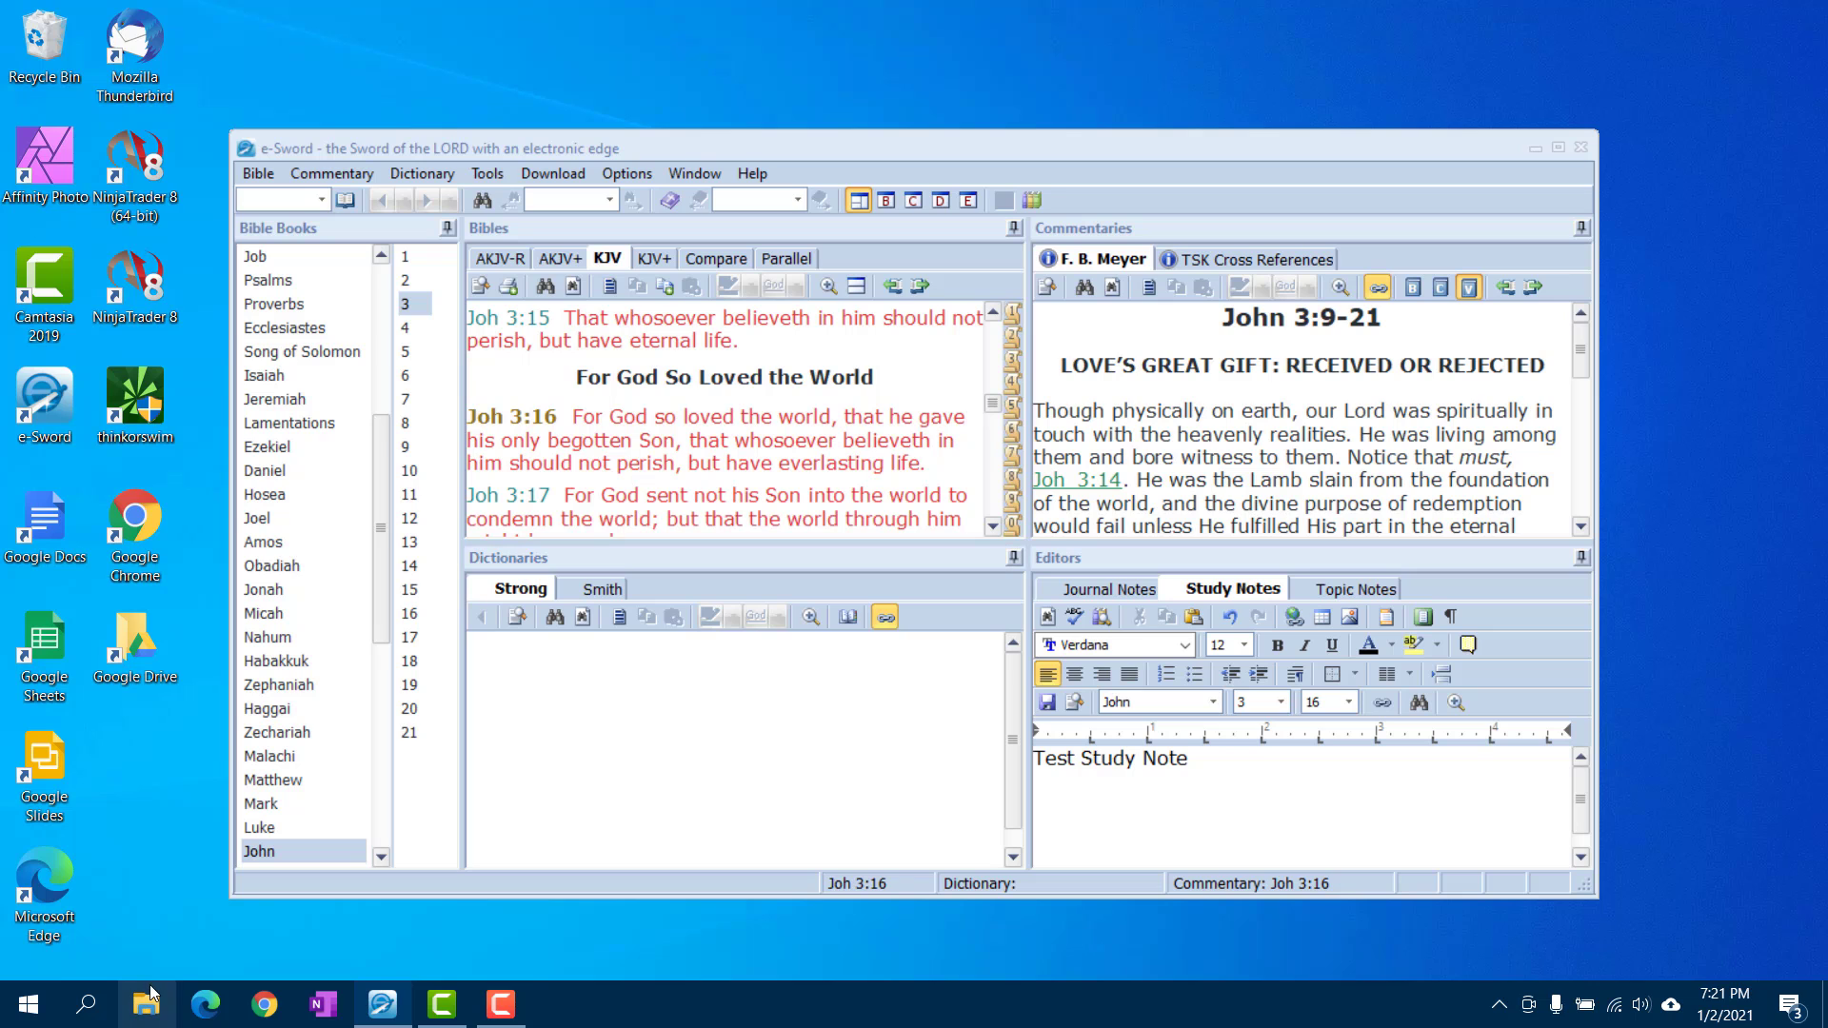
left_click(147, 1003)
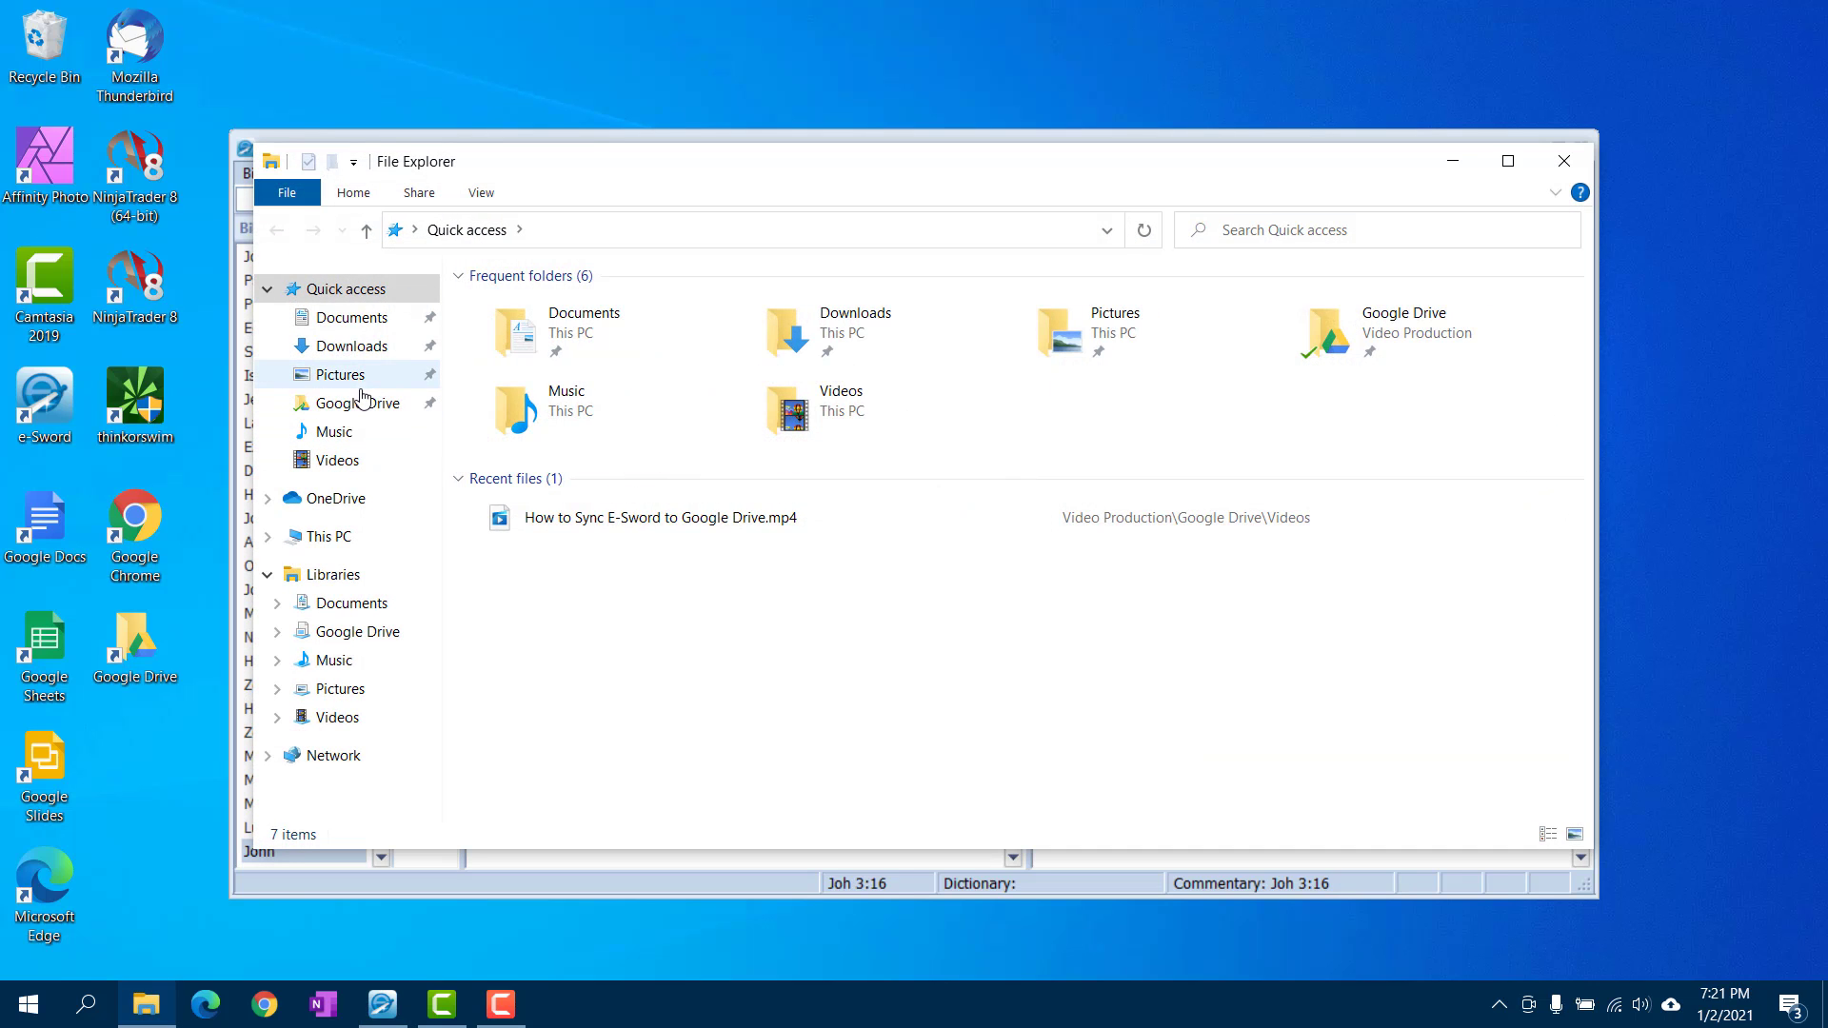
left_click(354, 402)
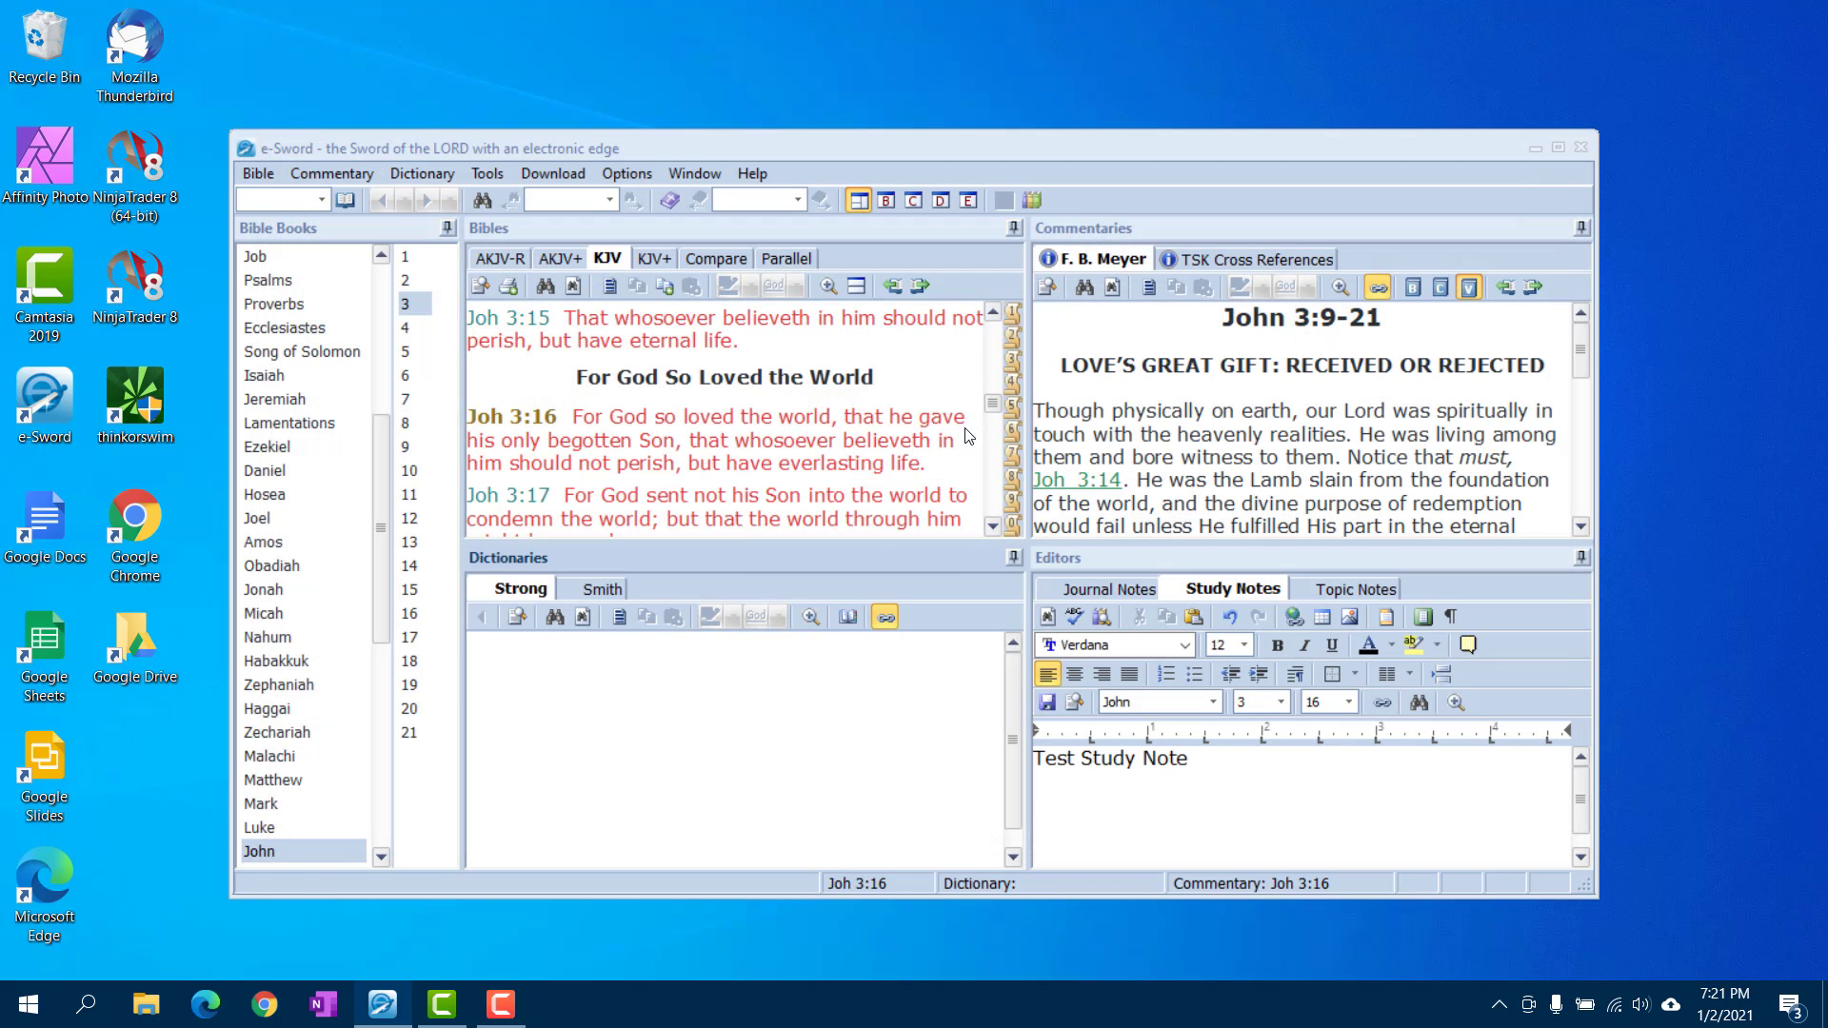
mouse_move(572, 652)
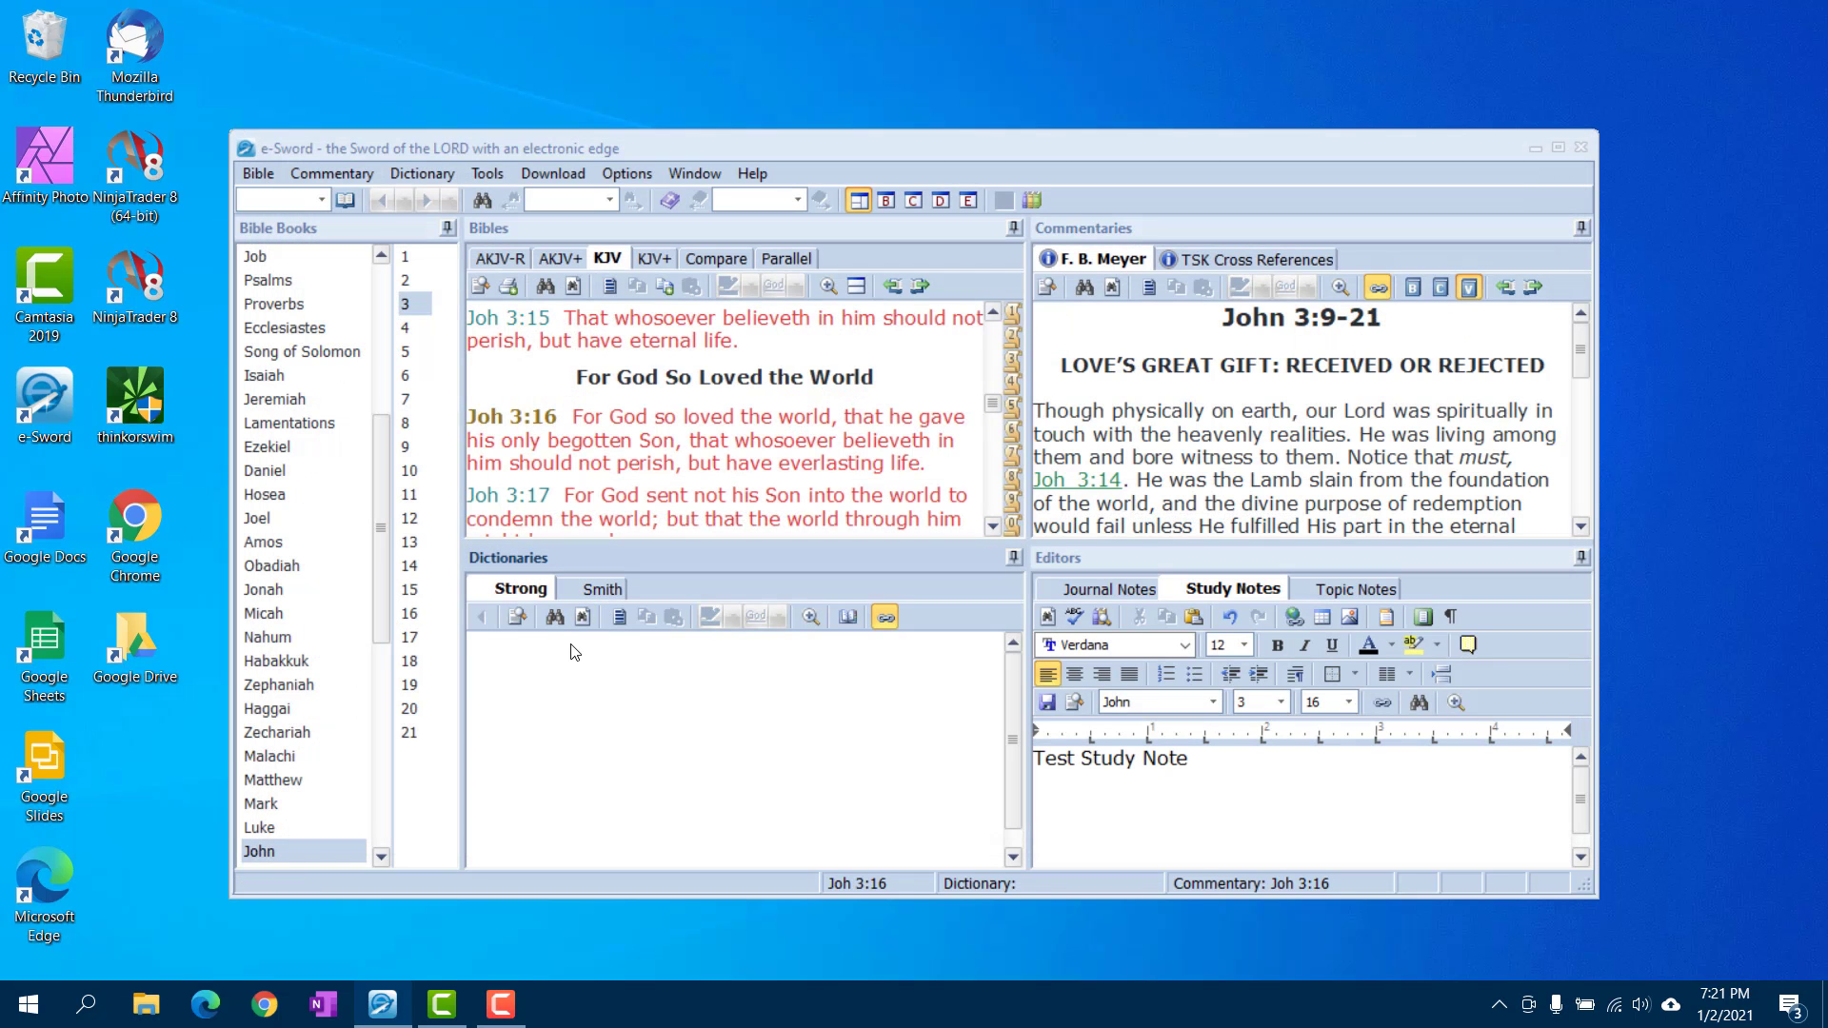
mouse_move(700, 759)
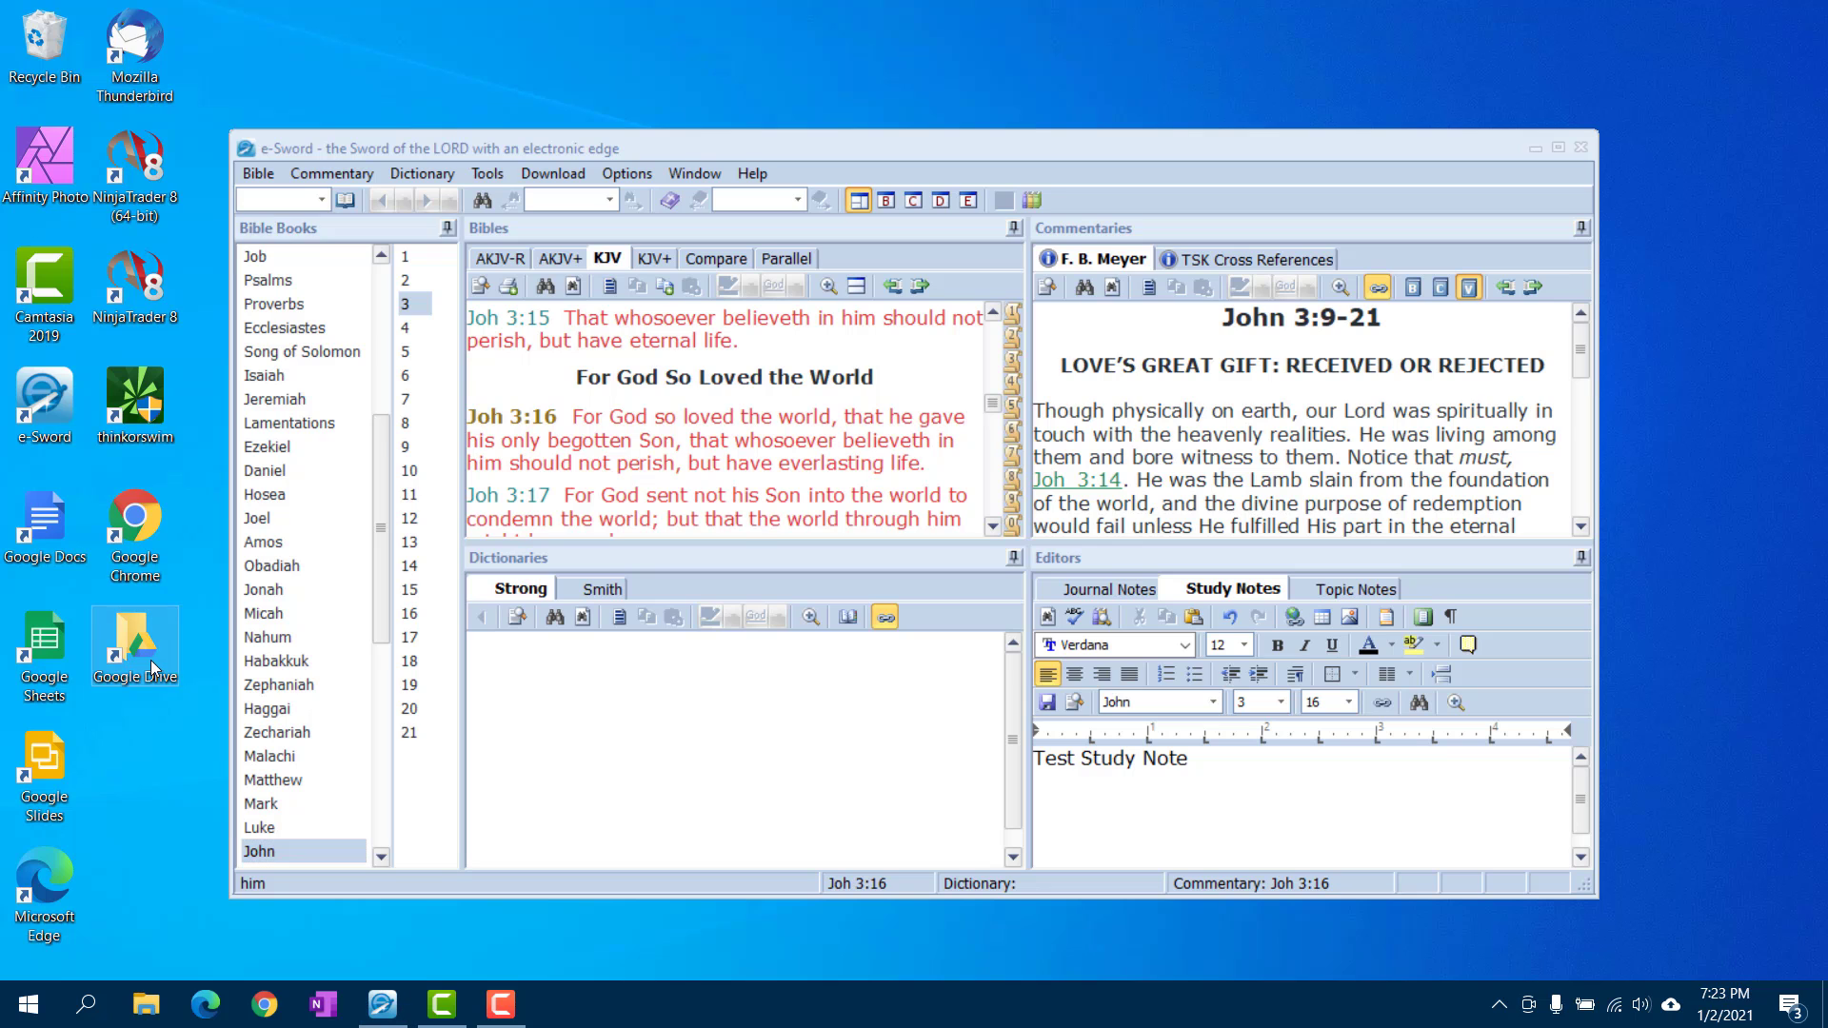
View Google Drive's e-sword folder with study.notx and journal.jnlx, then close File Explorer
double_click(134, 640)
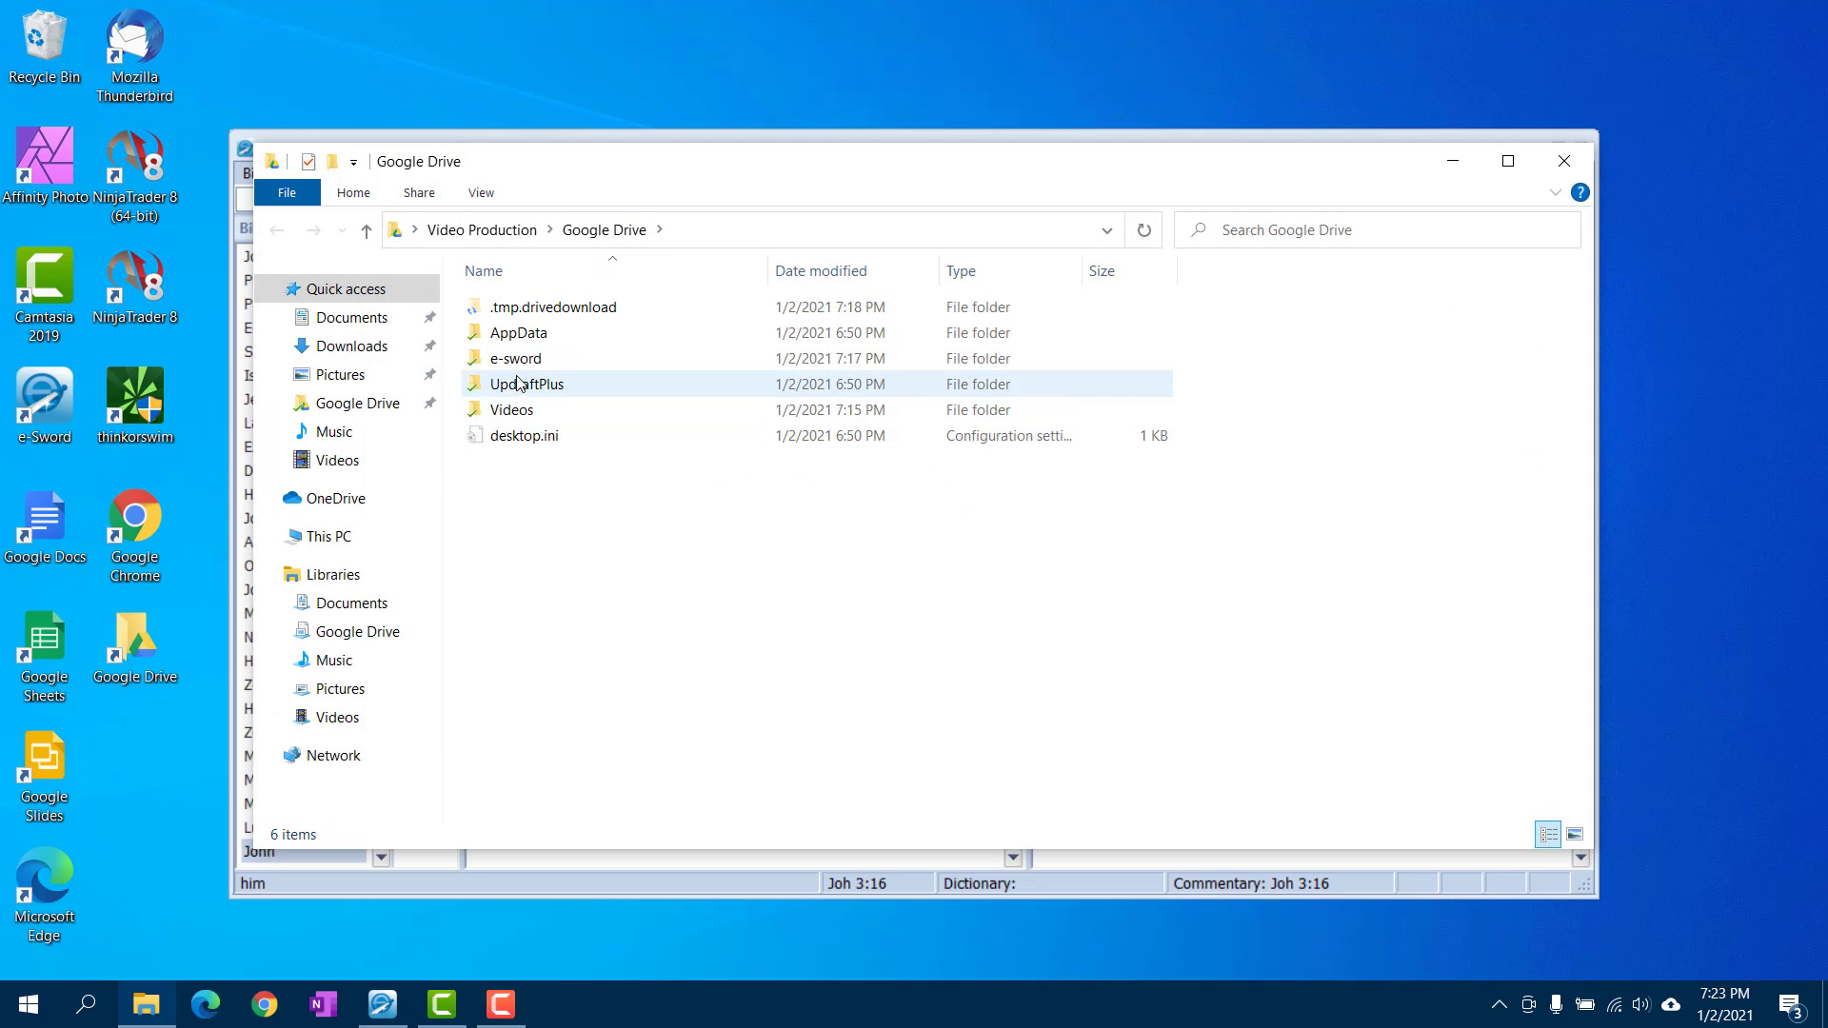
double_click(514, 358)
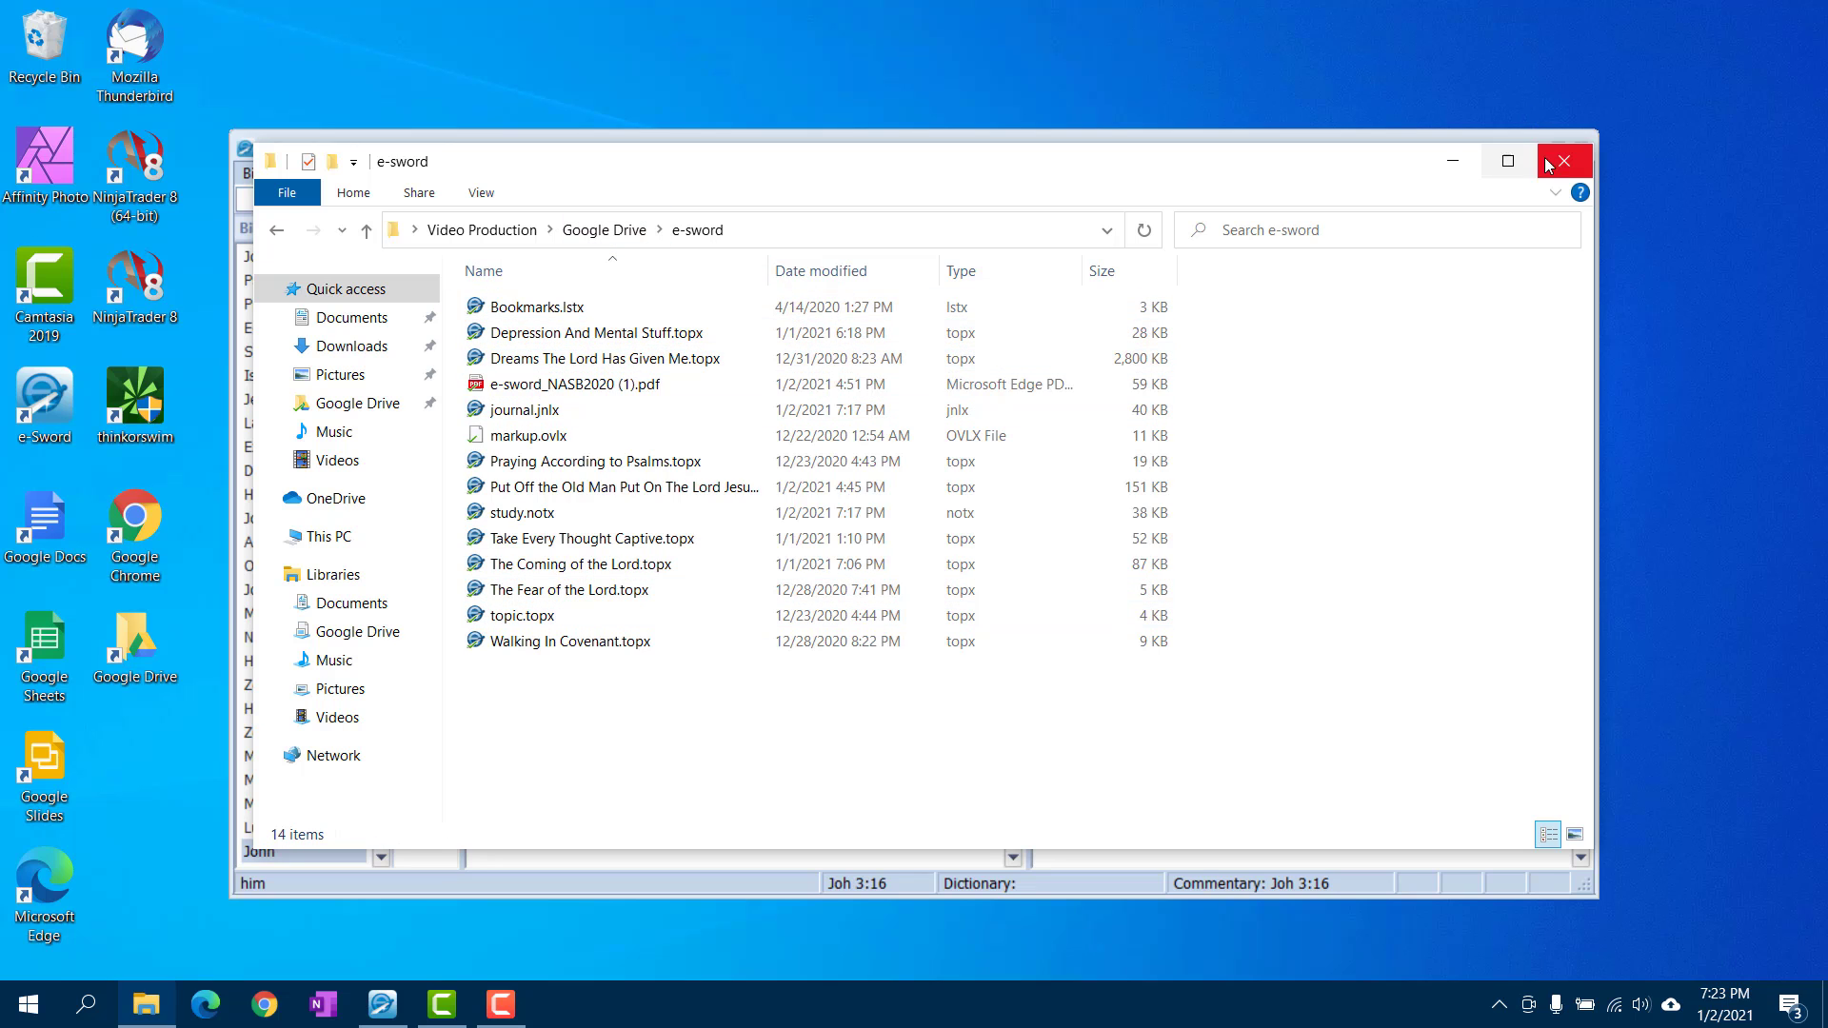
mouse_move(1565, 161)
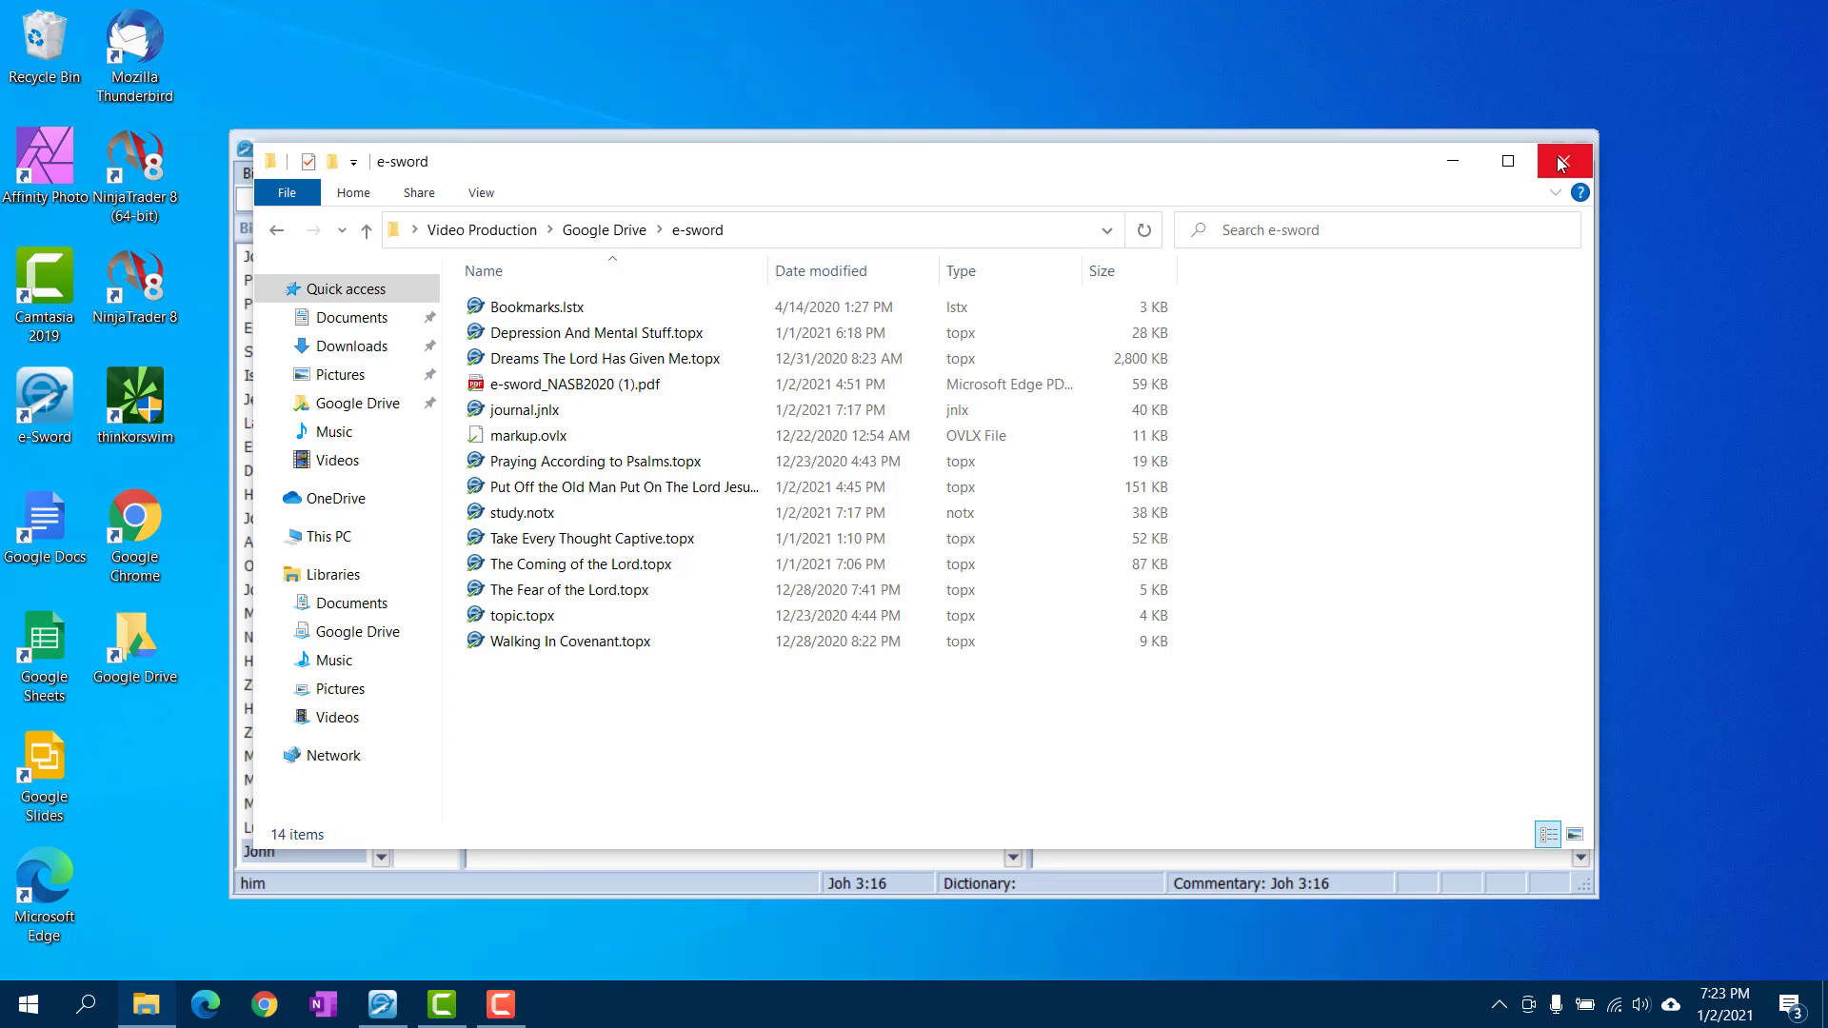
mouse_move(639, 332)
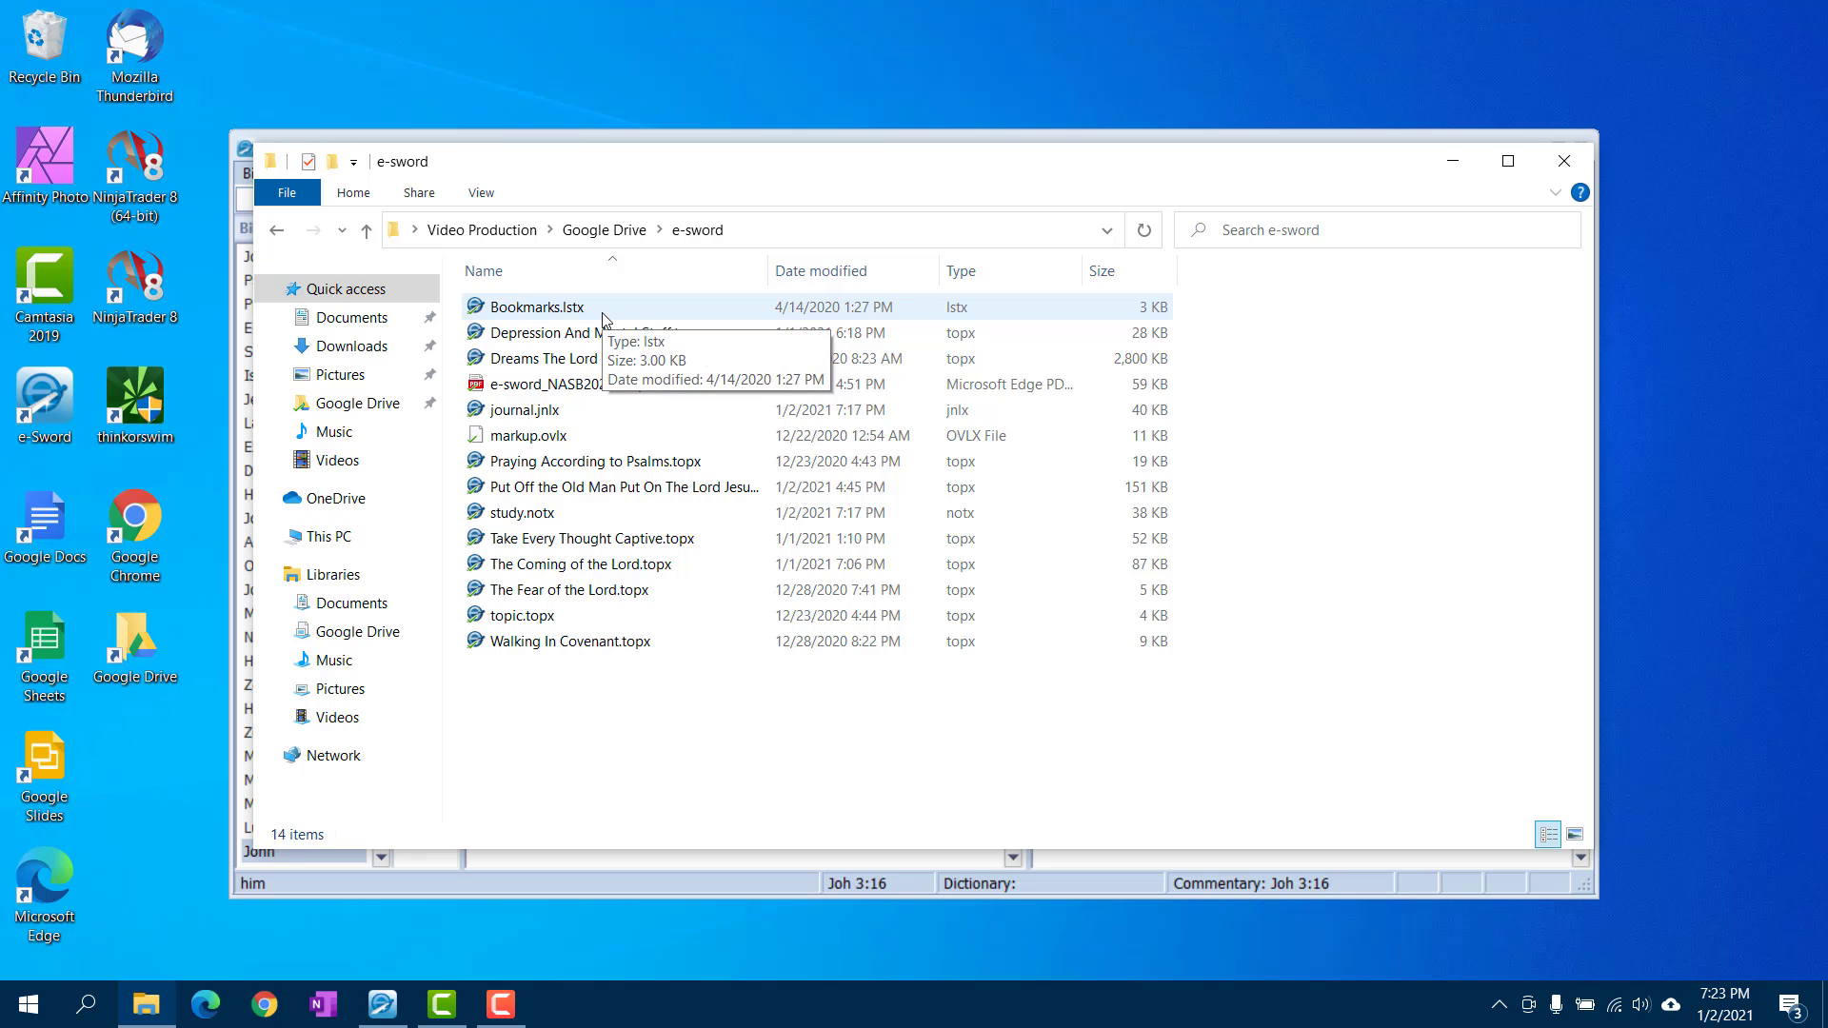
mouse_move(462, 320)
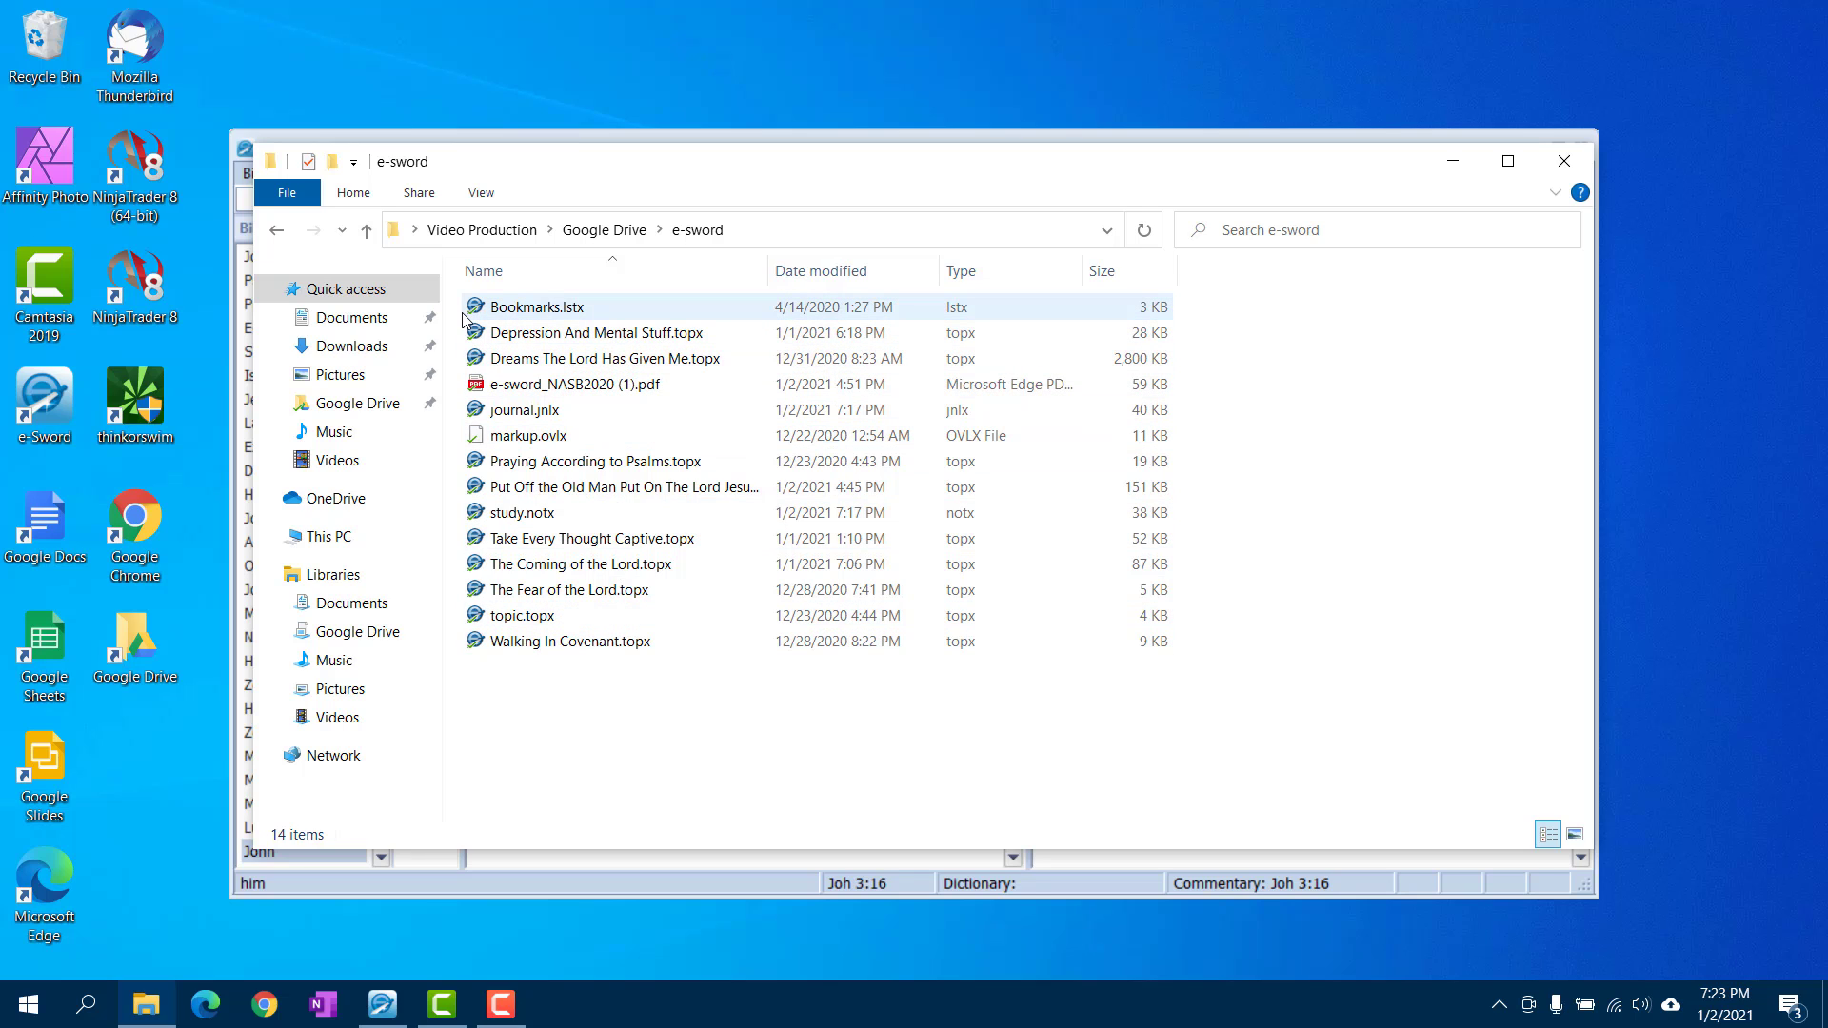
mouse_move(1567, 161)
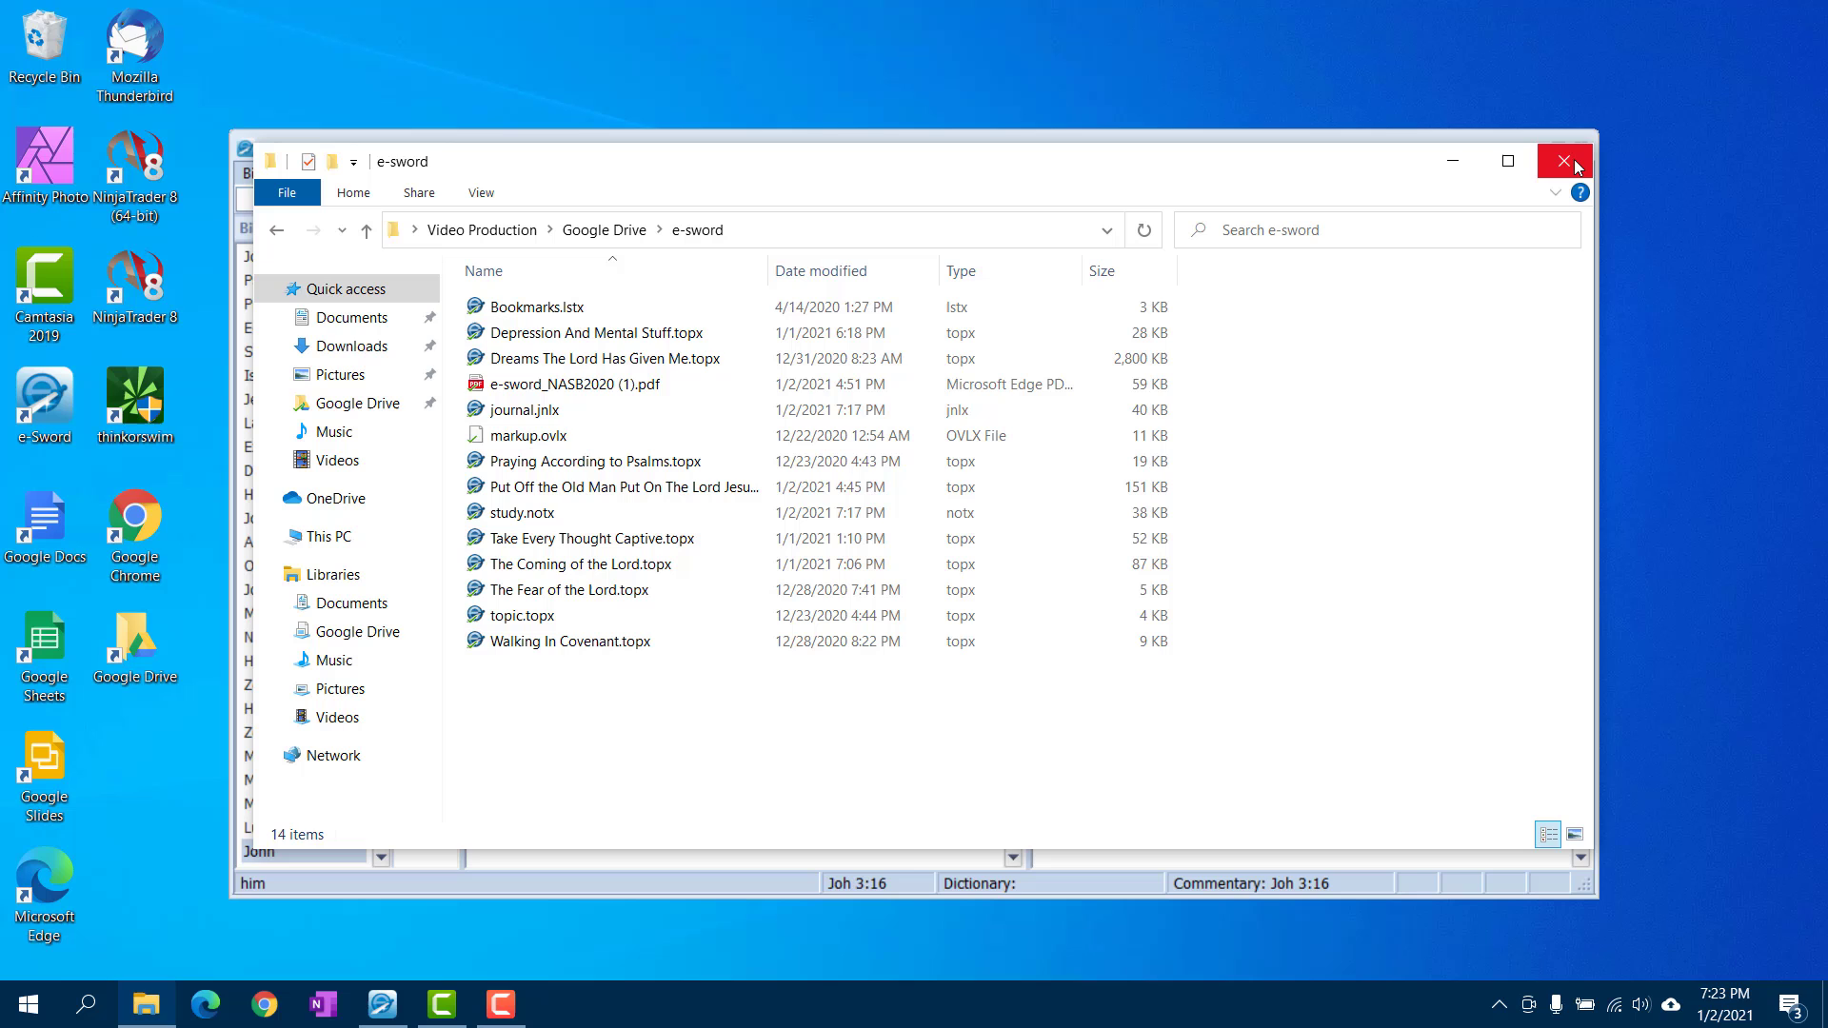
left_click(1559, 161)
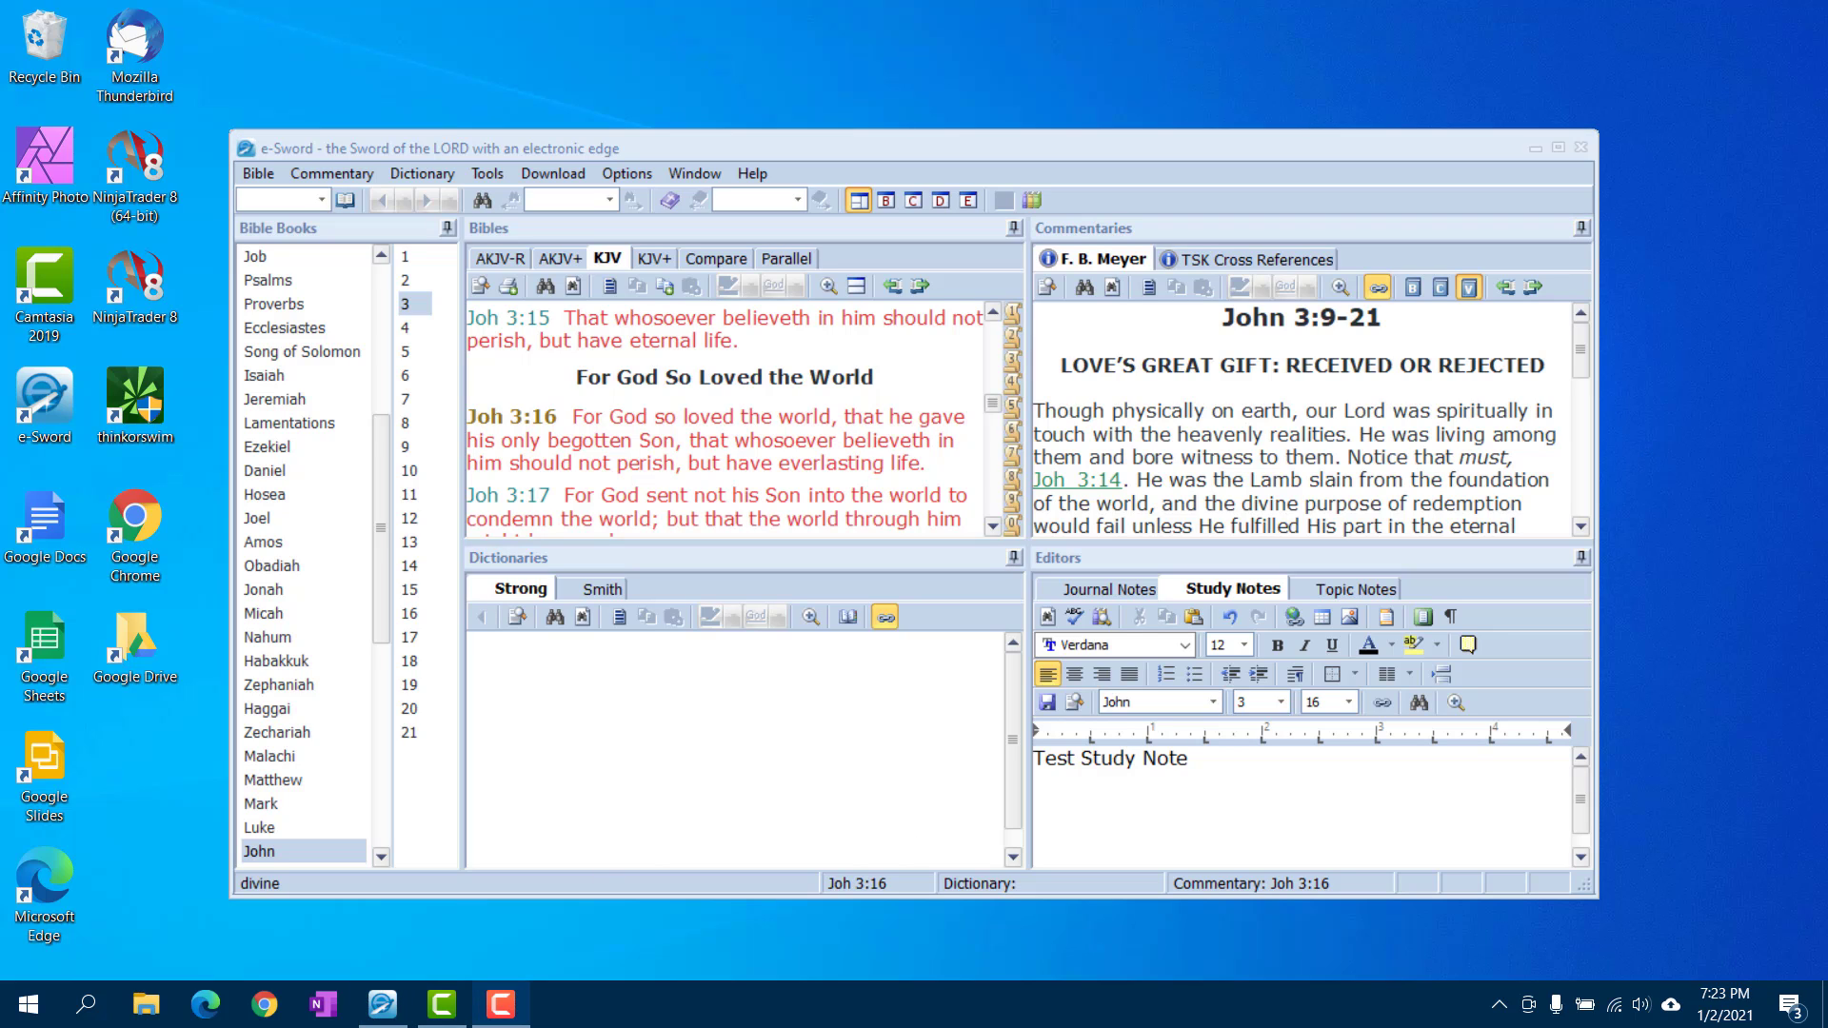
mouse_move(1477, 950)
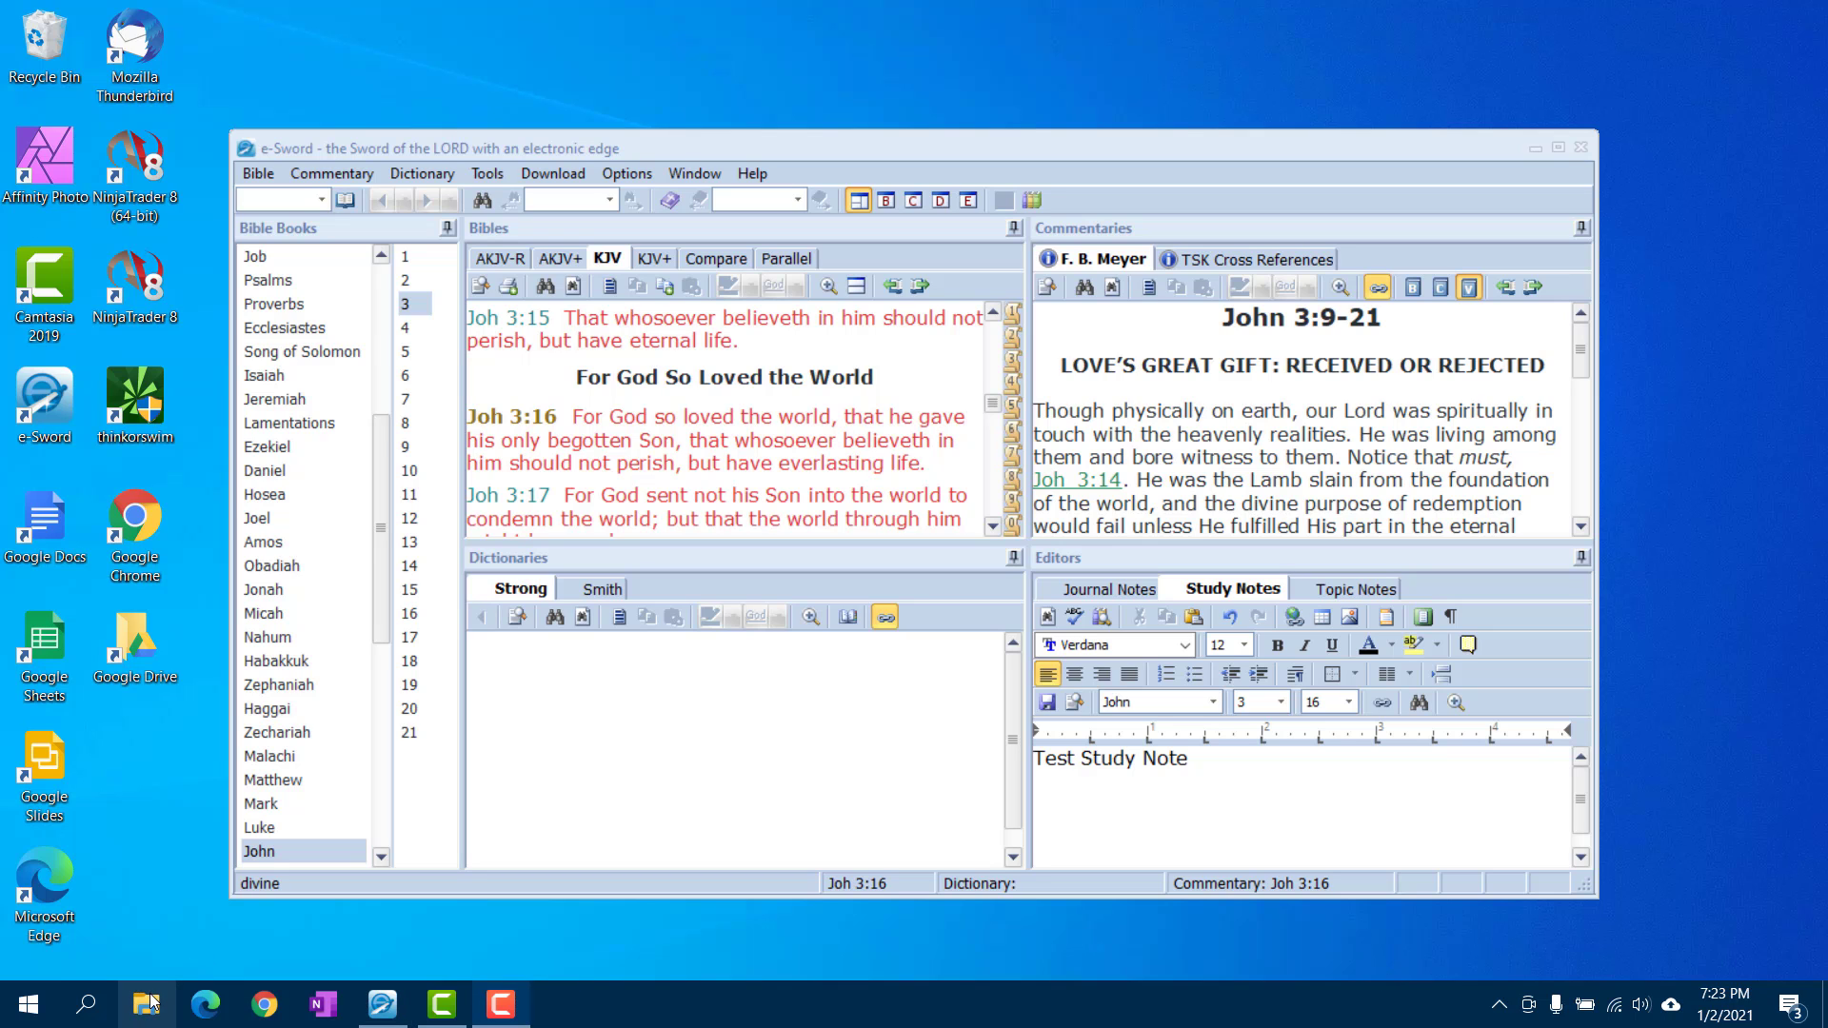
Reopen File Explorer and browse the e-Sword files in Documents
left_click(145, 1003)
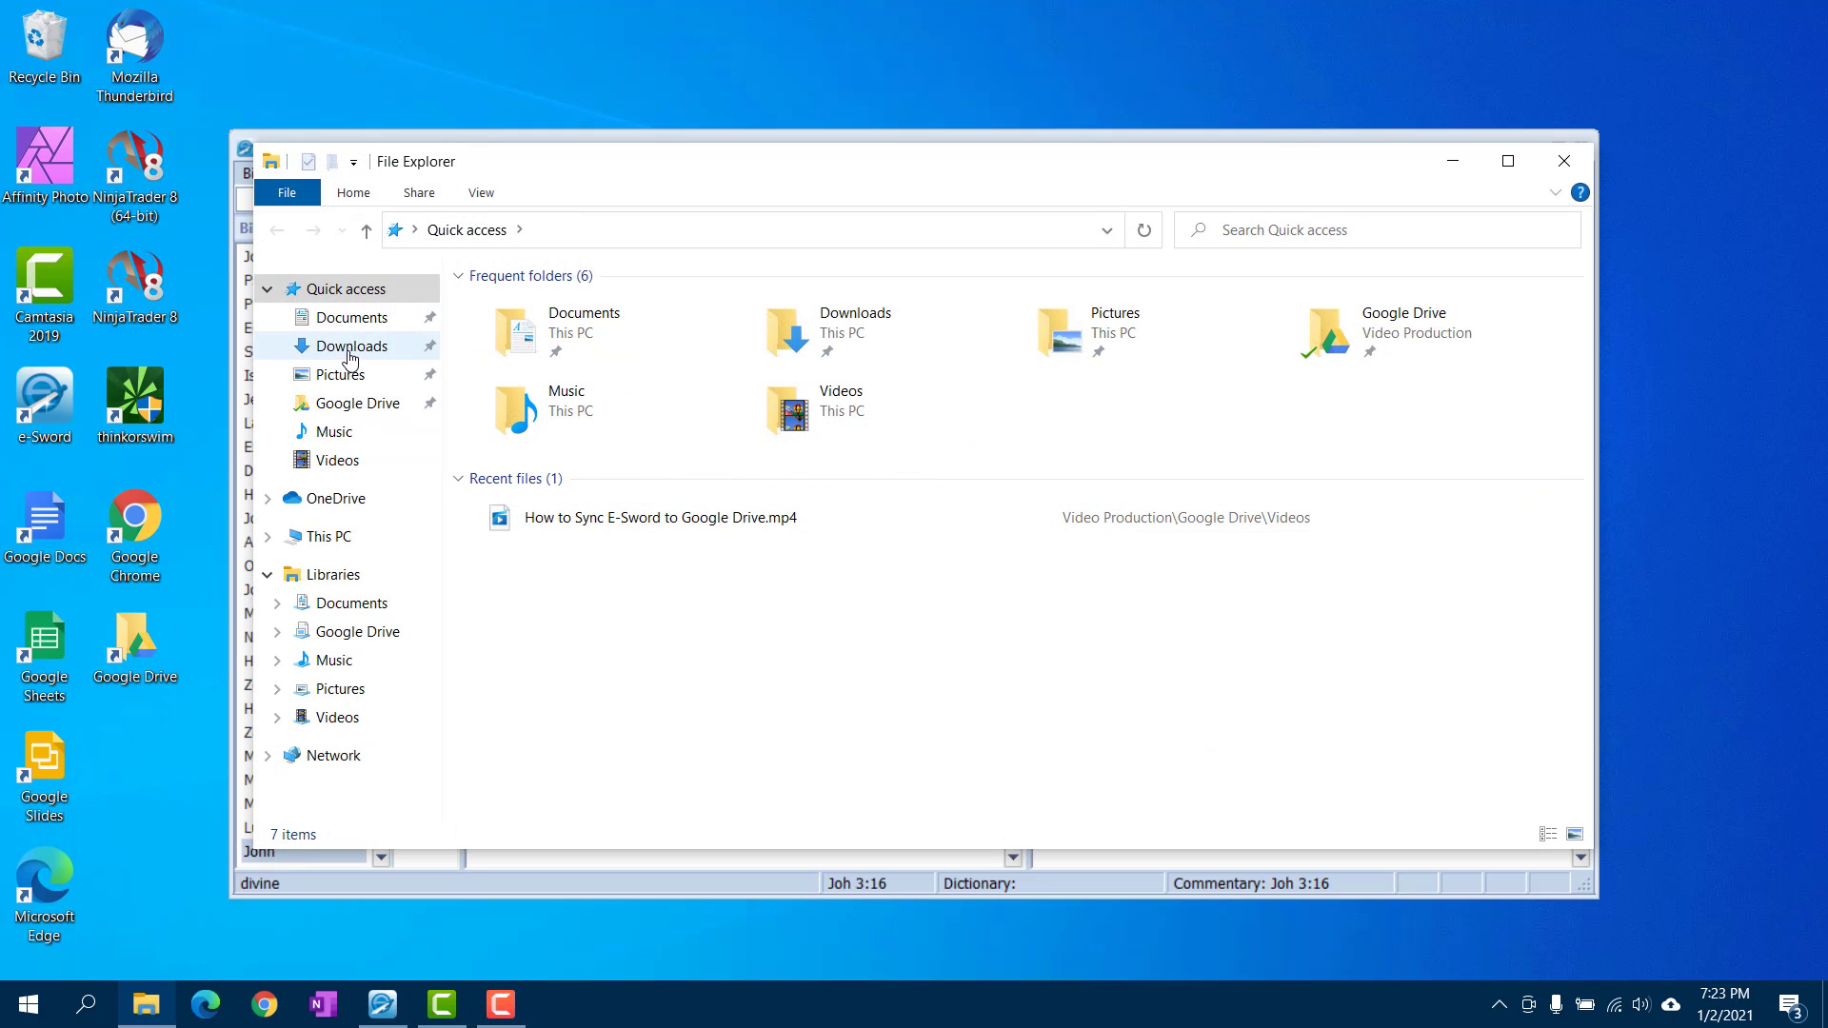
left_click(353, 317)
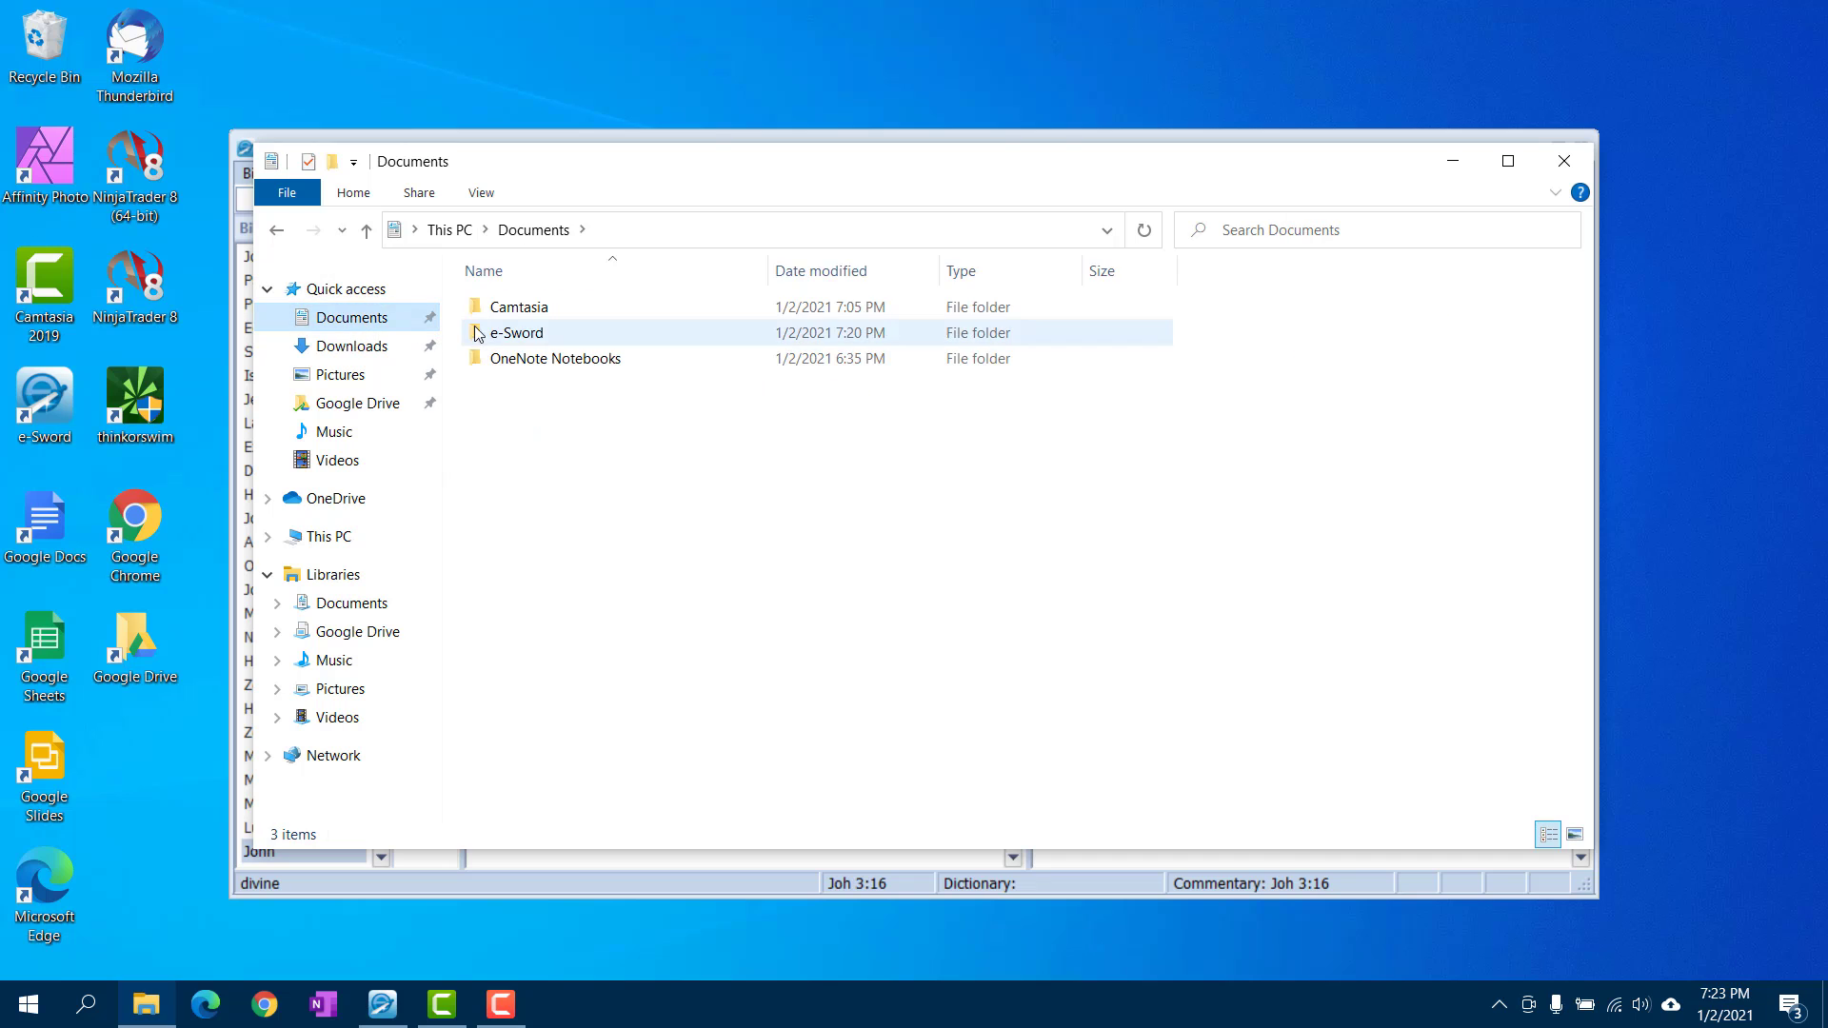
double_click(515, 333)
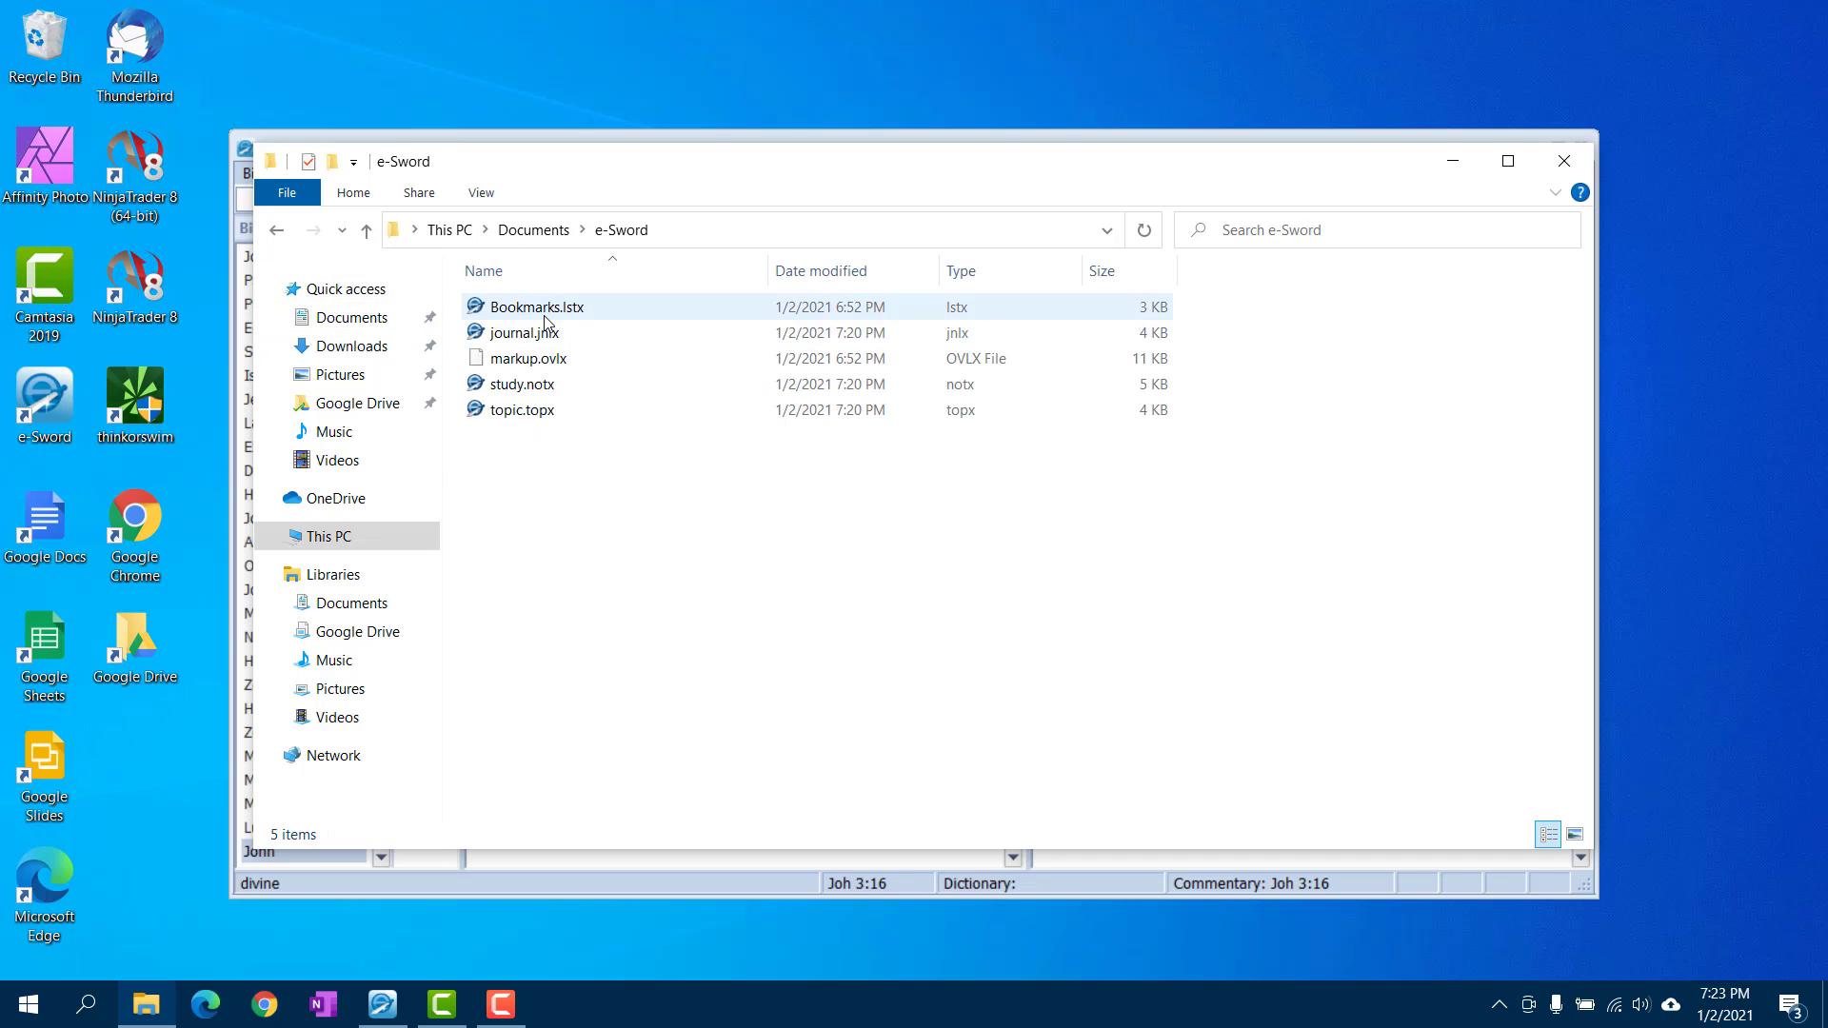
left_click(521, 383)
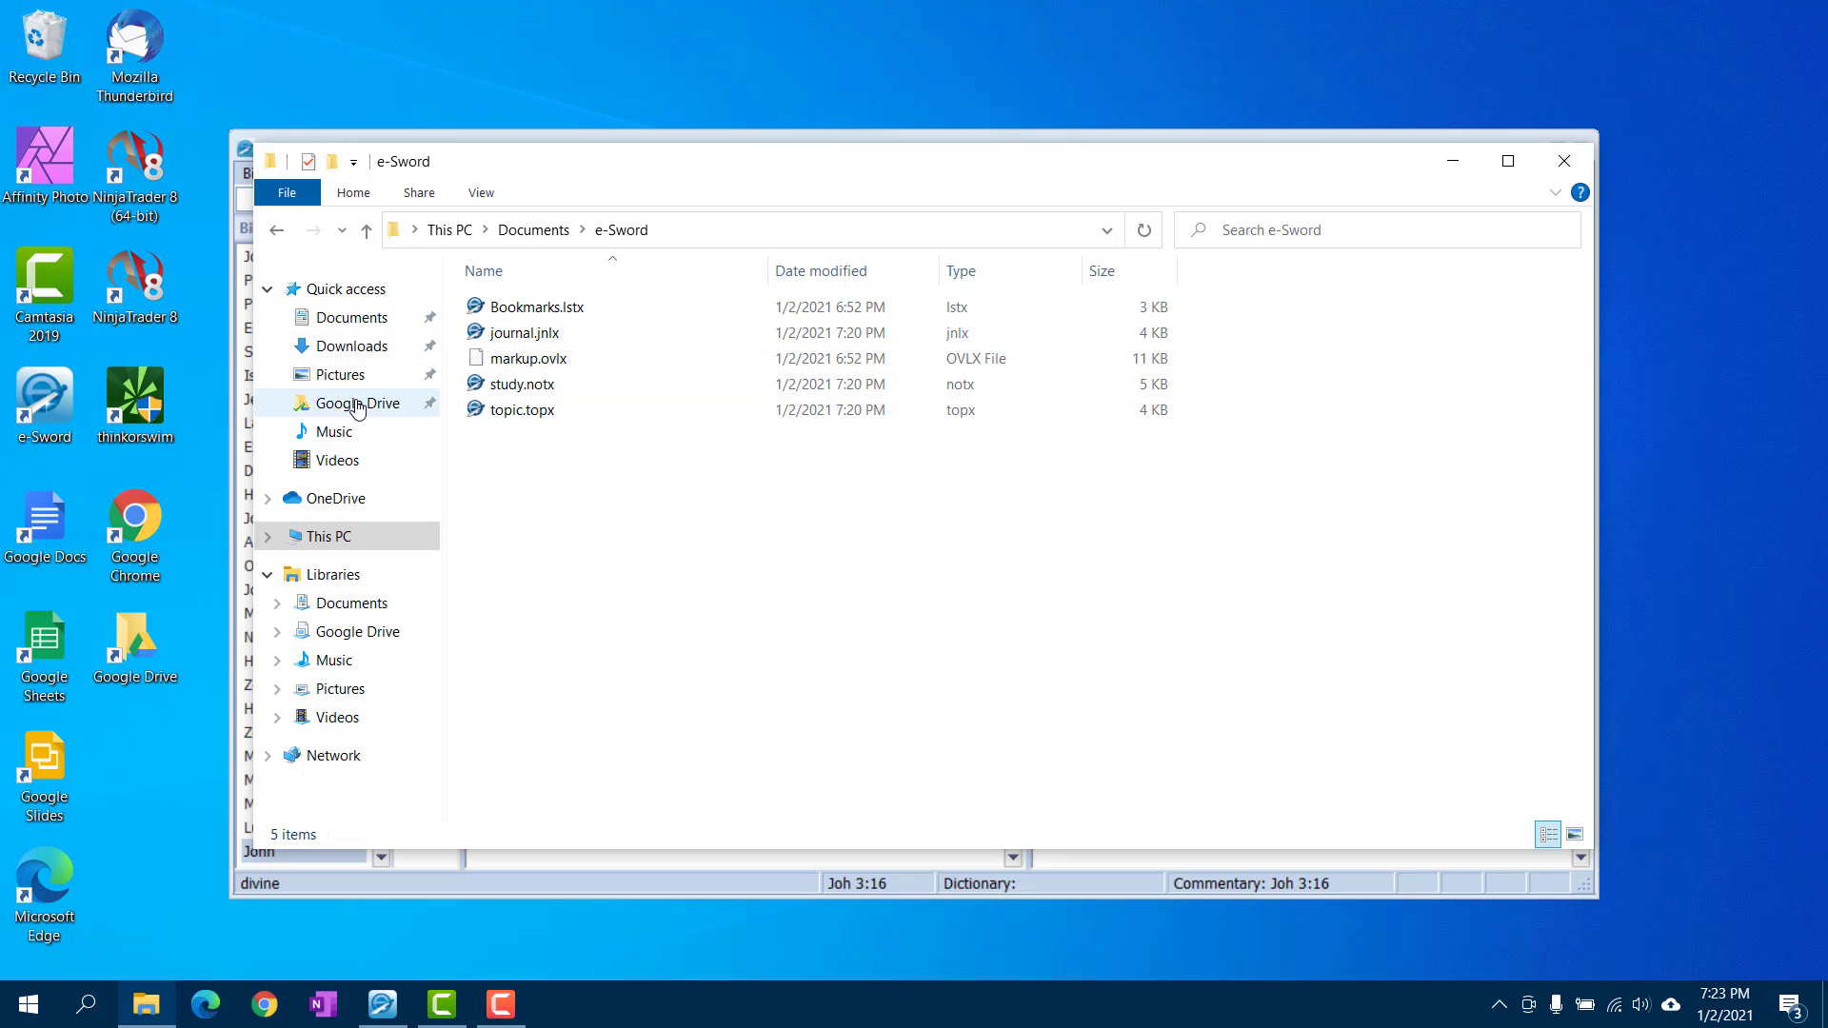
View Google Drive's e-sword folder, then go back up to Google Drive's top level
left_click(357, 402)
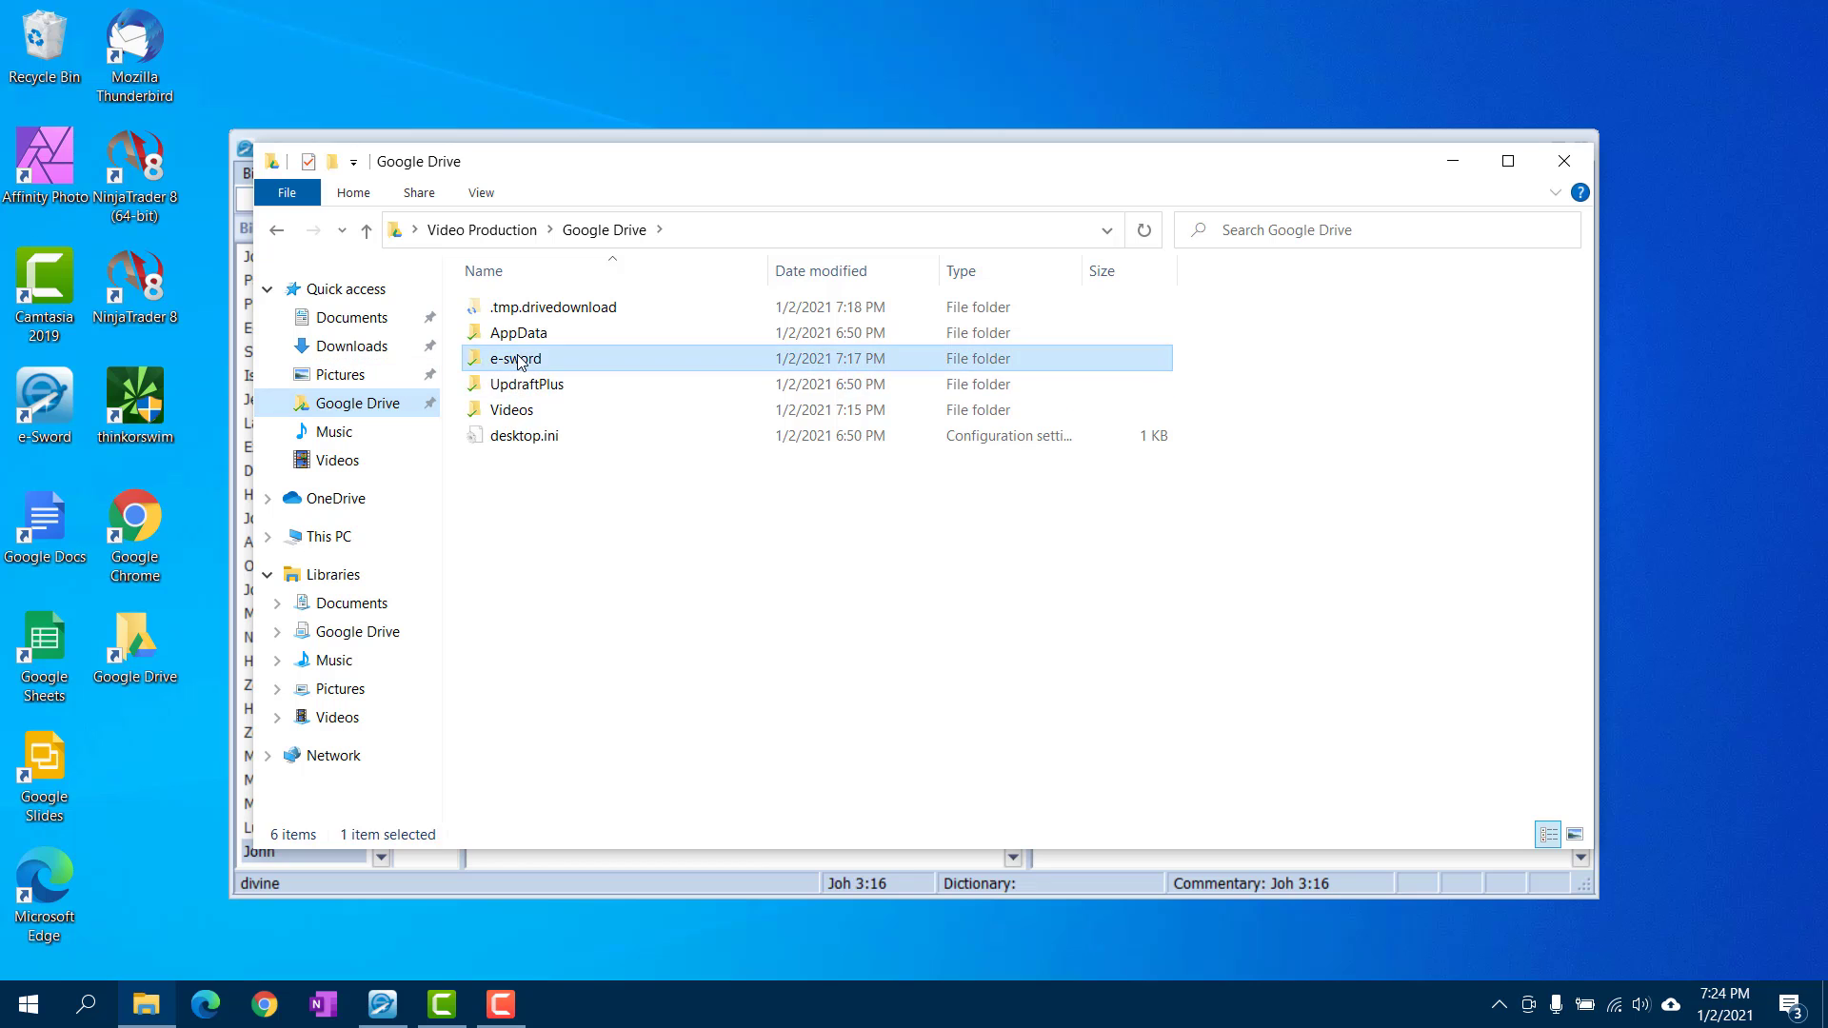
double_click(513, 358)
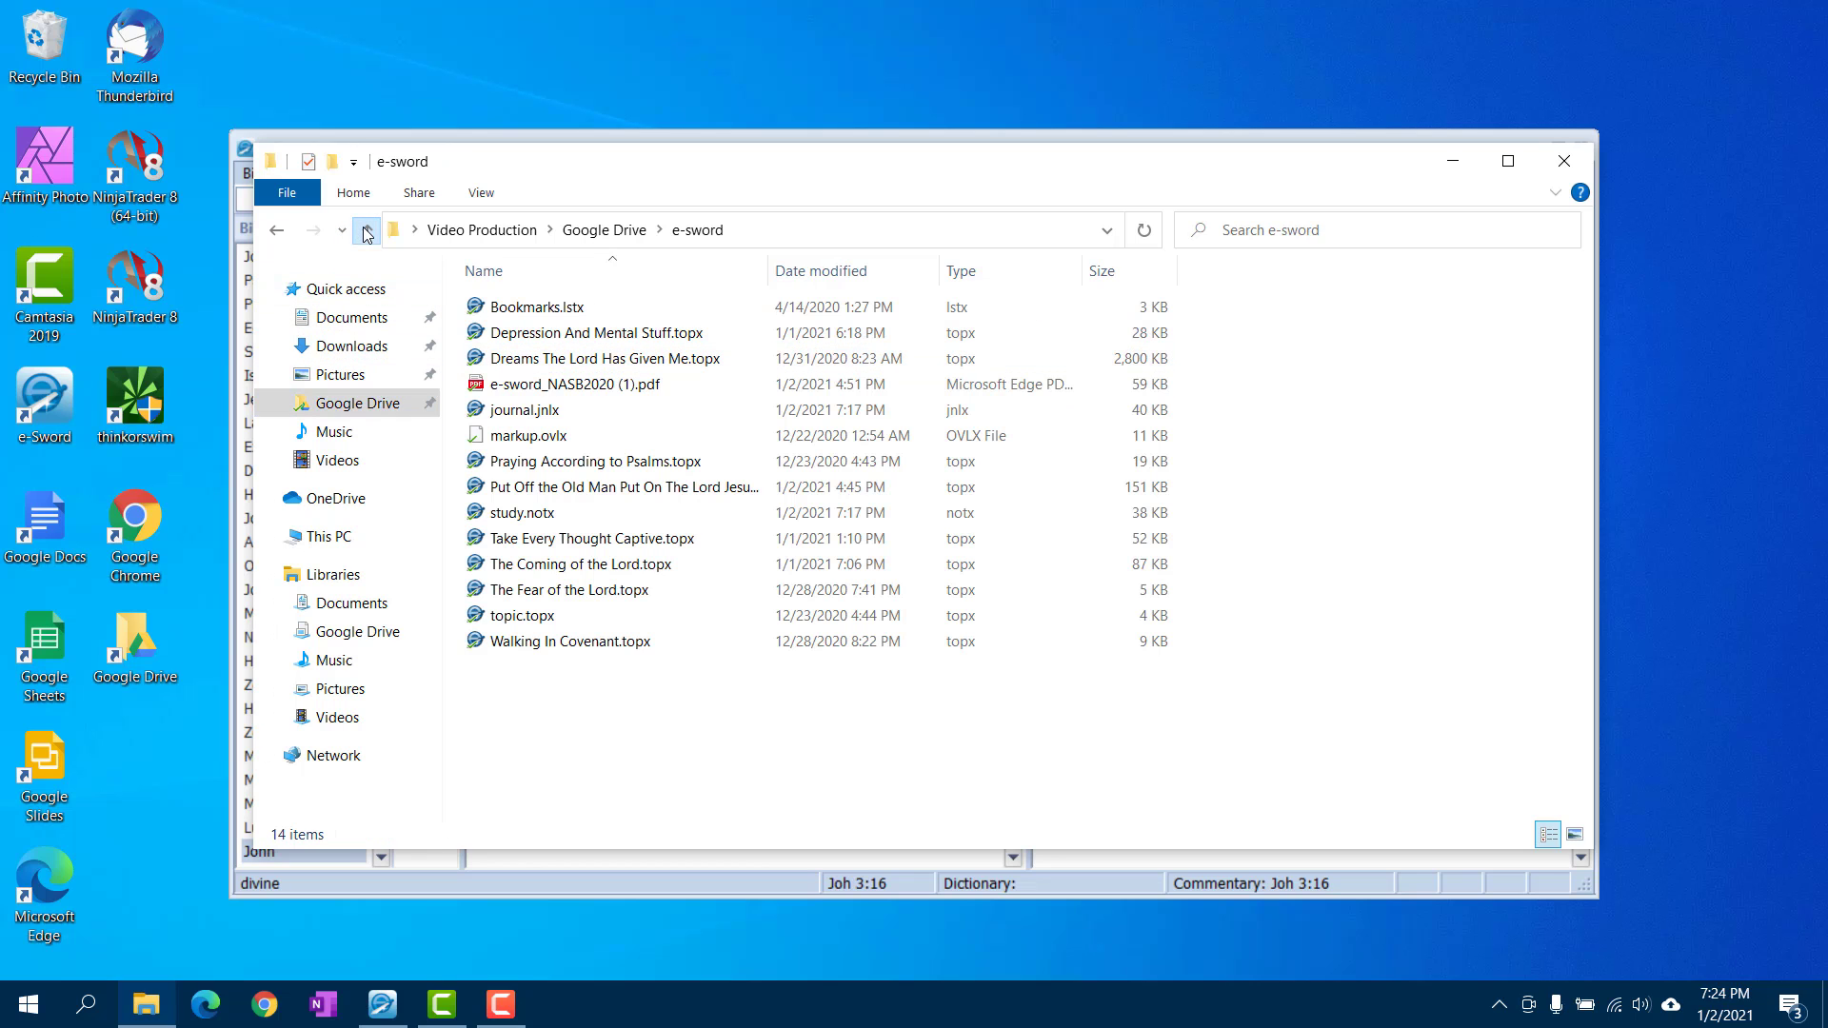
left_click(365, 230)
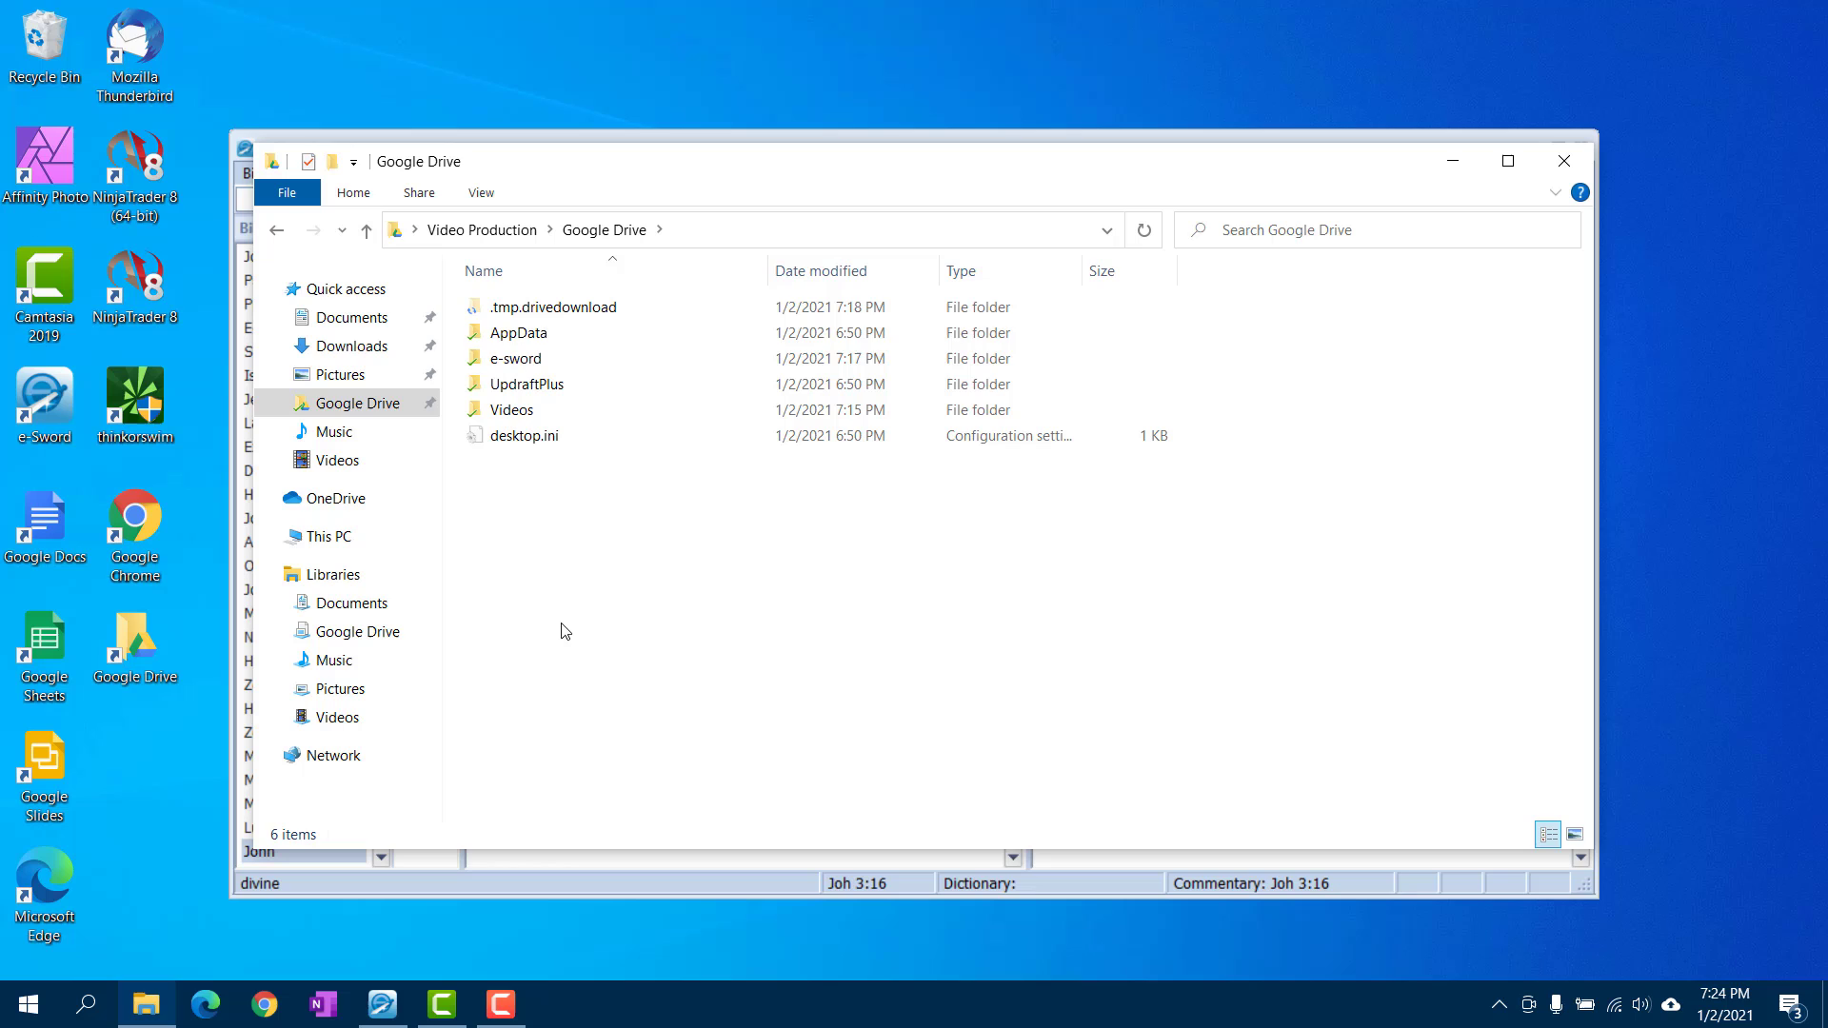
mouse_move(601, 570)
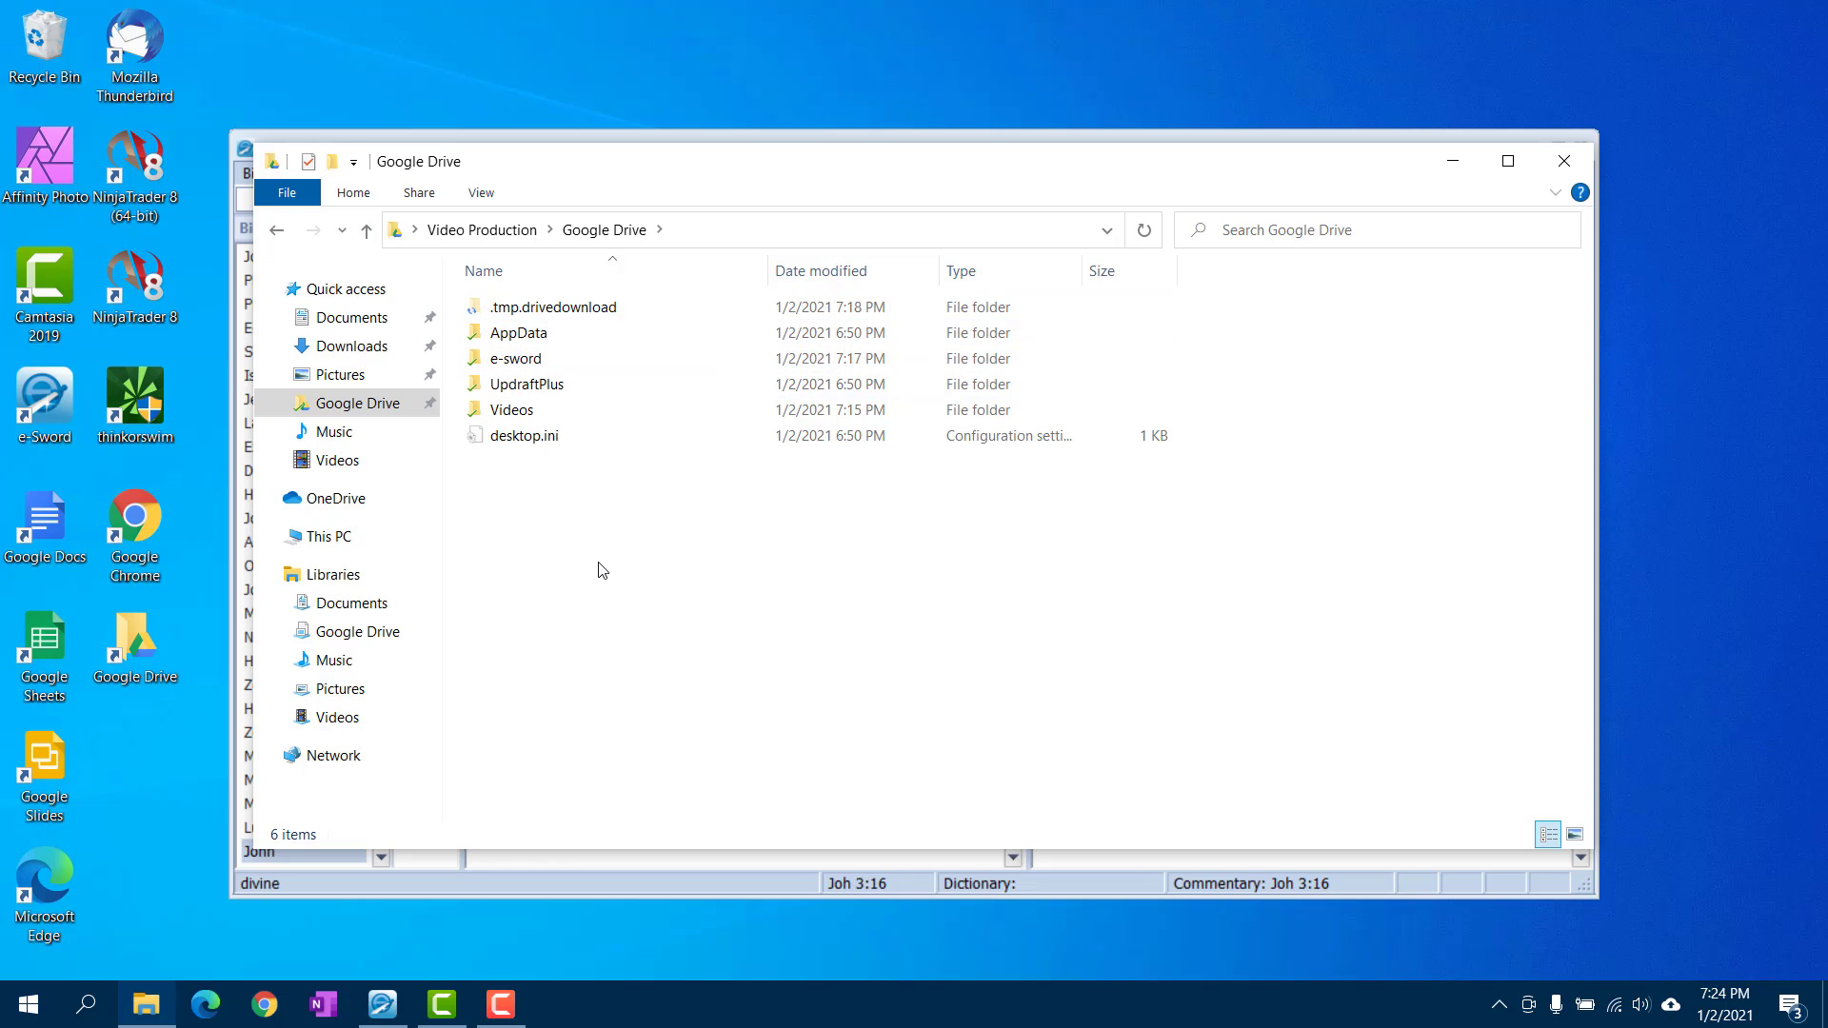
Create a folder named e-Sword-2 in Google Drive, then switch to Documents
right_click(598, 570)
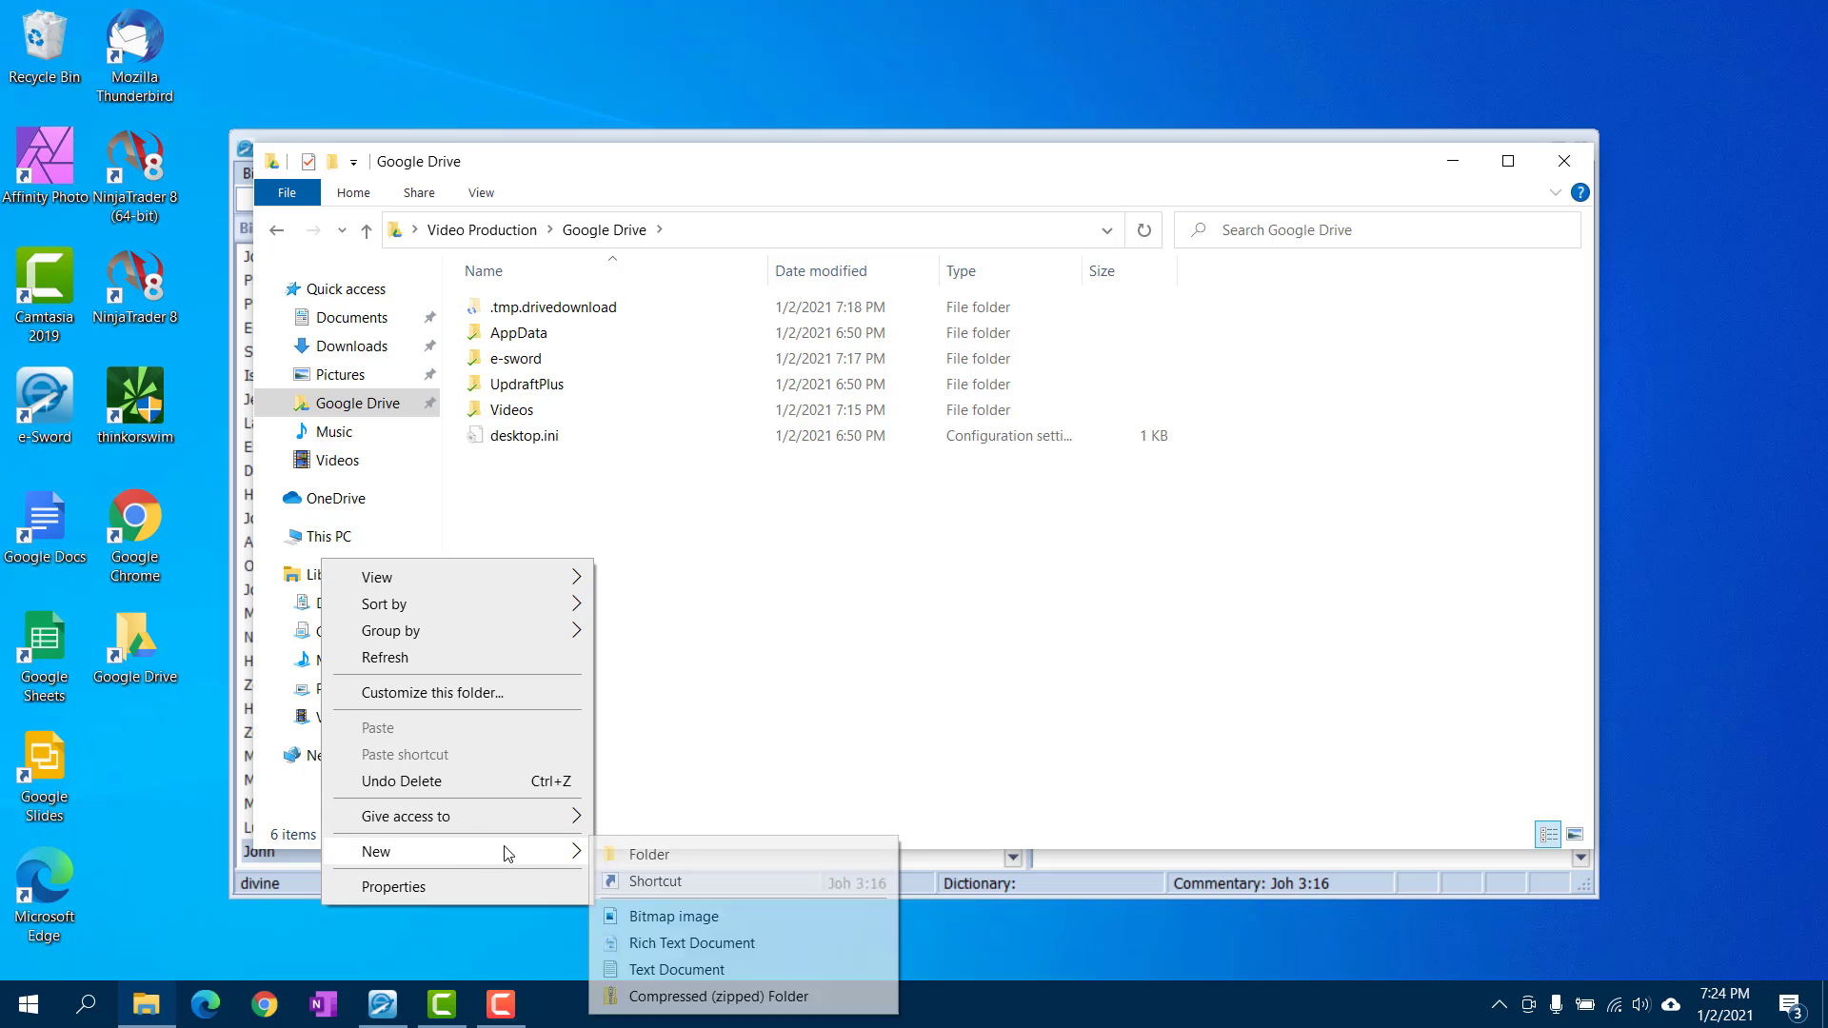
mouse_move(645, 854)
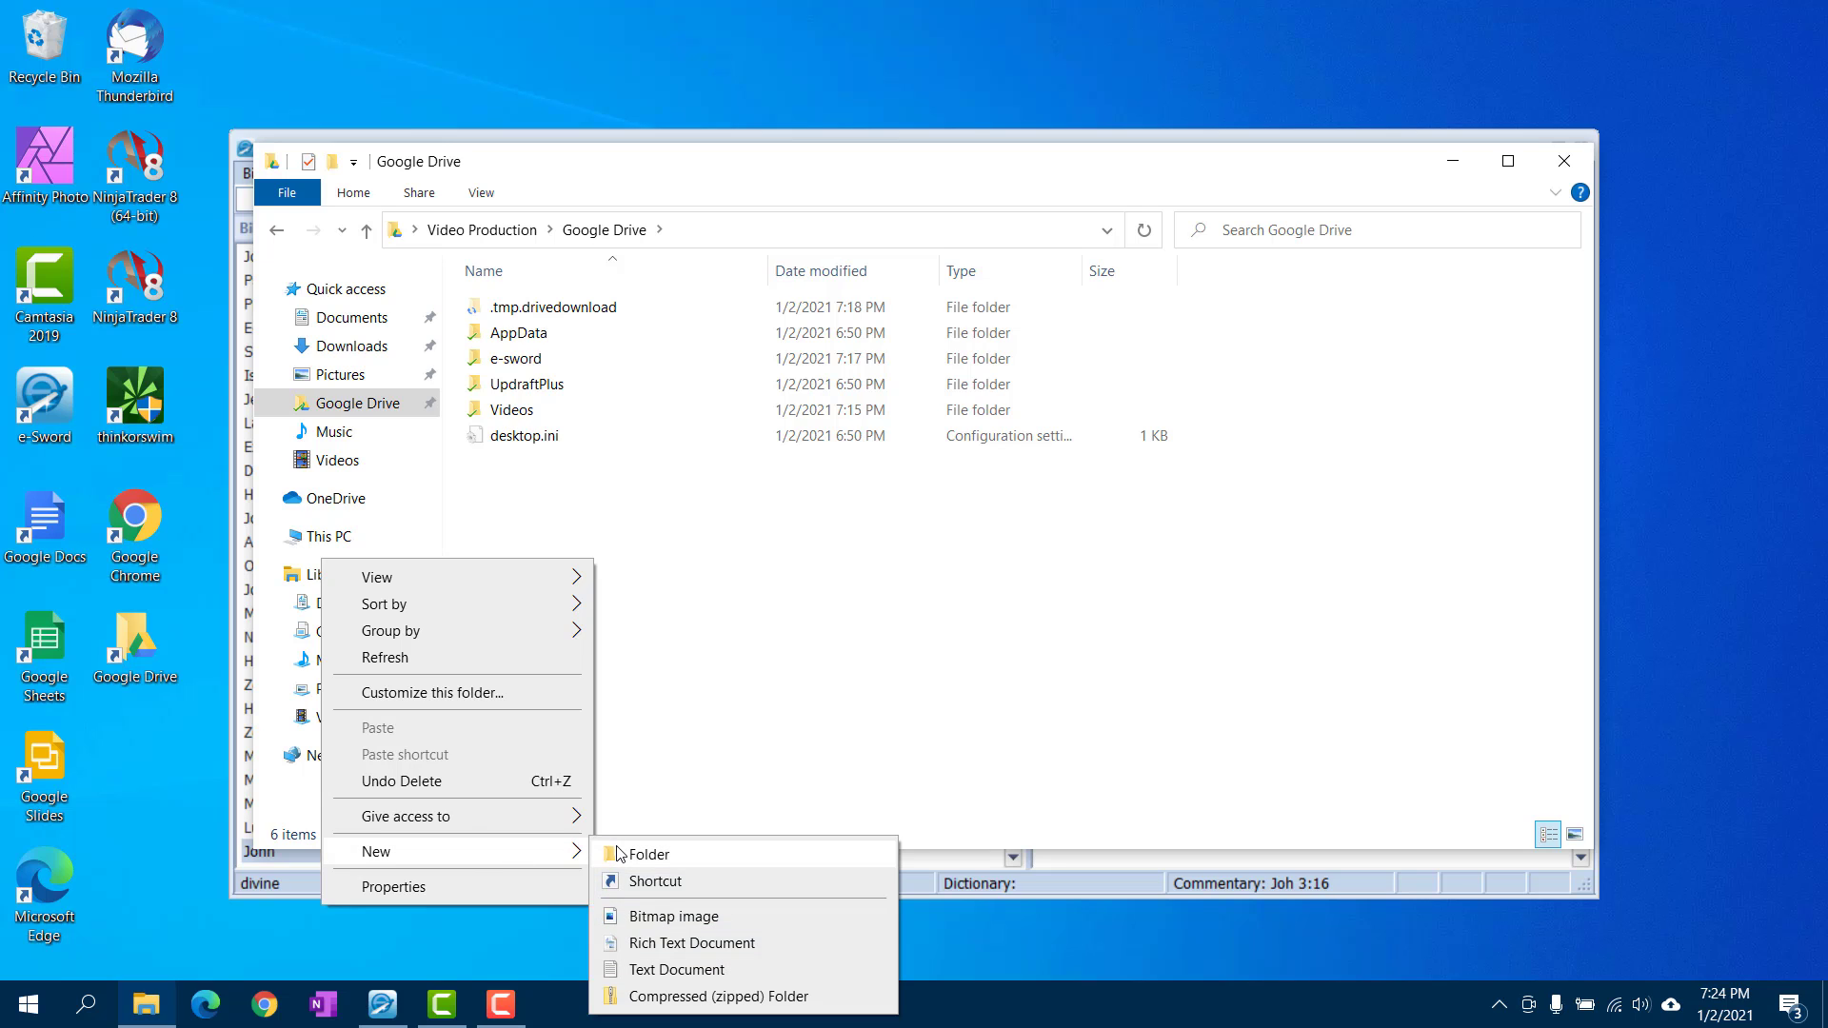
left_click(649, 853)
type("e-Sword-2")
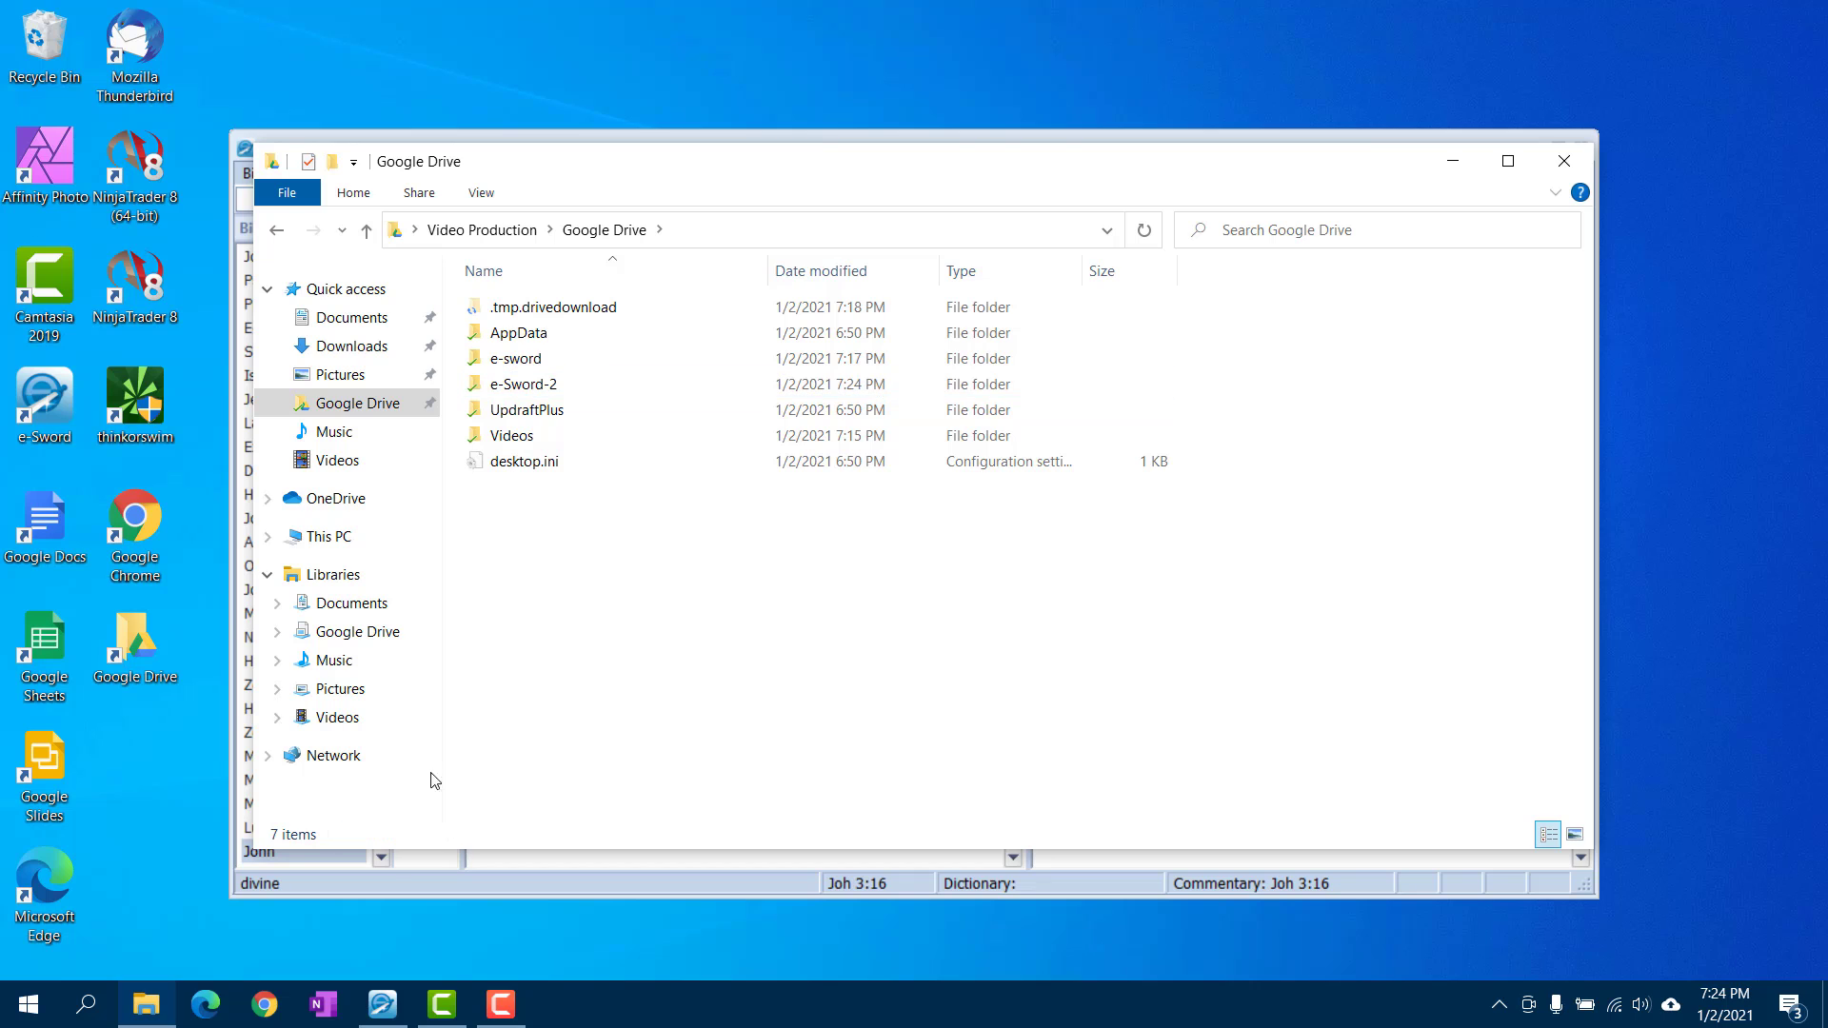
left_click(352, 317)
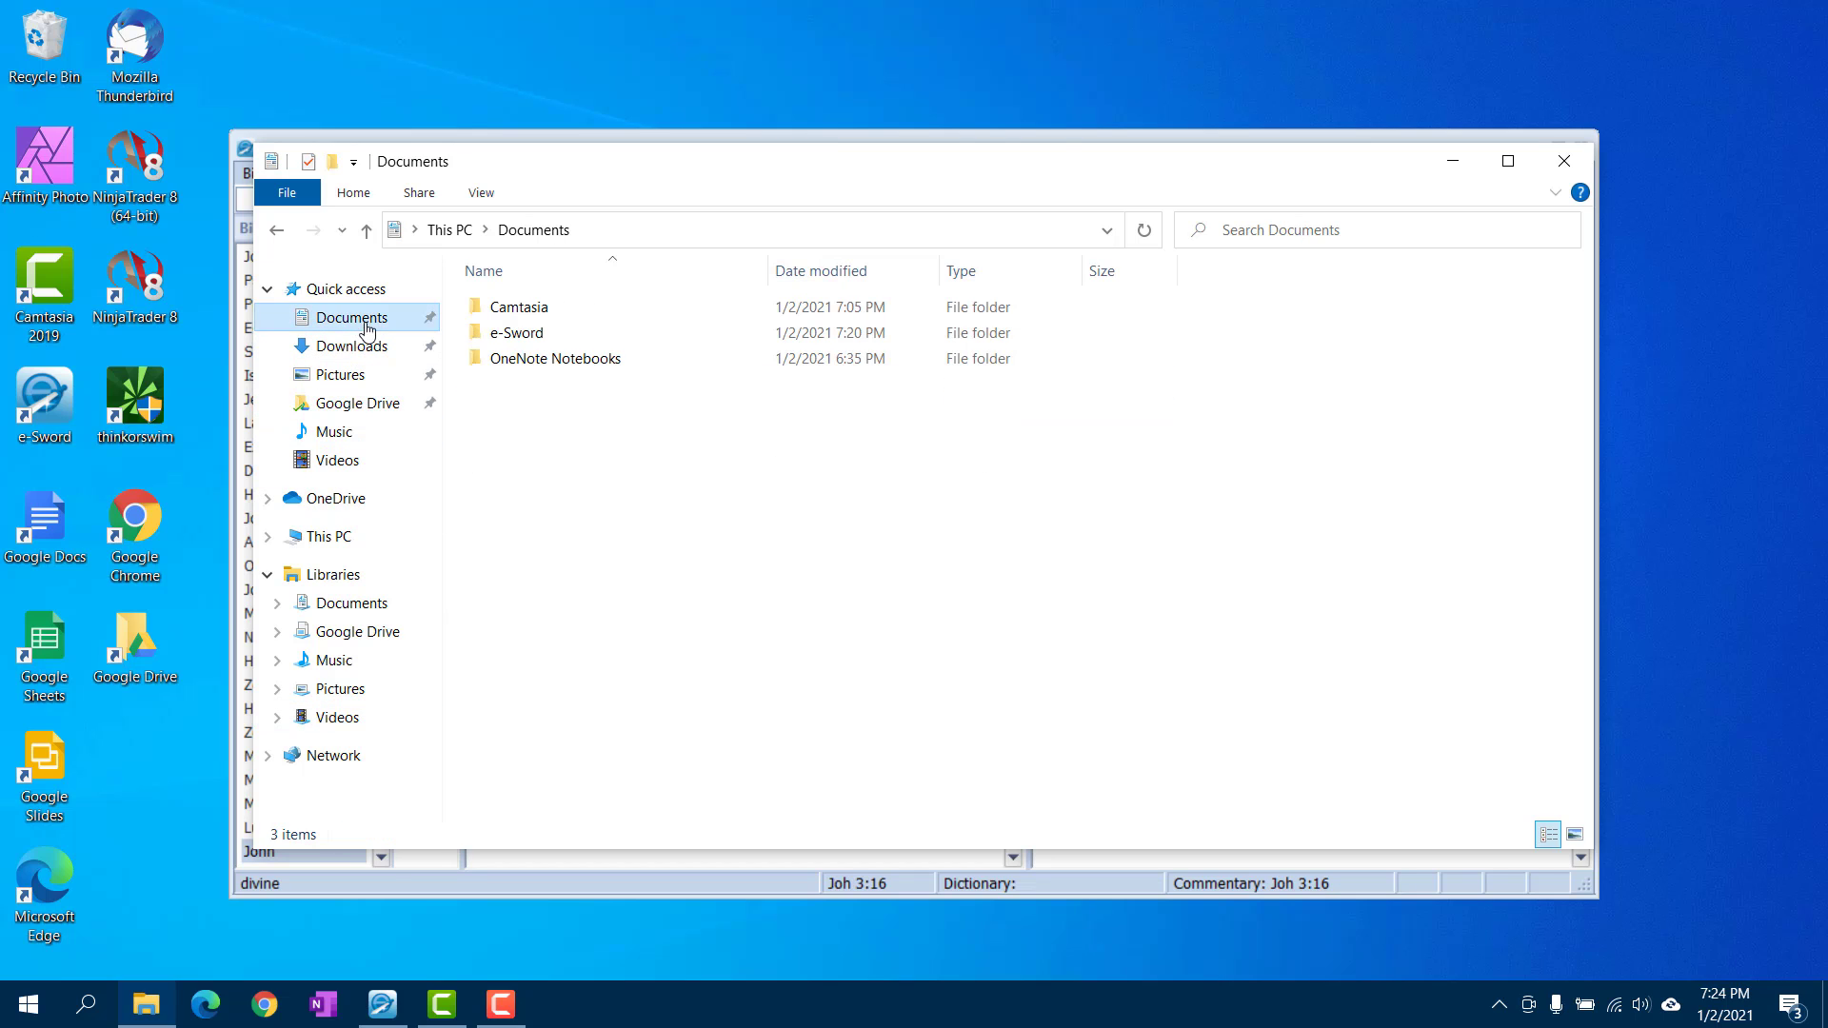
Copy all five e-Sword files from Documents into Google Drive's e-Sword-2, then close Explorer
double_click(516, 332)
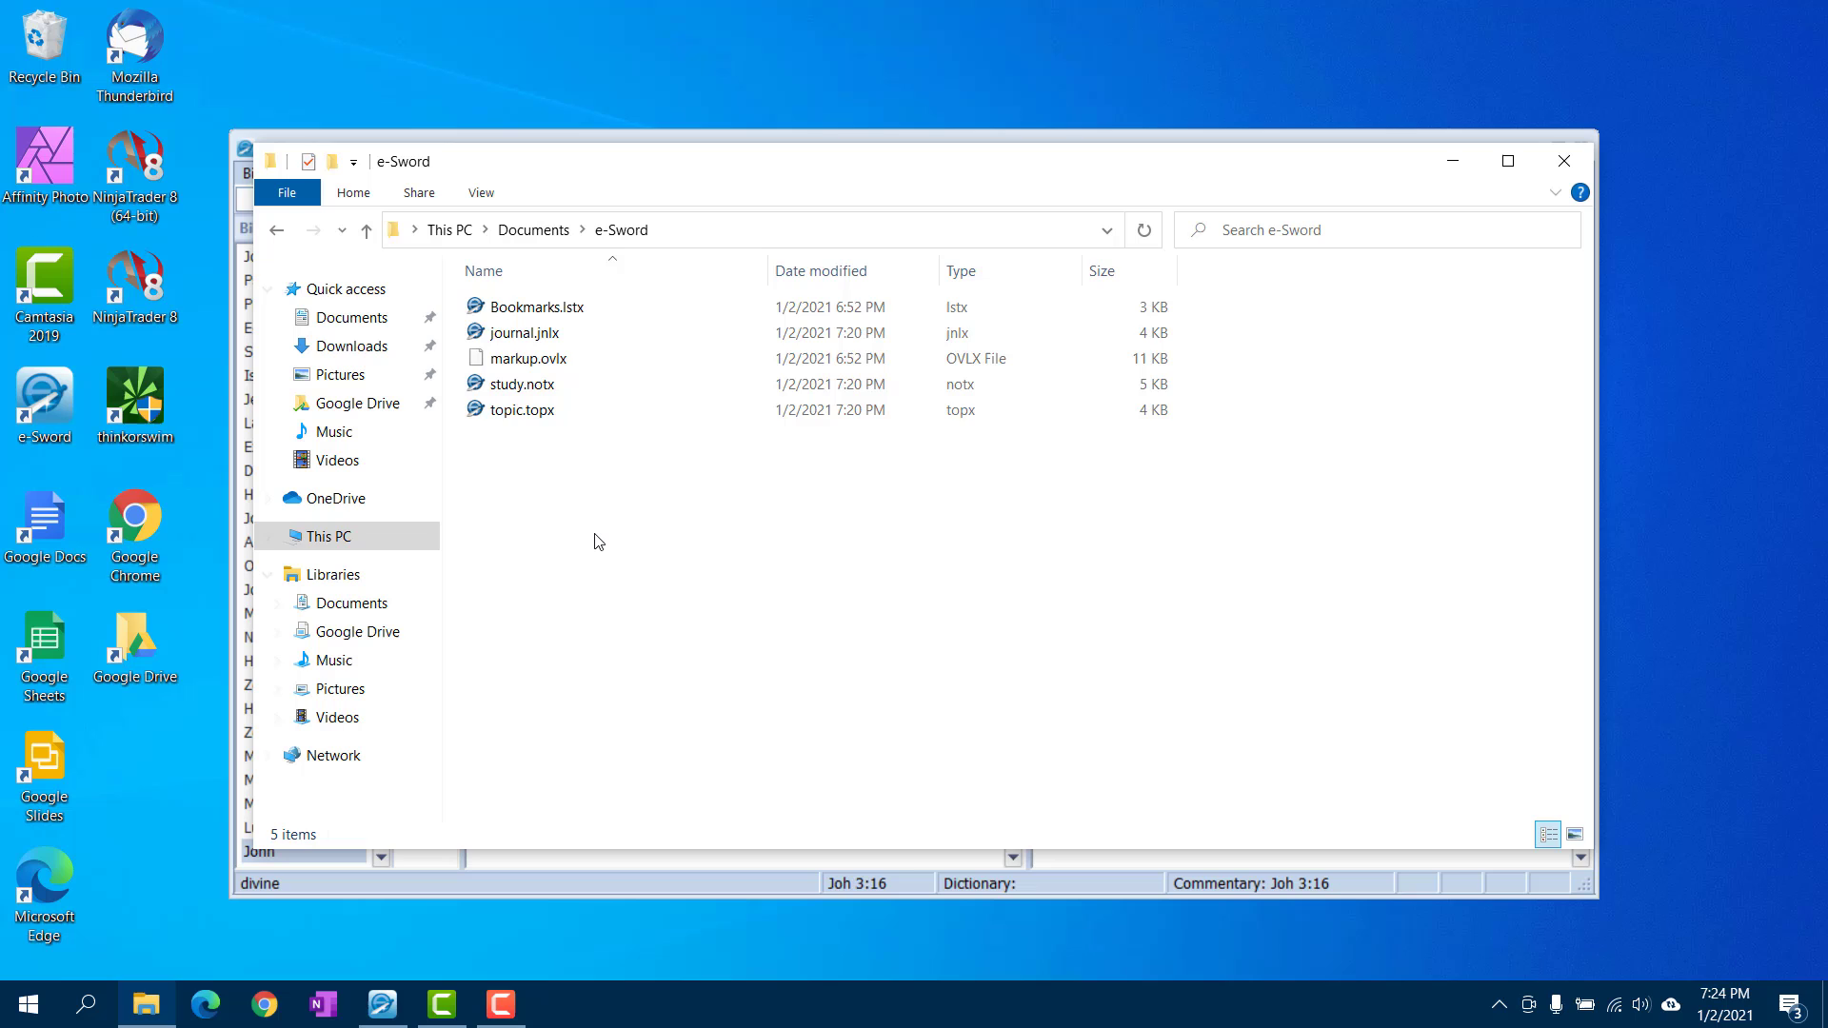
key("ctrl+a")
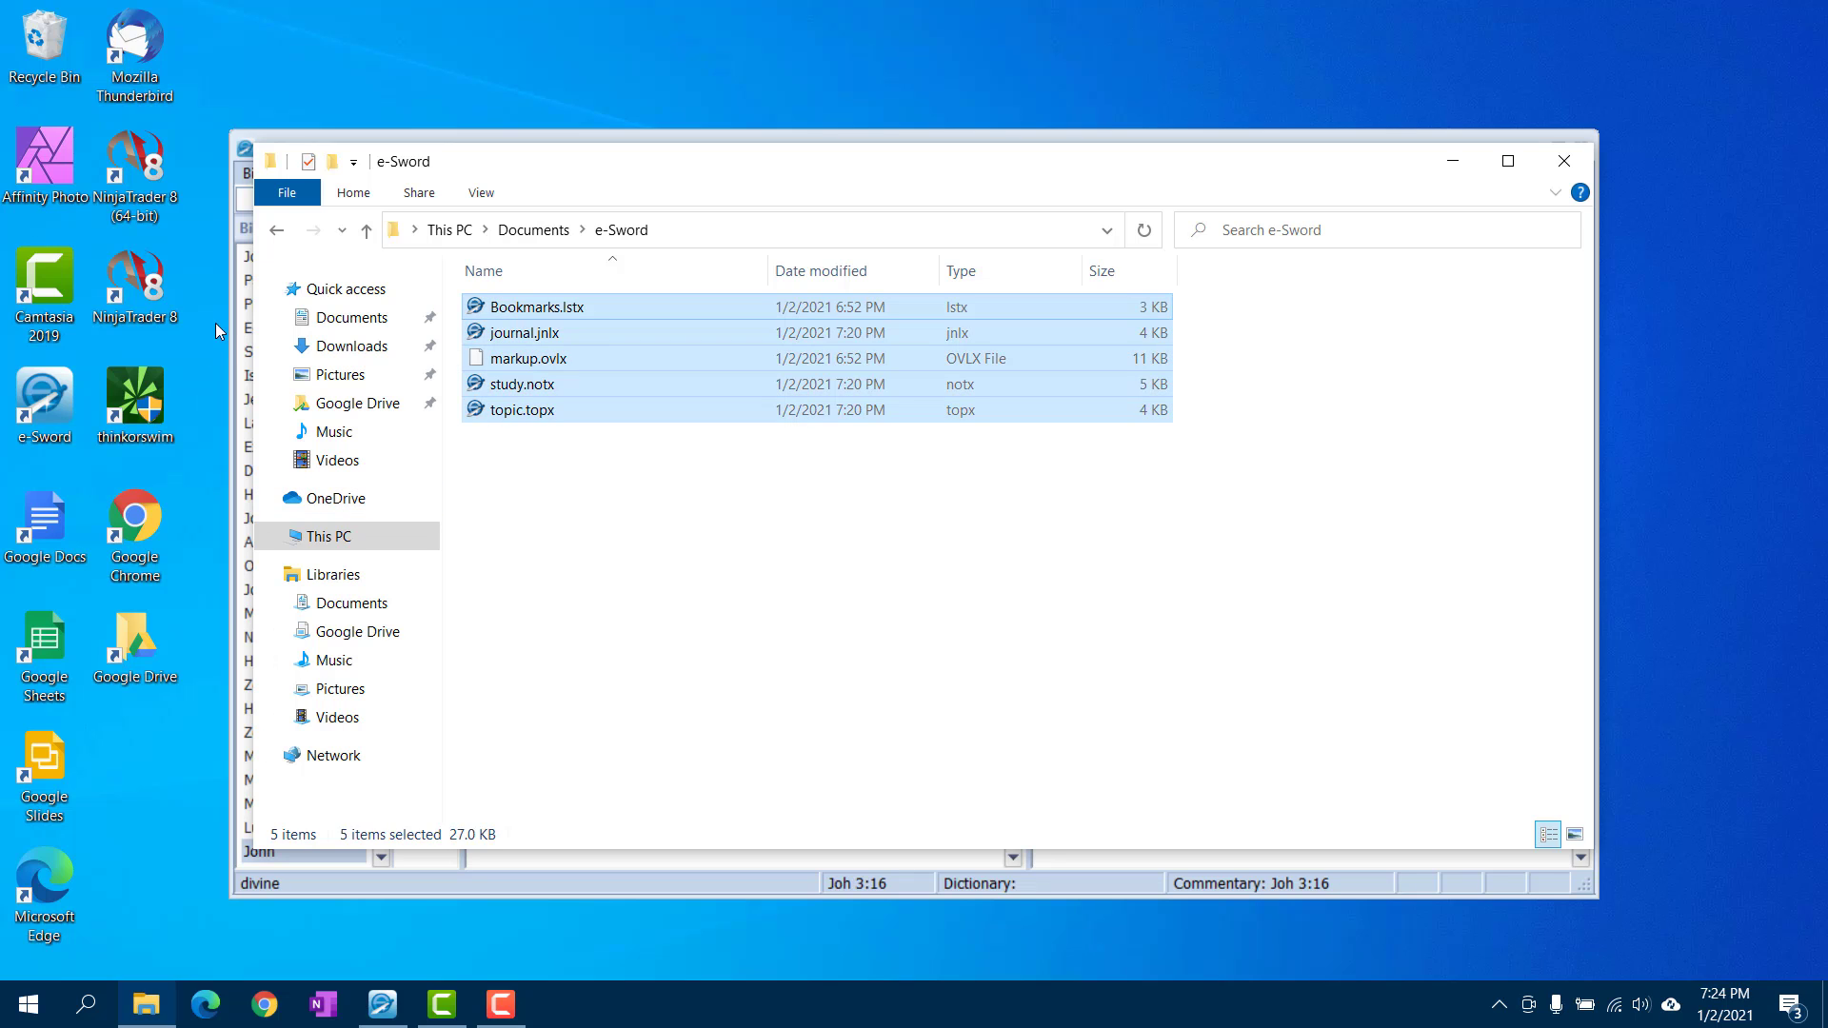
left_click(357, 401)
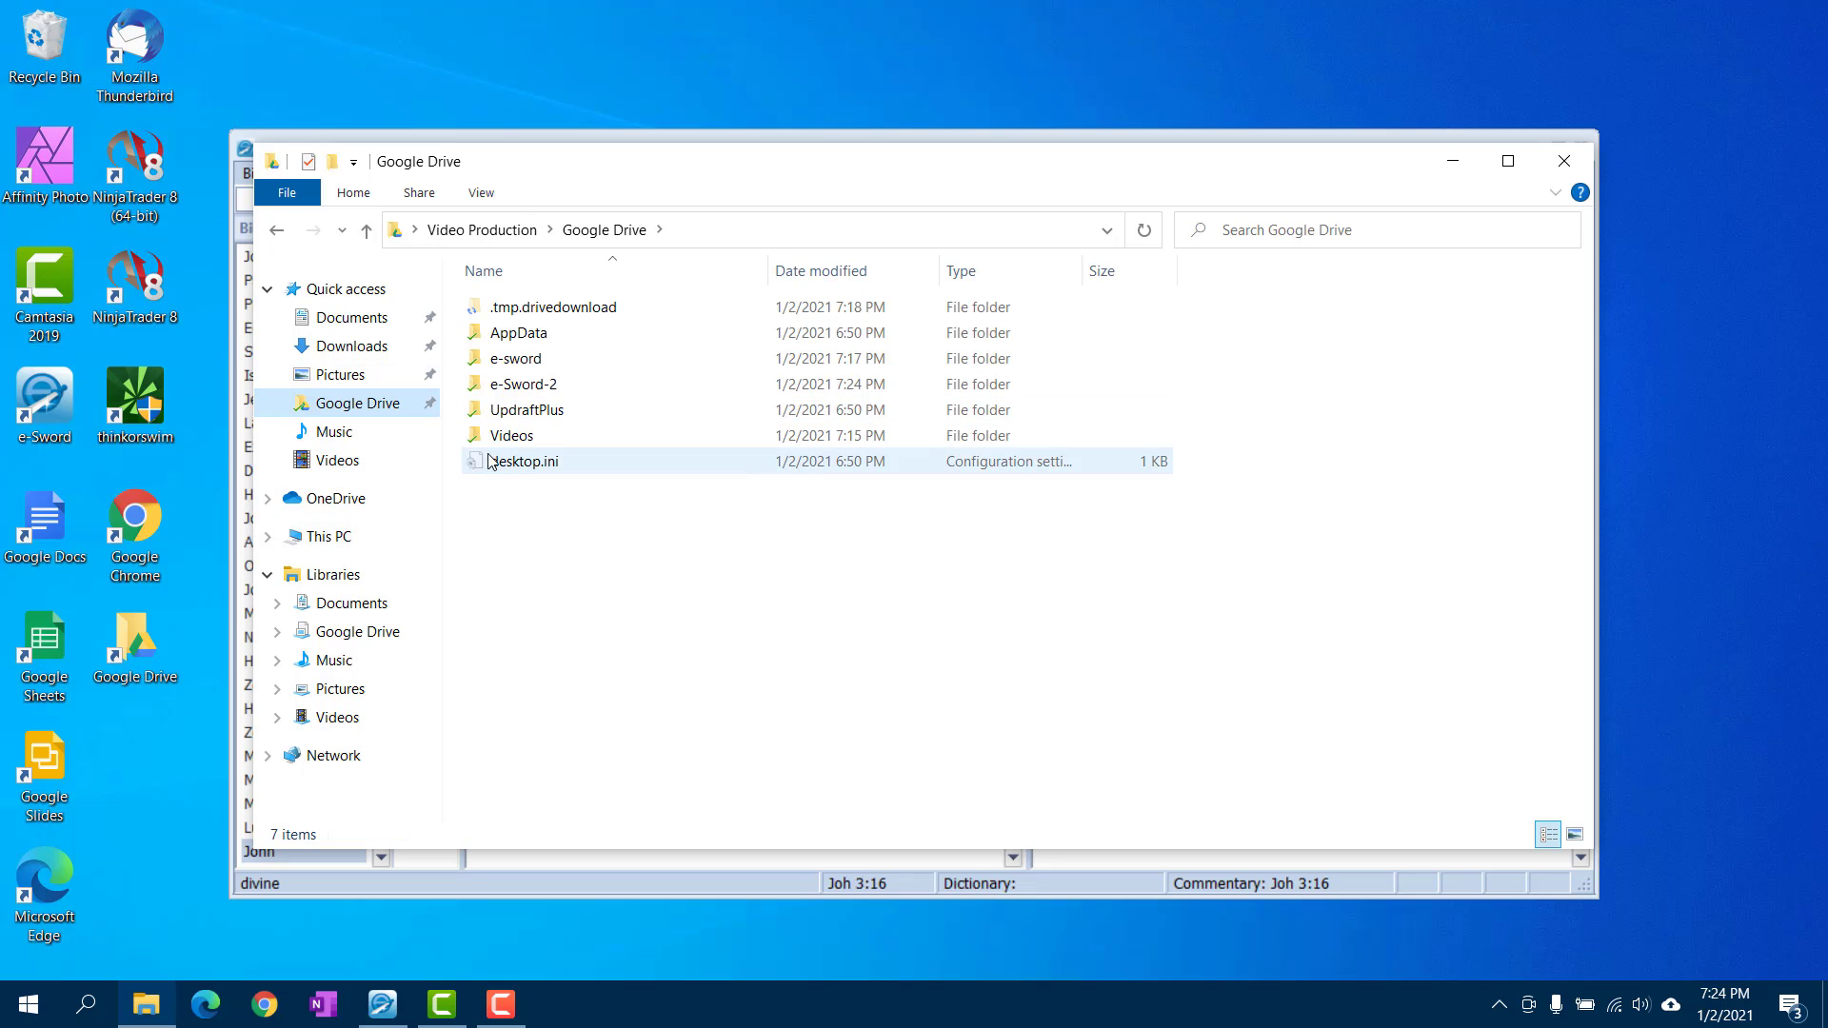
double_click(524, 384)
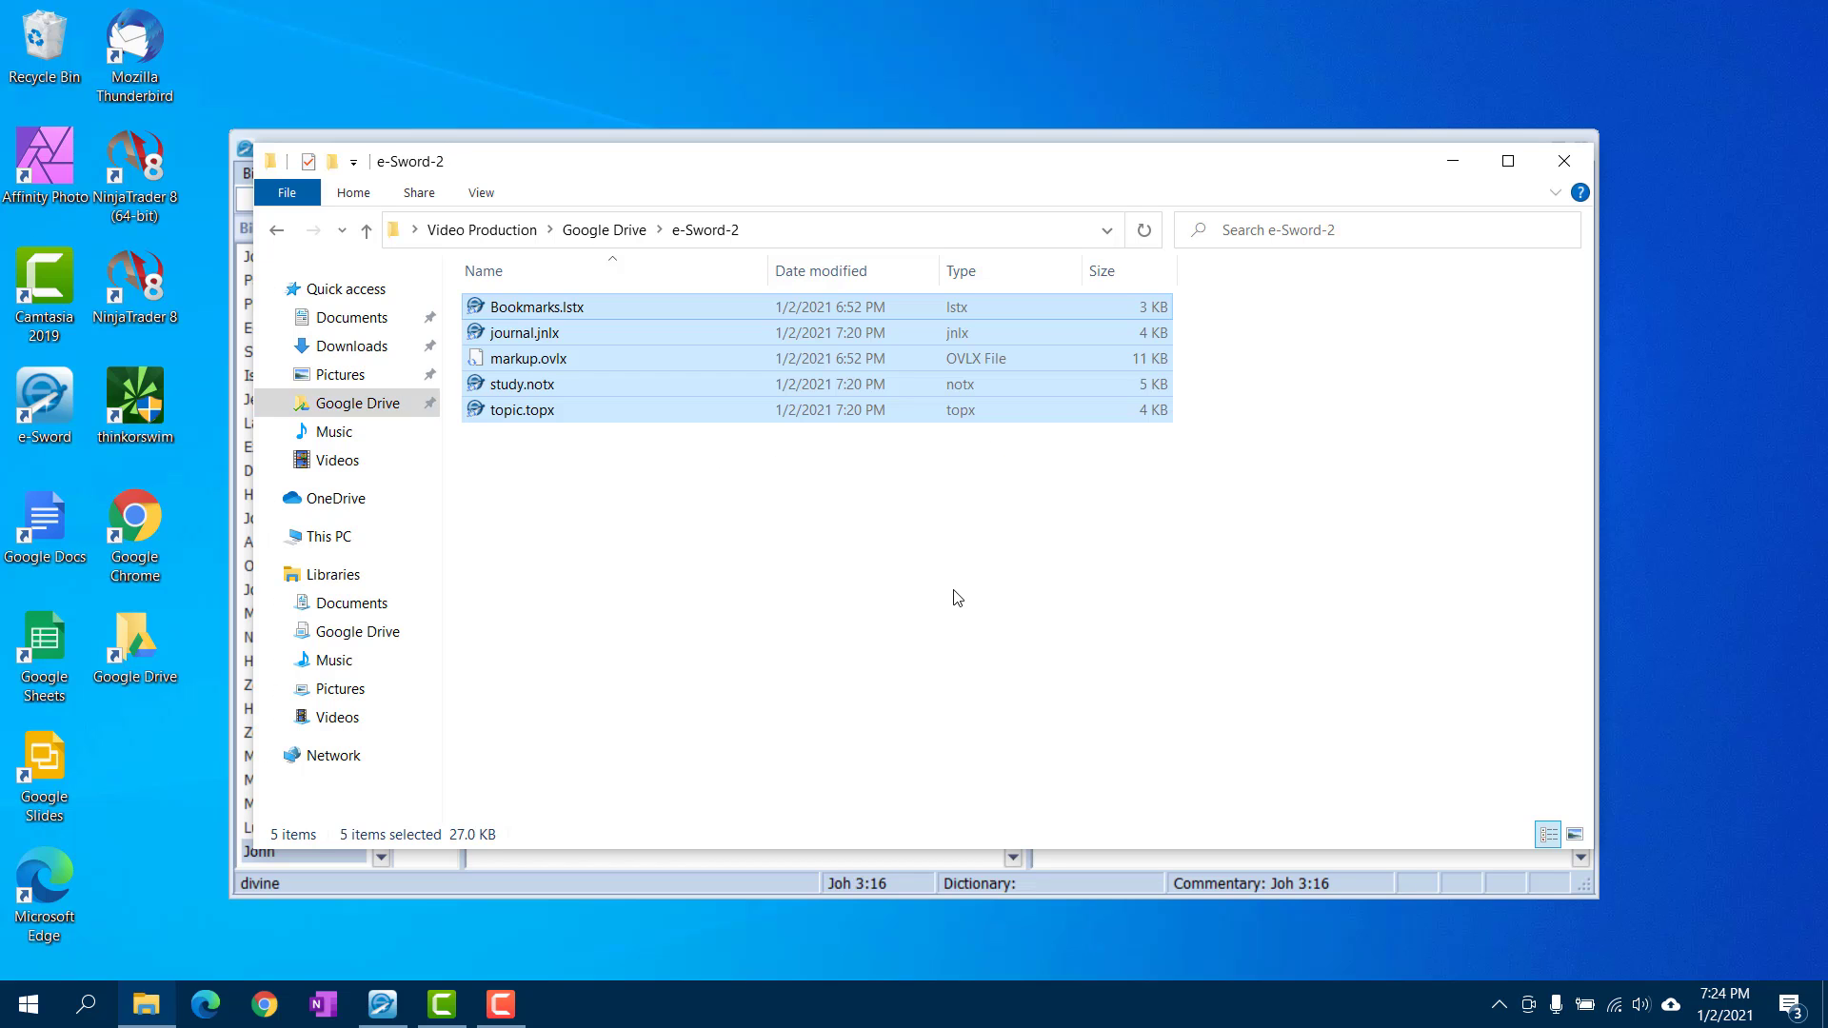
mouse_move(1564, 161)
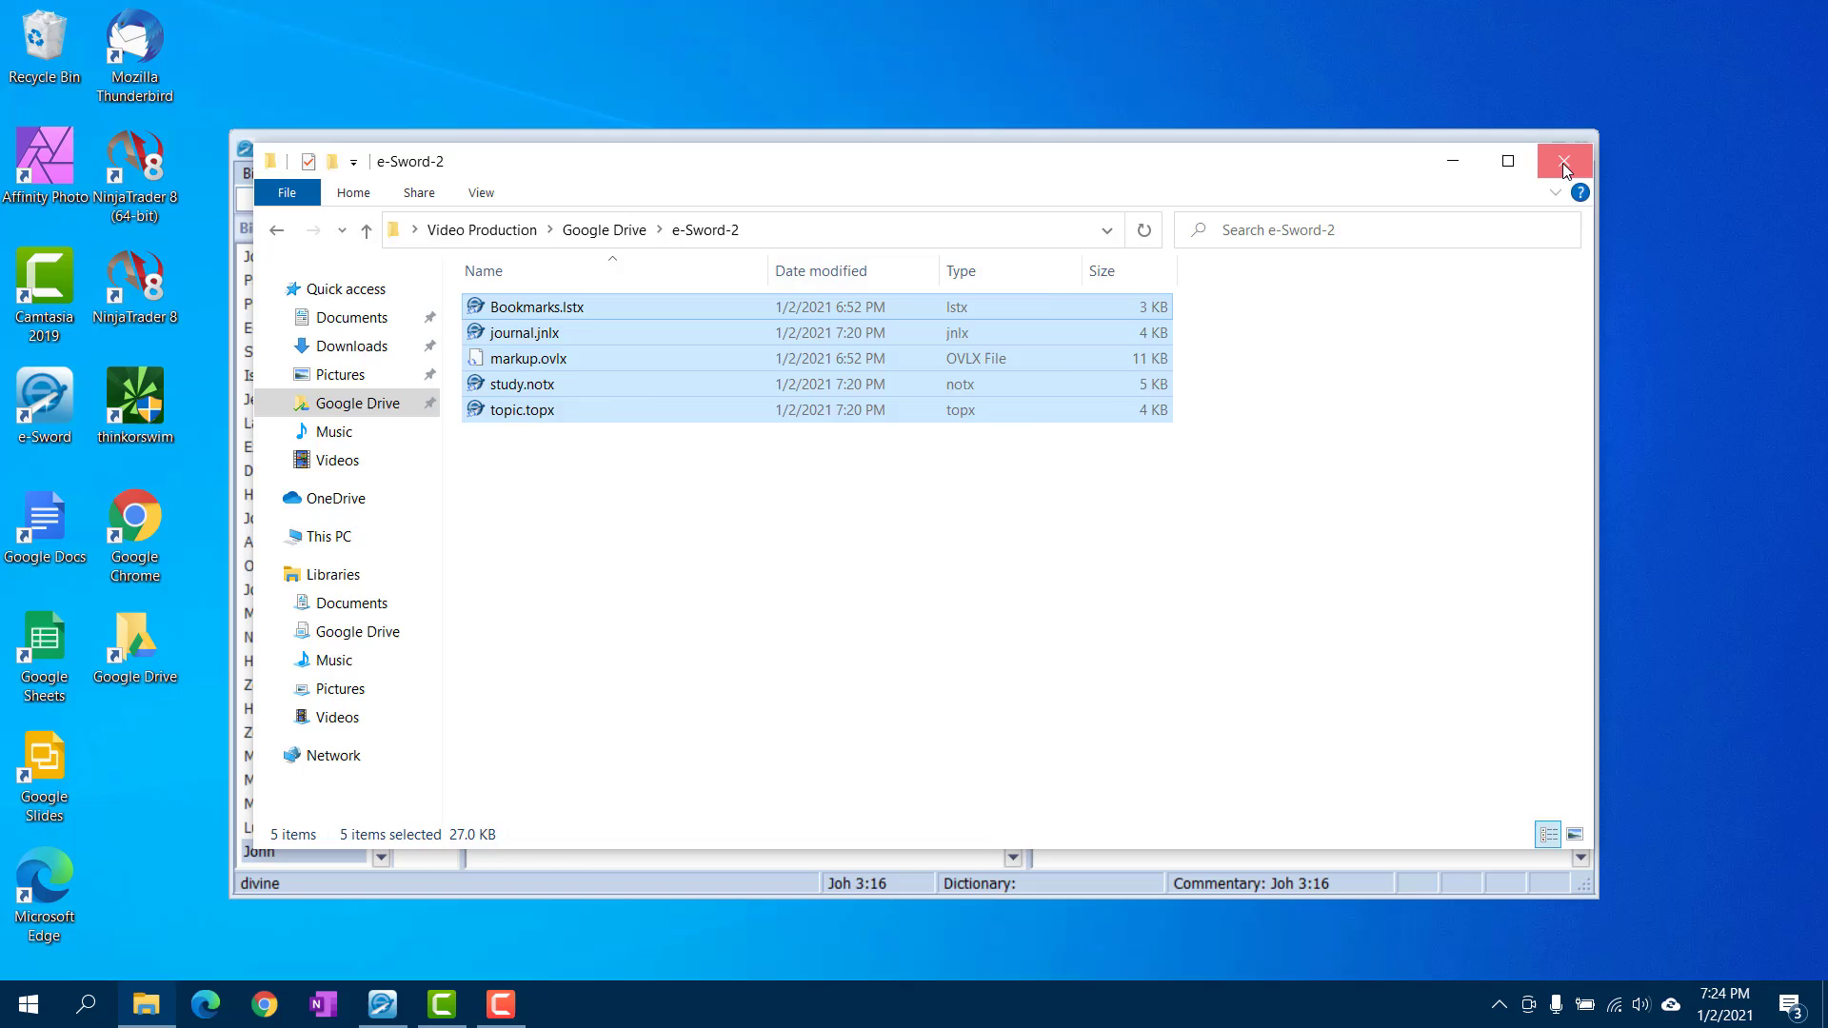
left_click(1564, 161)
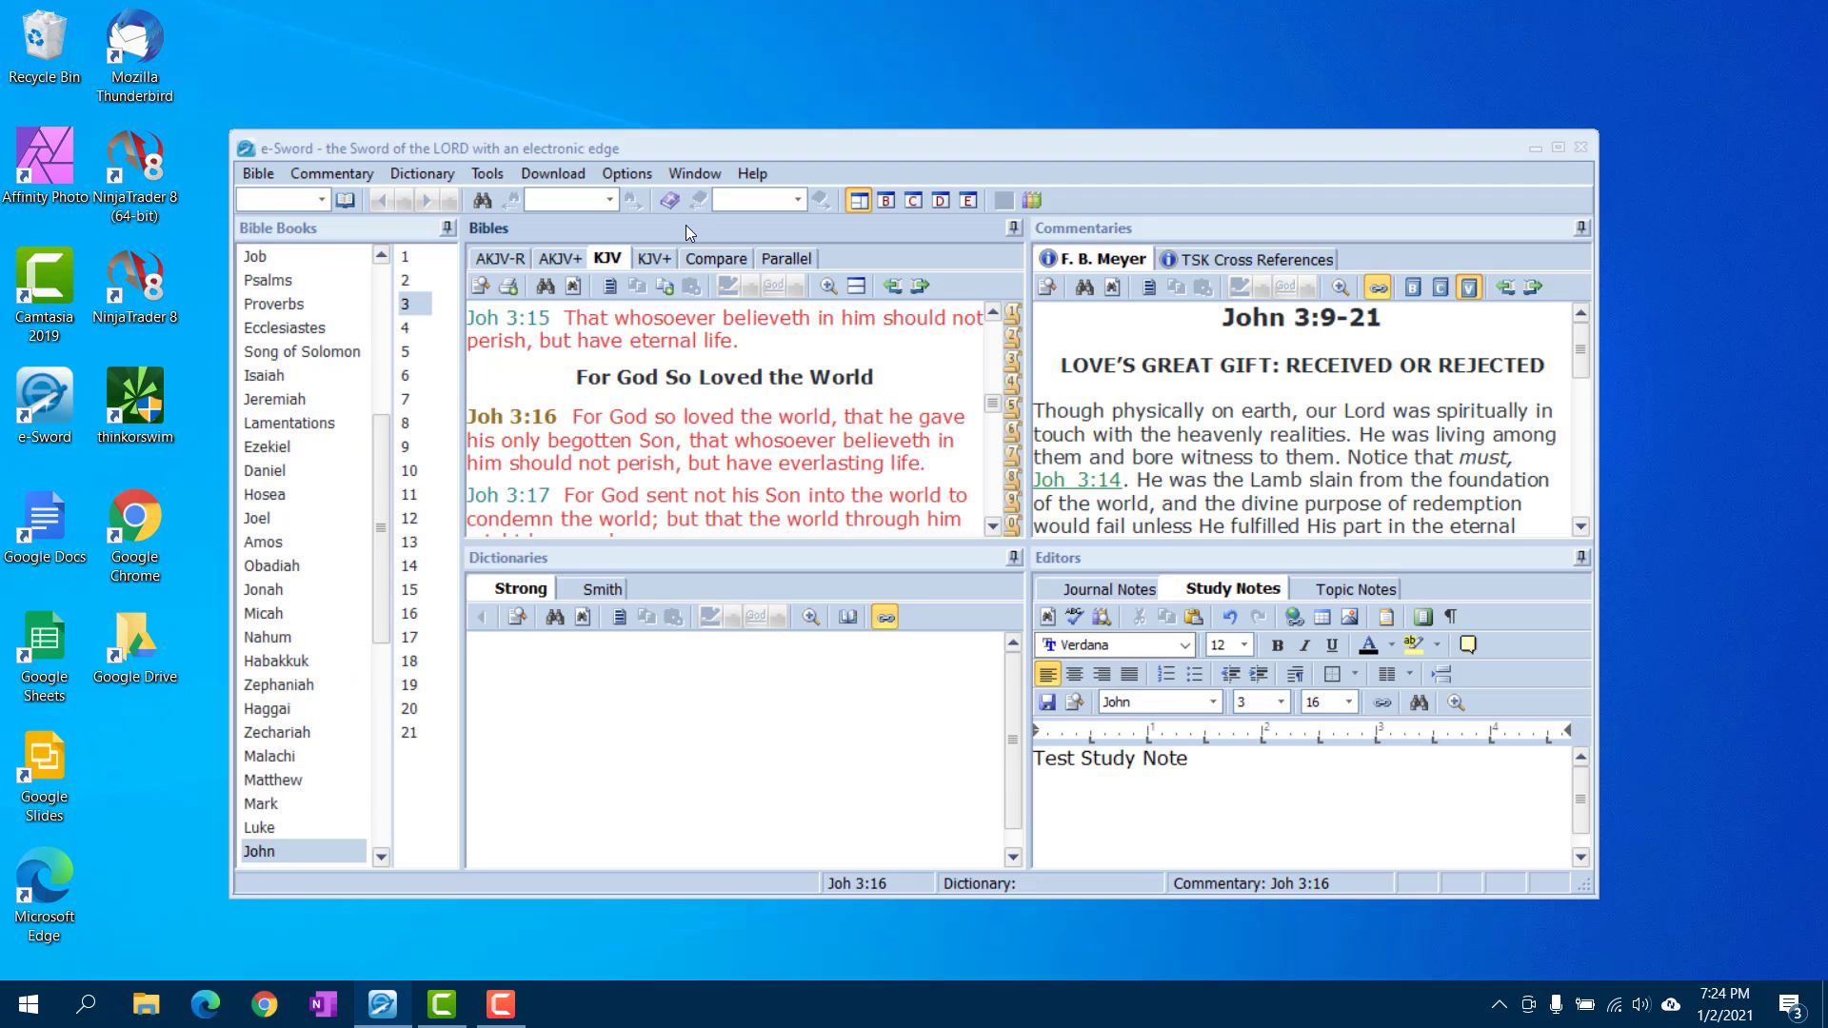
Open Options > Resource Settings and start choosing a new User Files Location folder
left_click(626, 172)
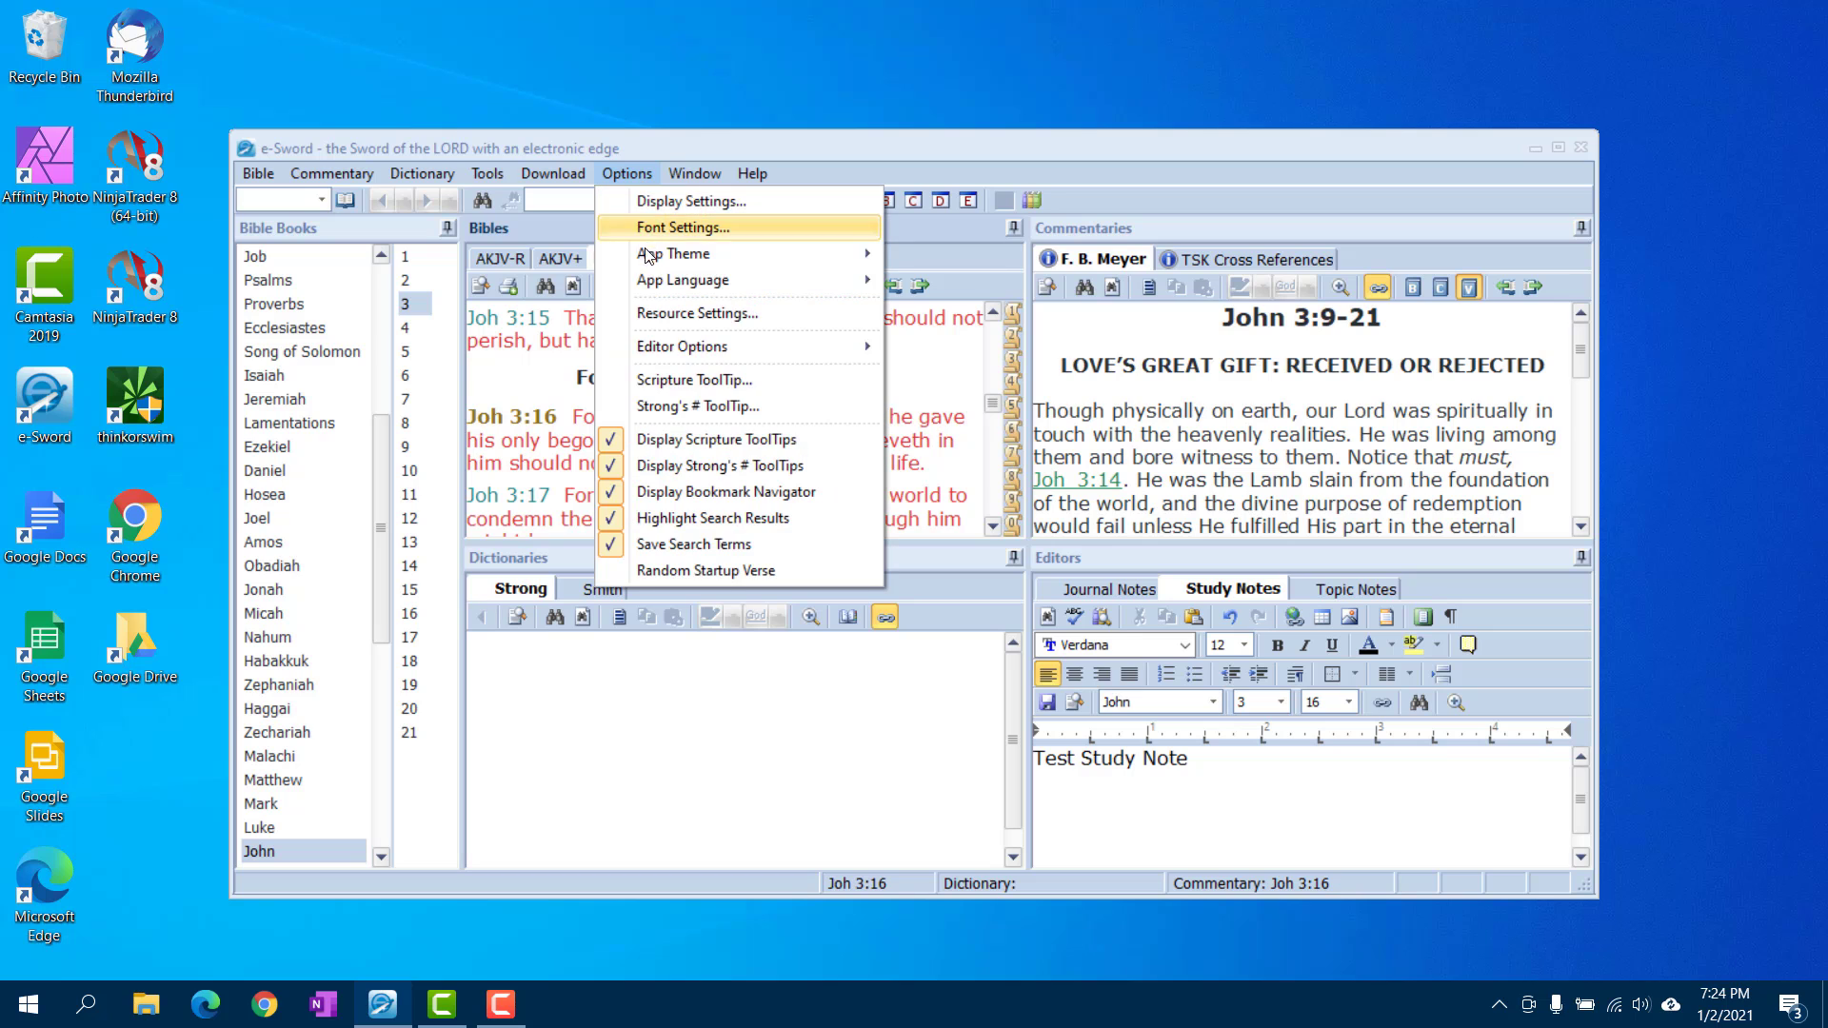
left_click(697, 313)
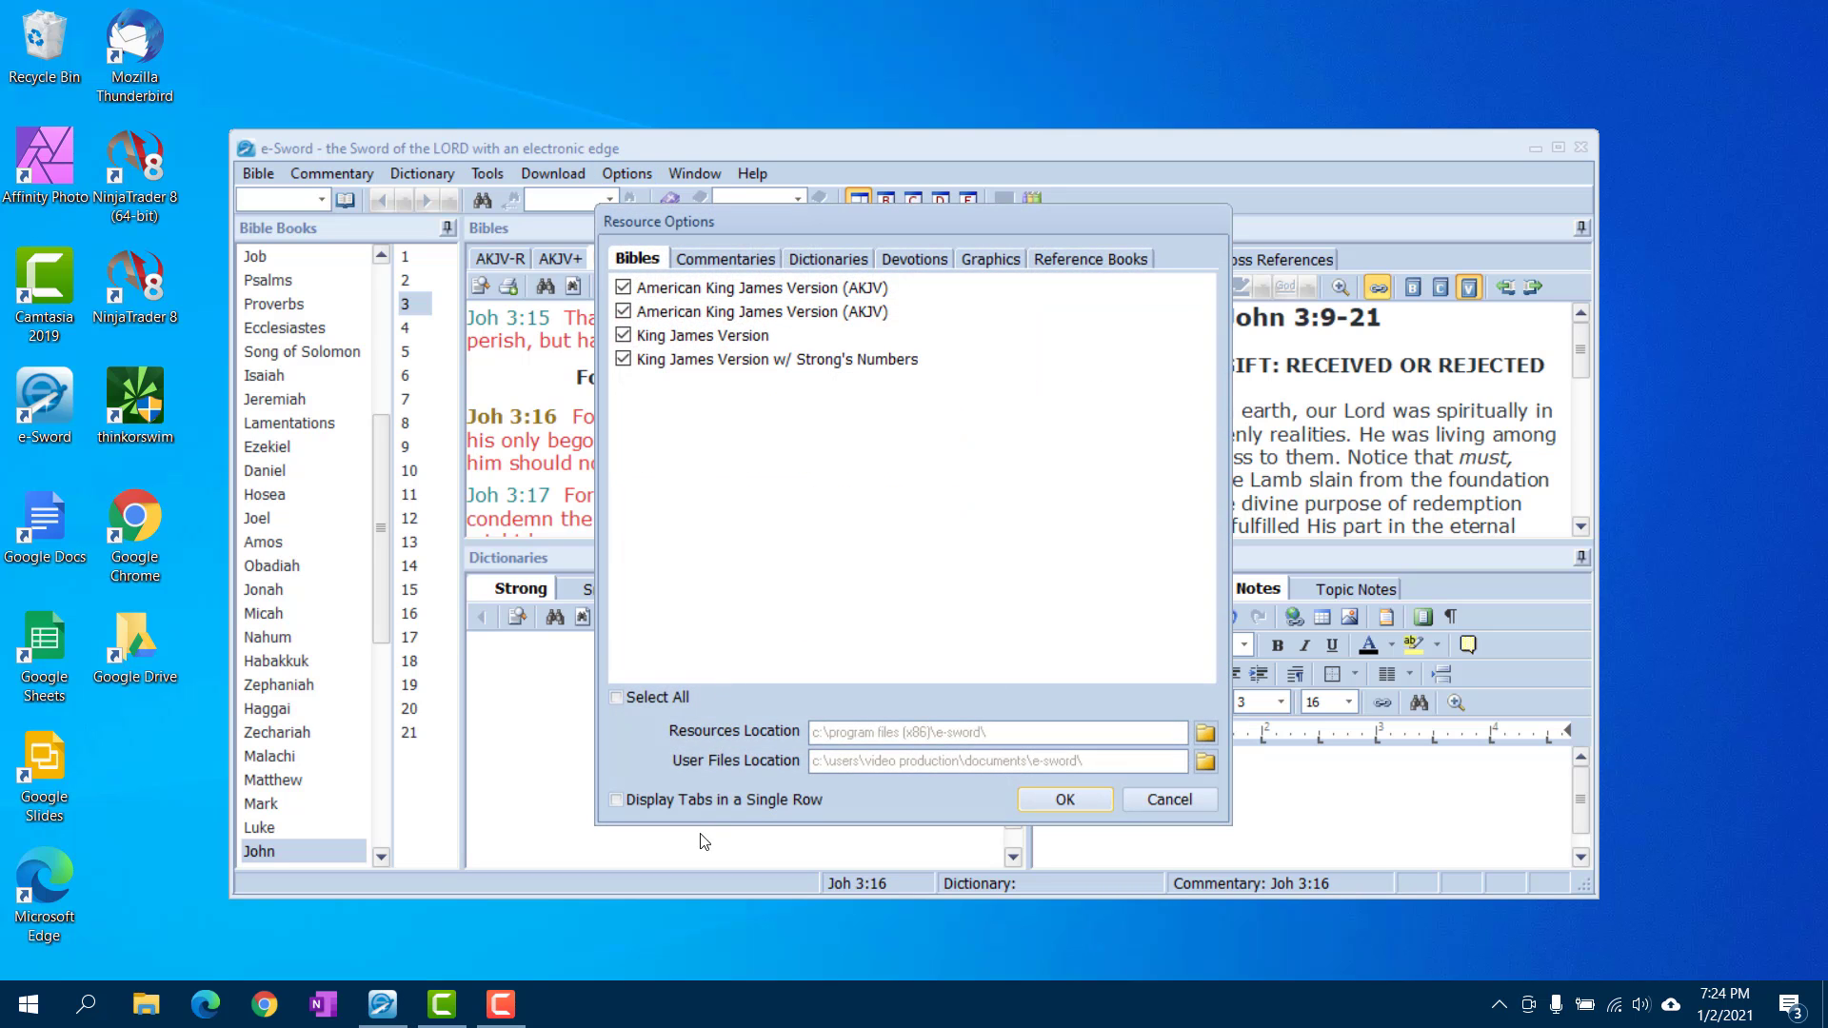
mouse_move(770, 783)
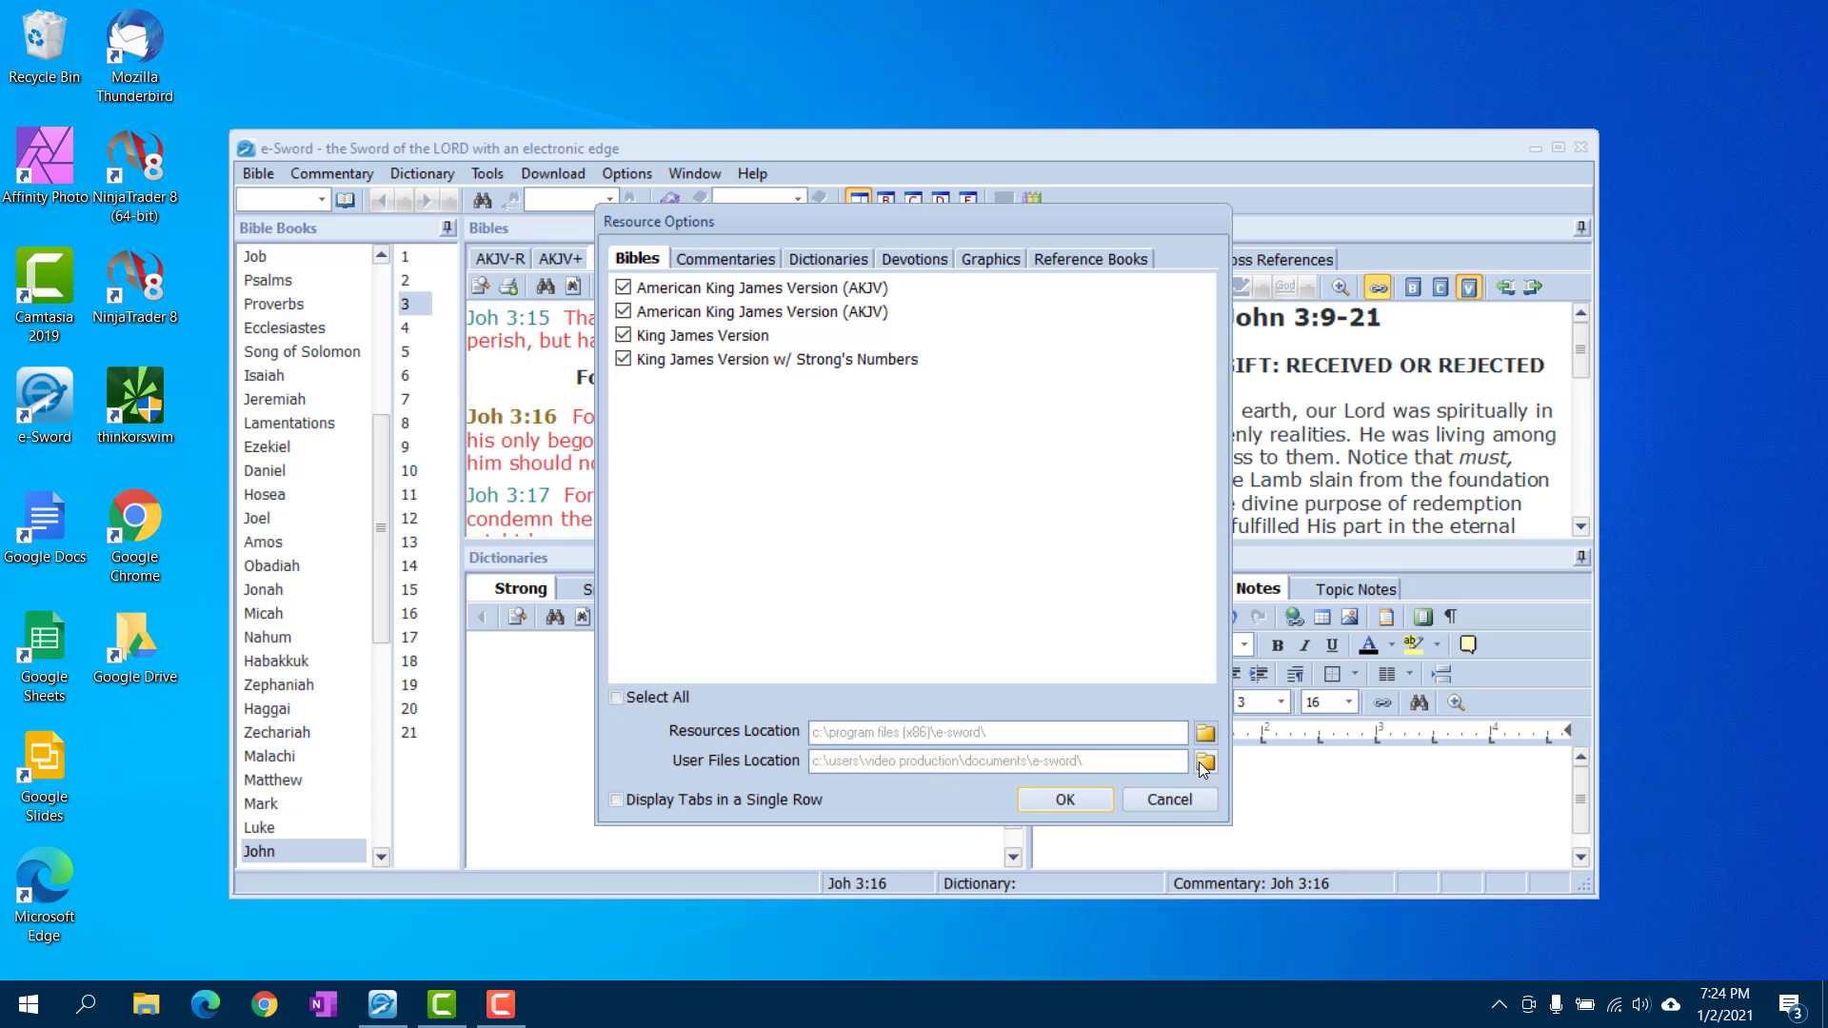
left_click(1206, 760)
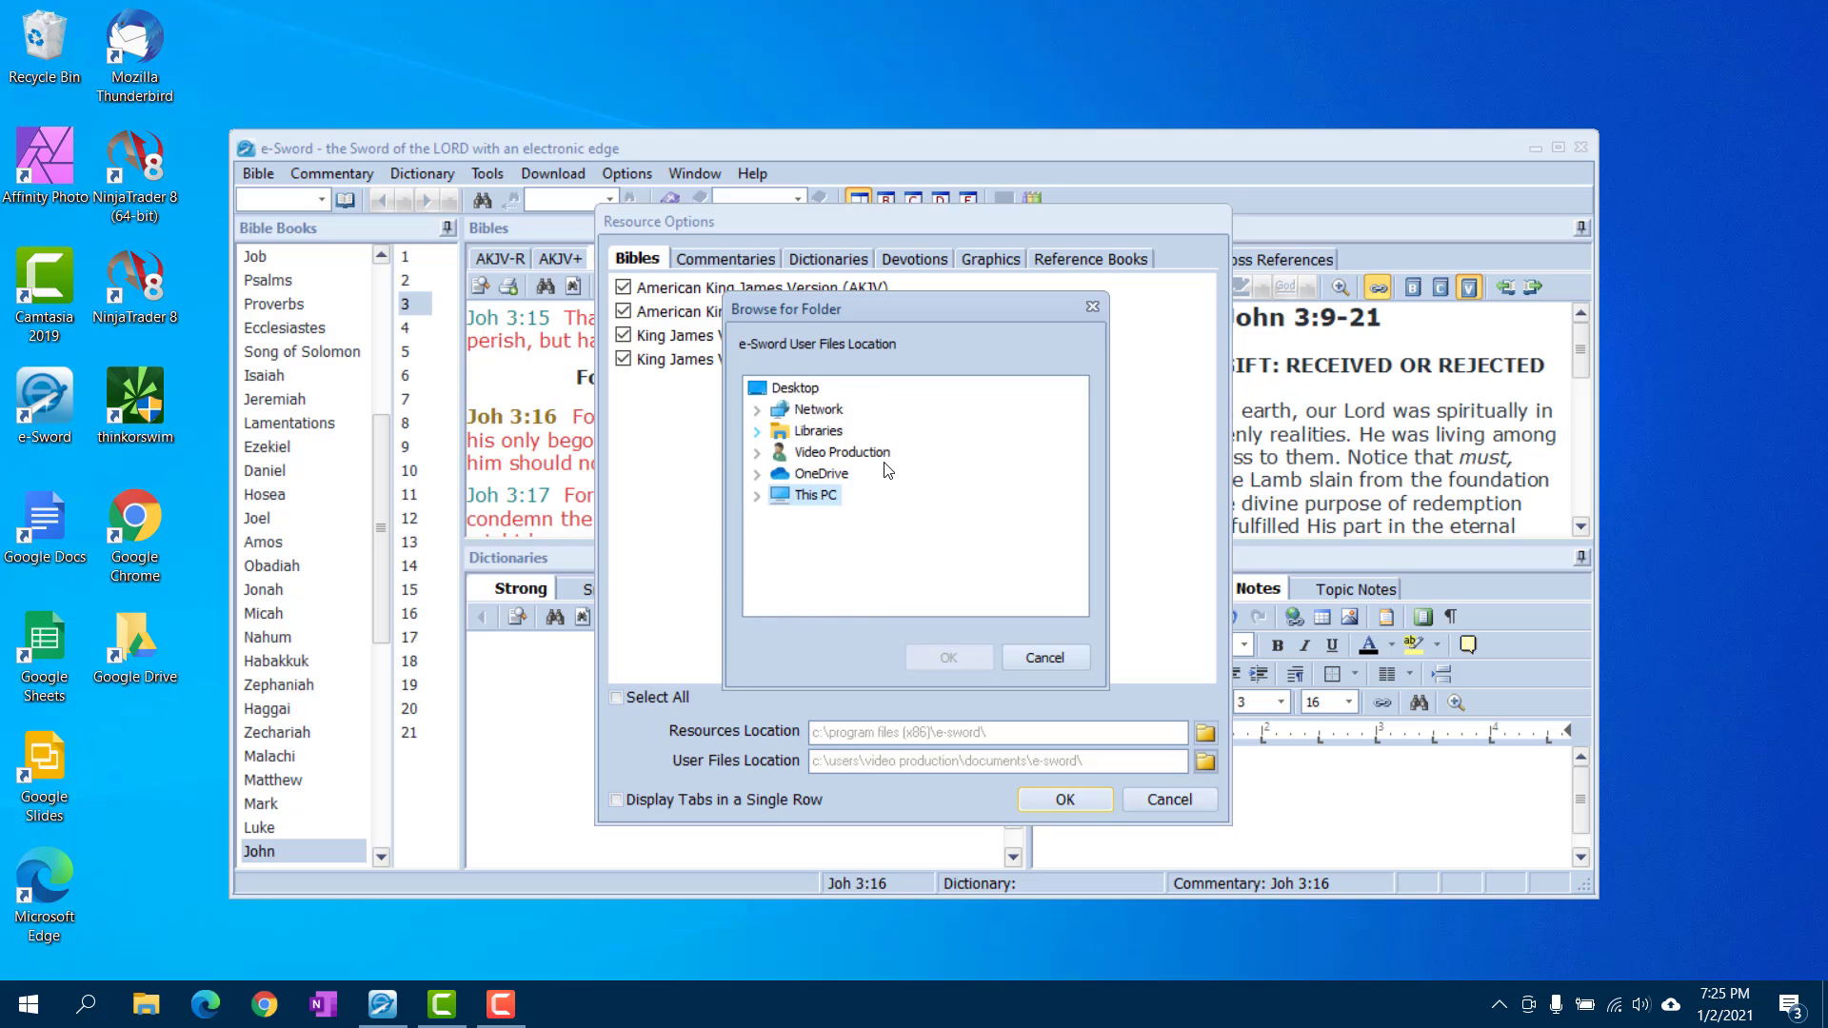
Set User Files Location to Google Drive's e-sword folder, acknowledge the restart notice, and save
left_click(758, 430)
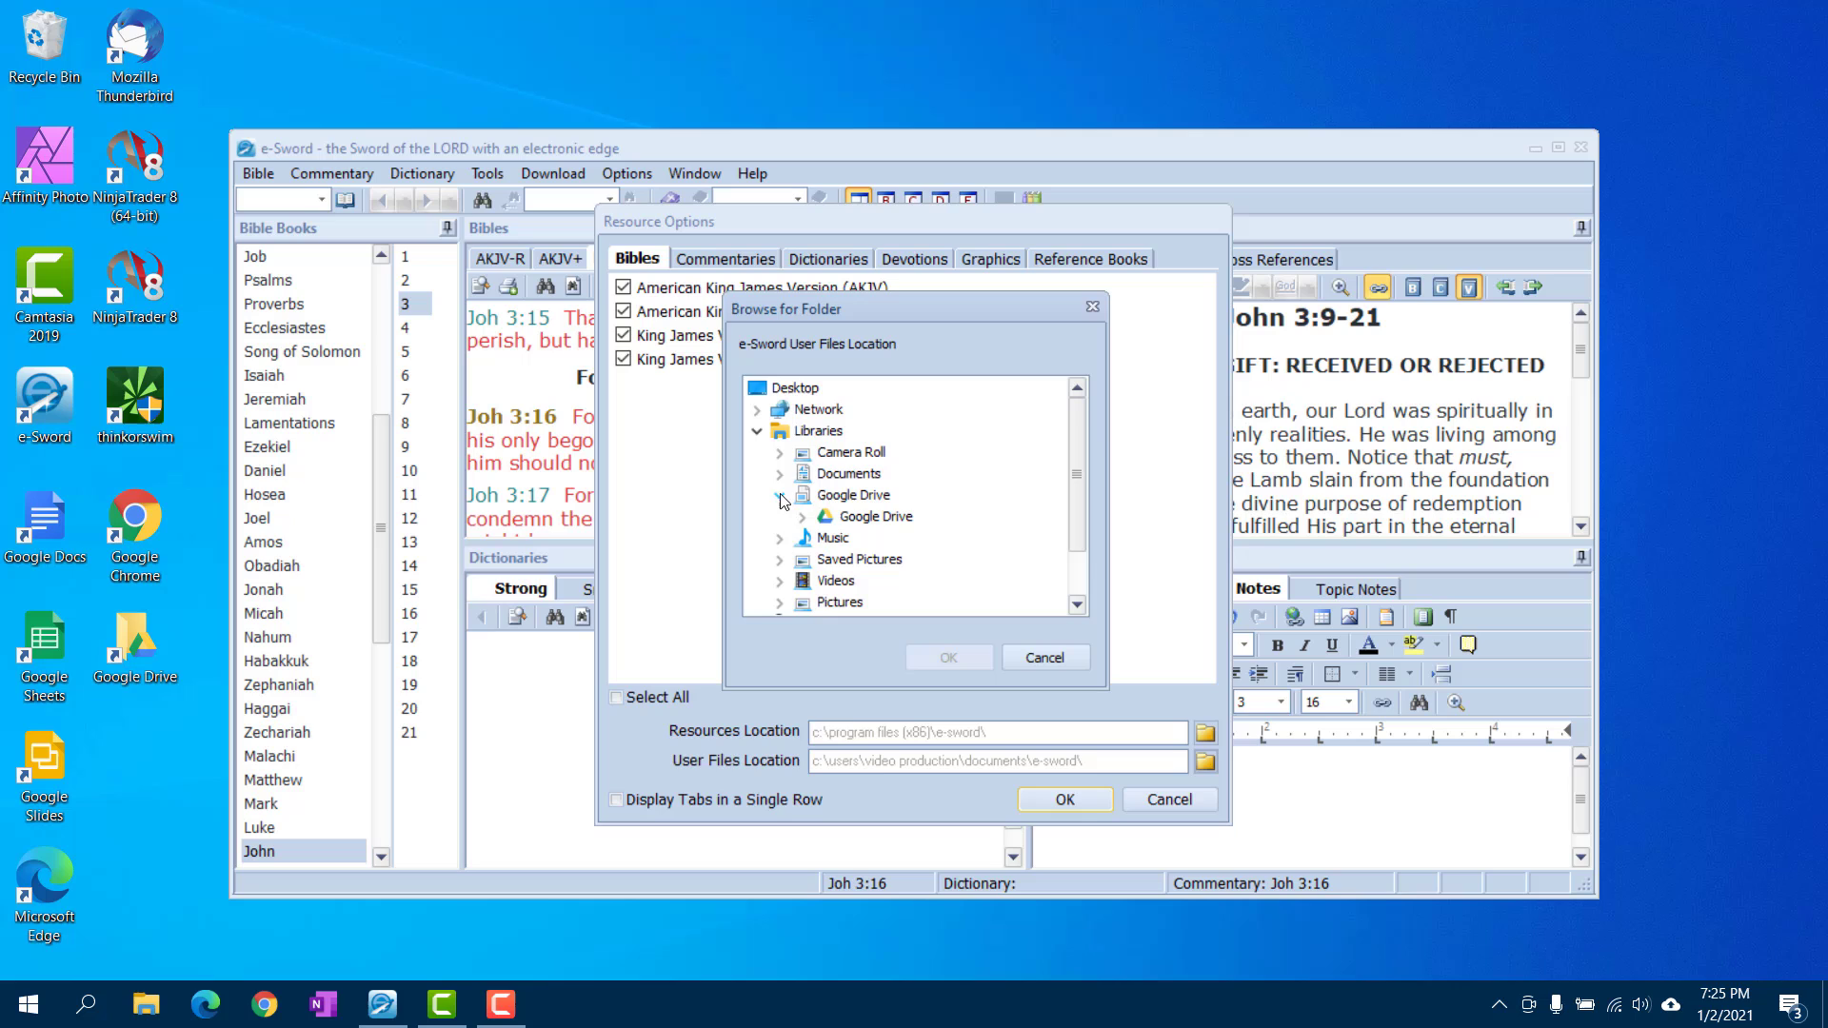
left_click(873, 515)
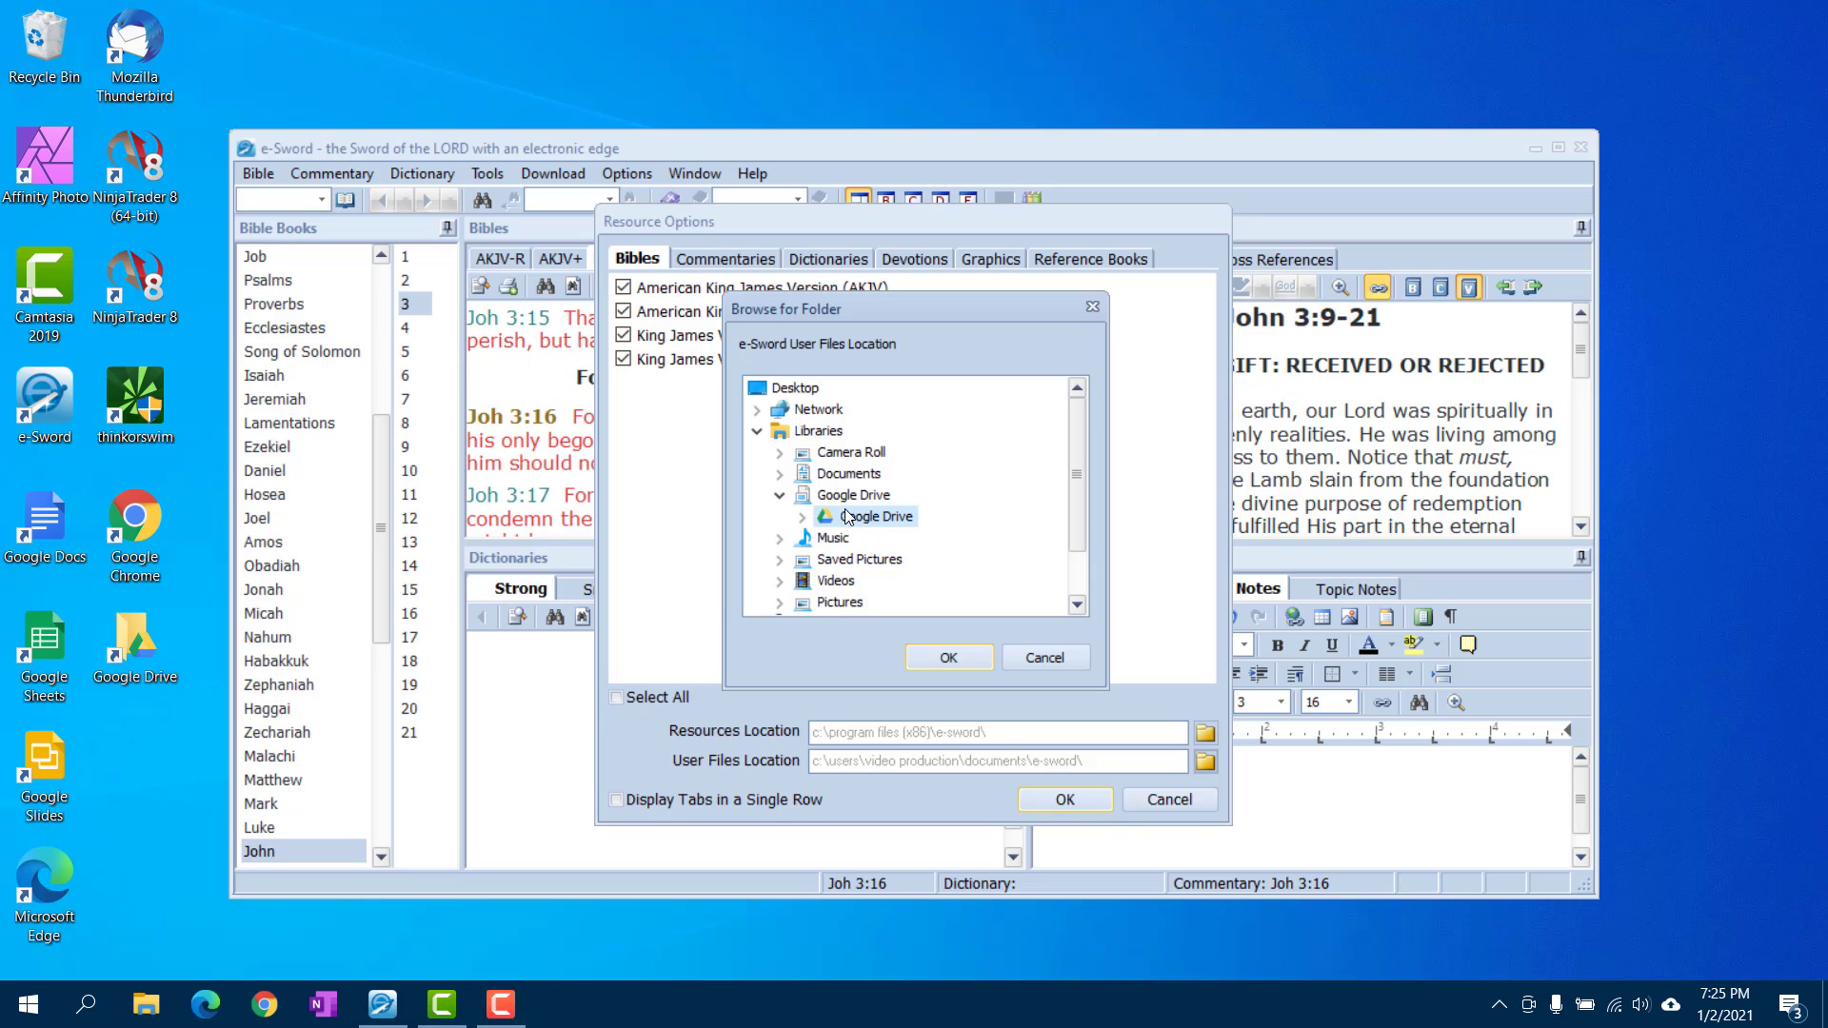
mouse_move(845, 519)
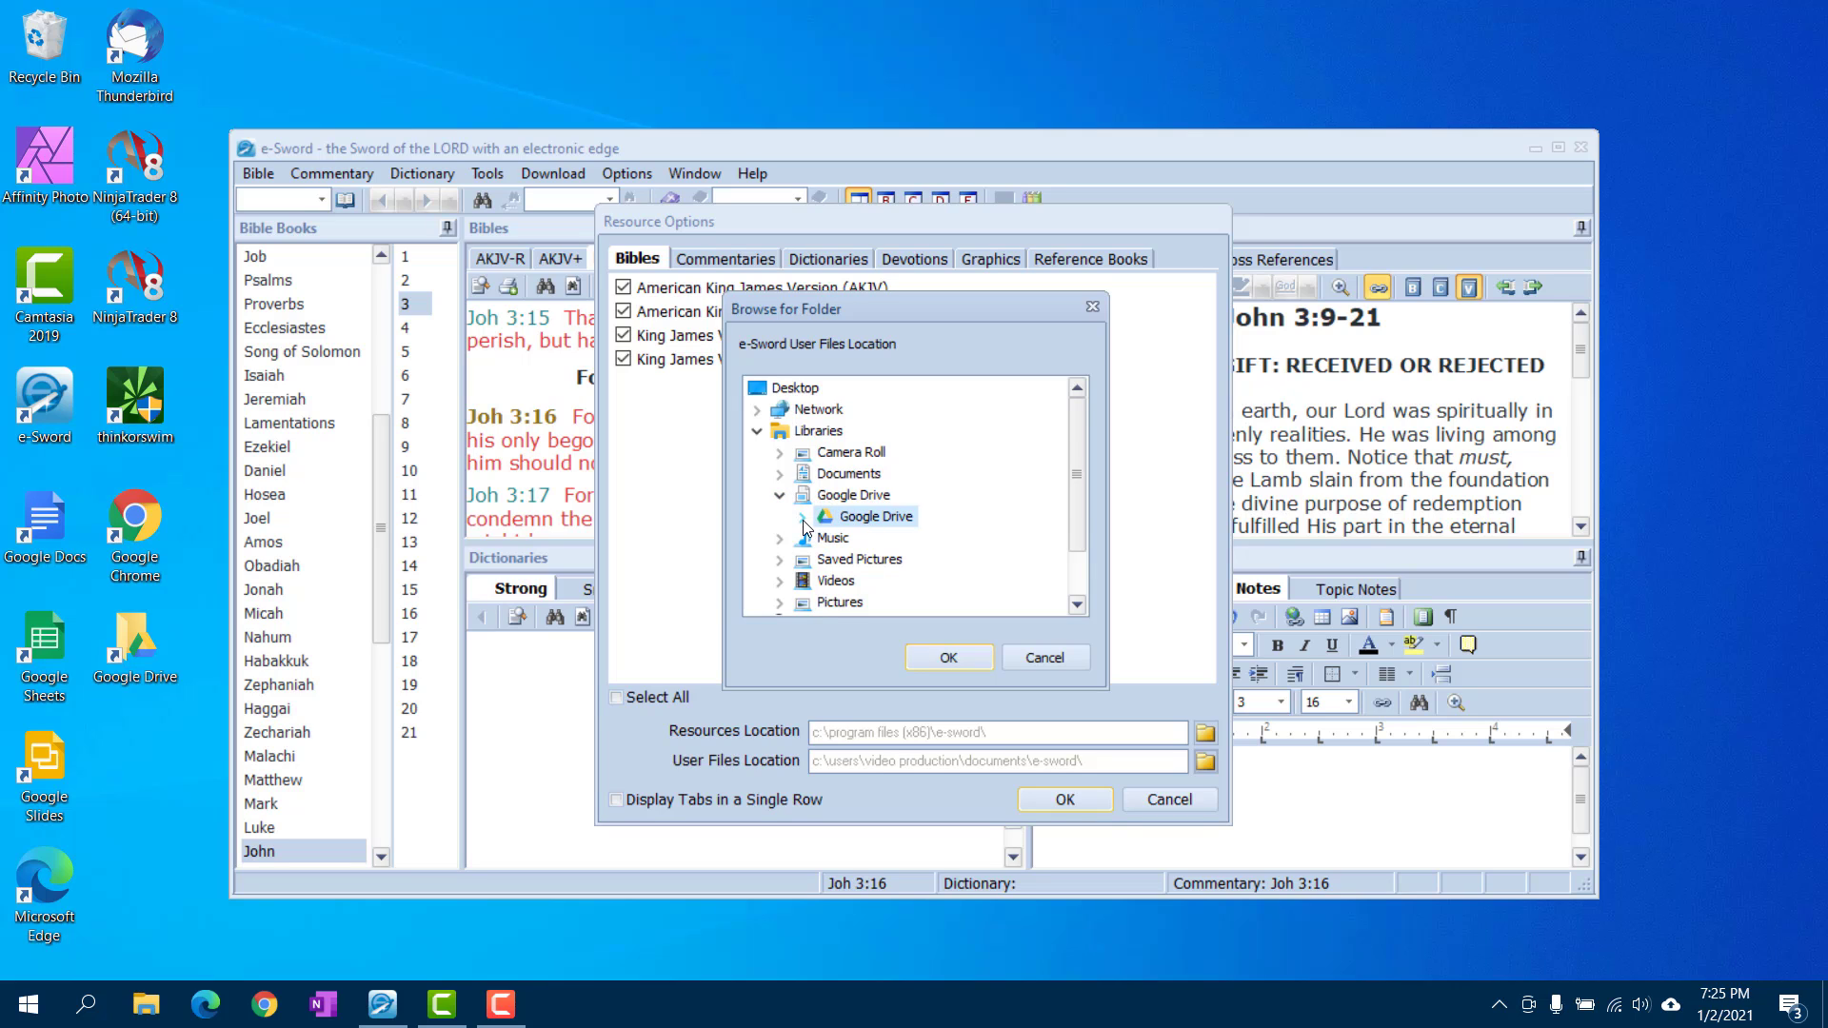
left_click(801, 473)
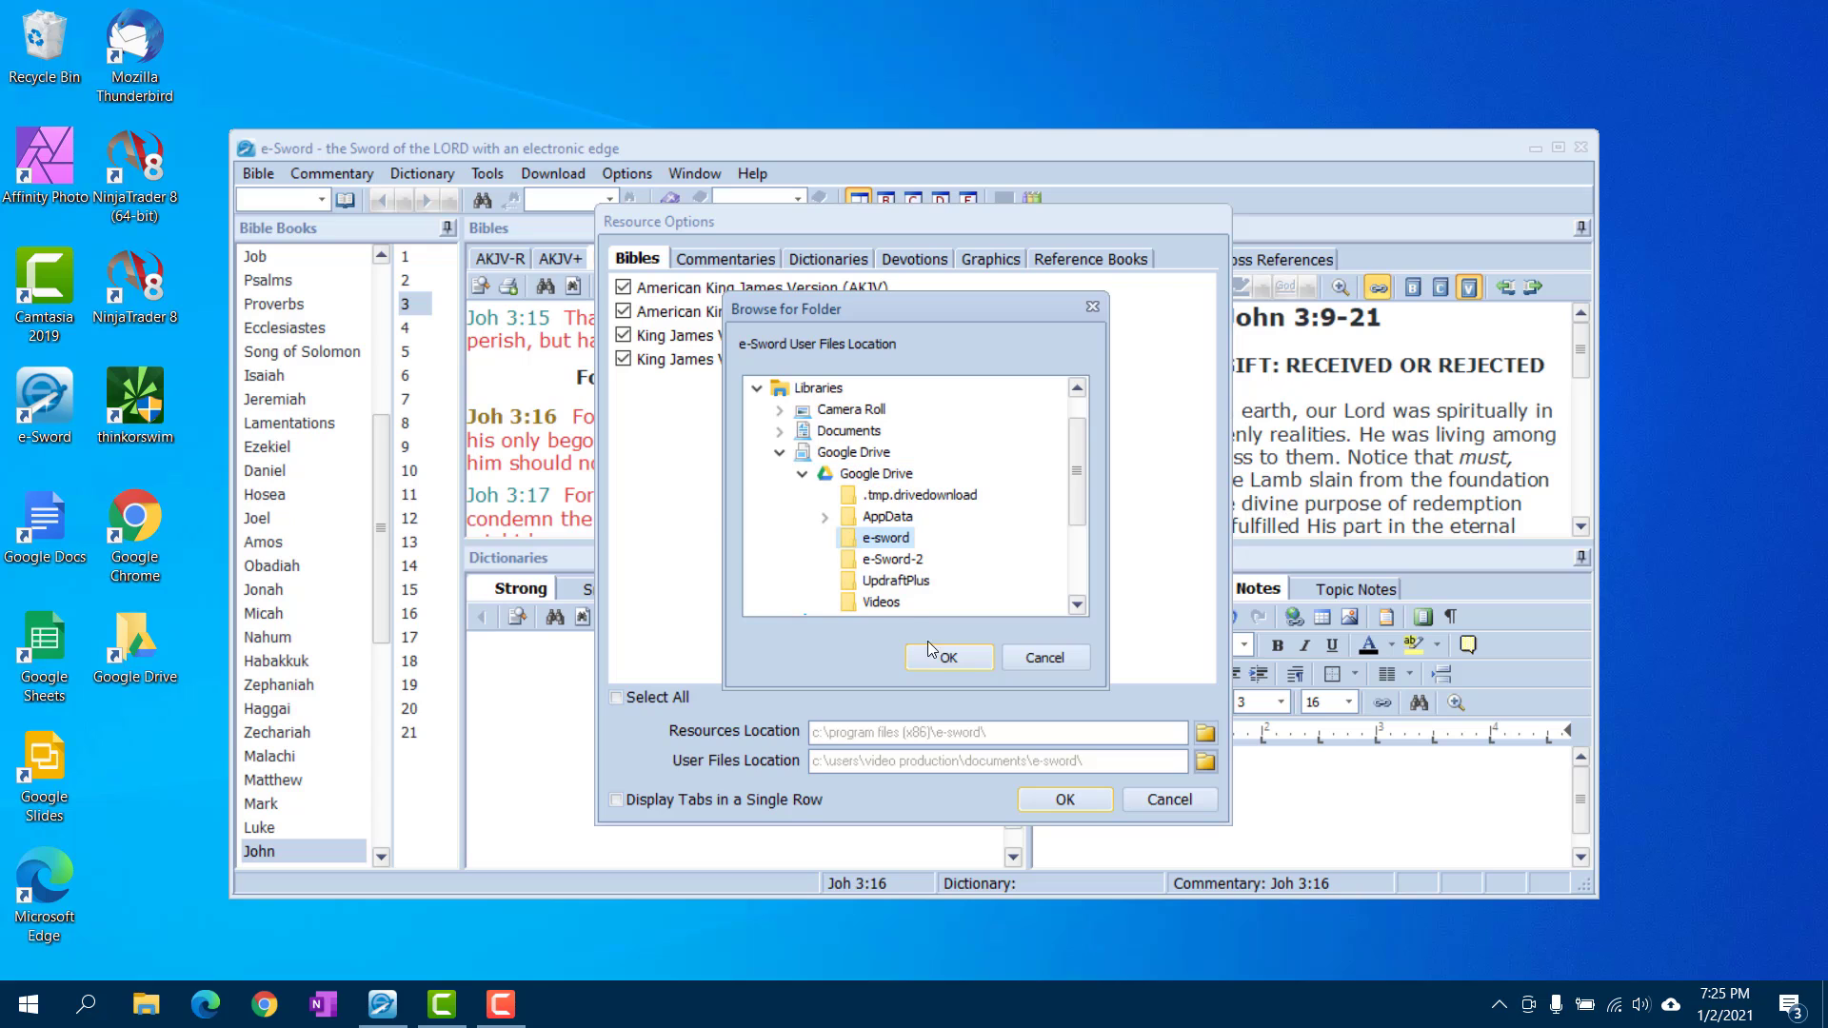
left_click(946, 656)
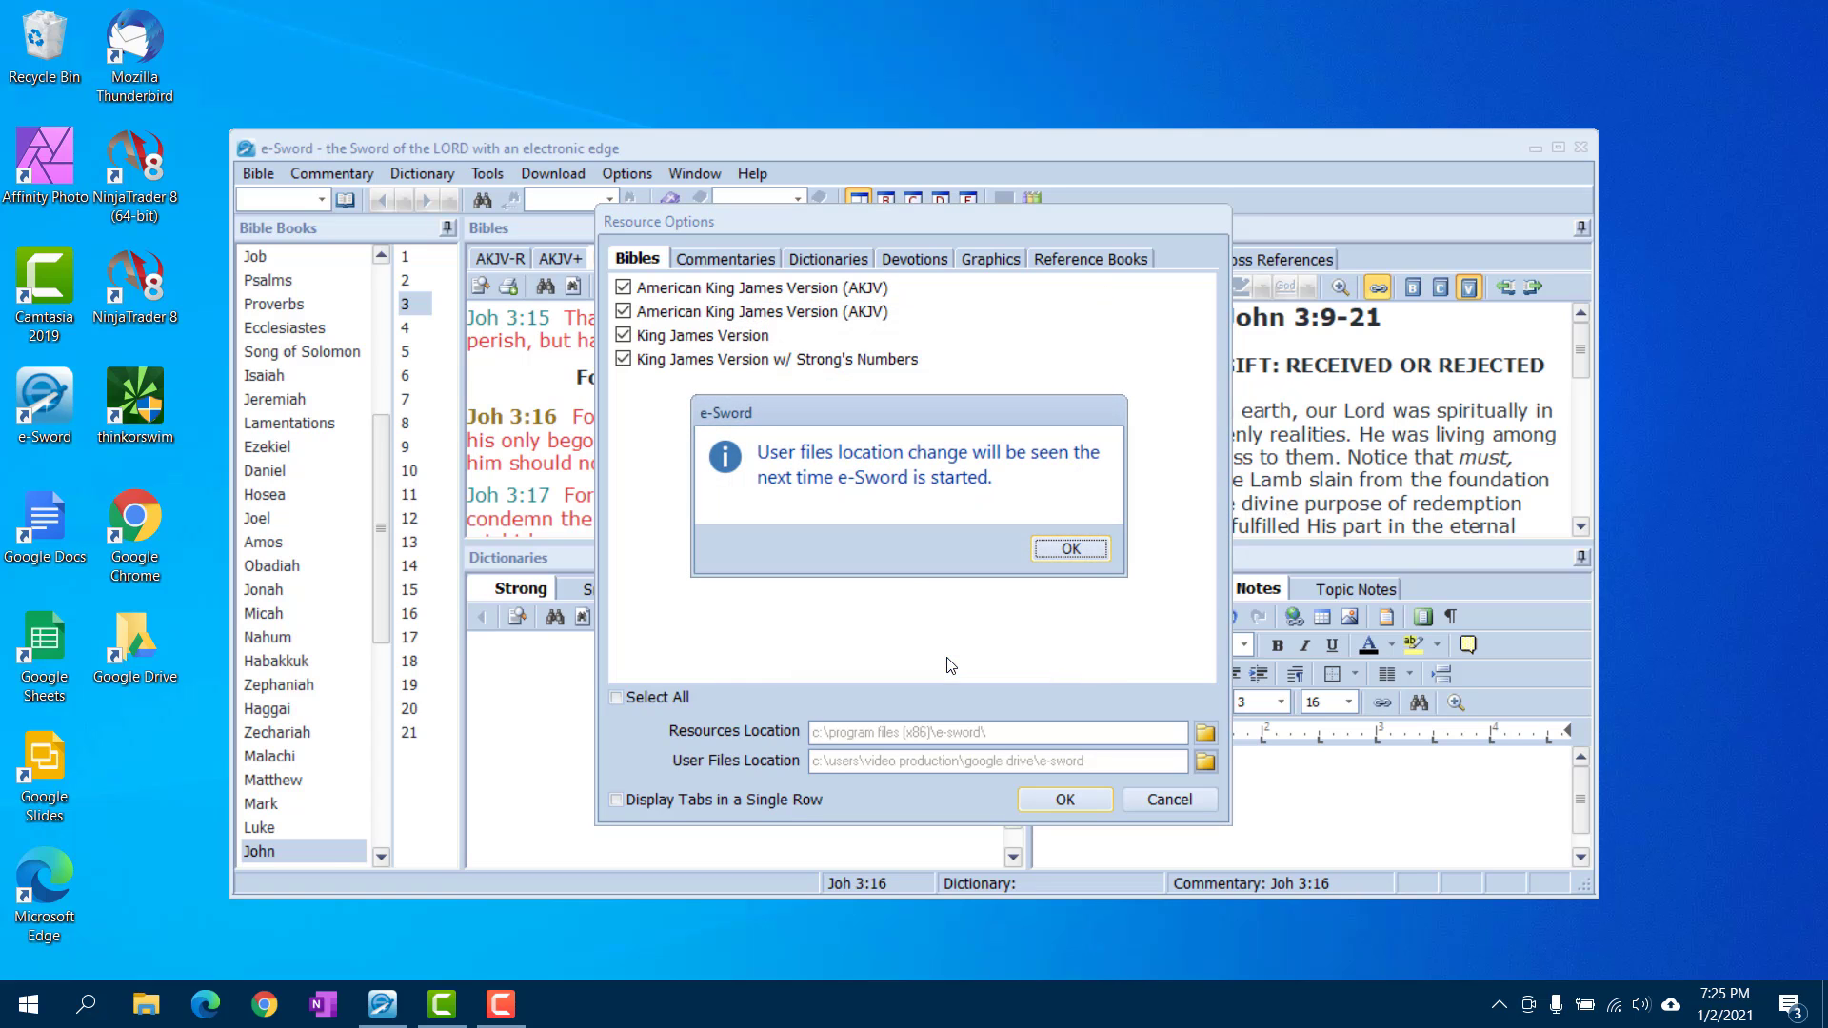
left_click(1068, 548)
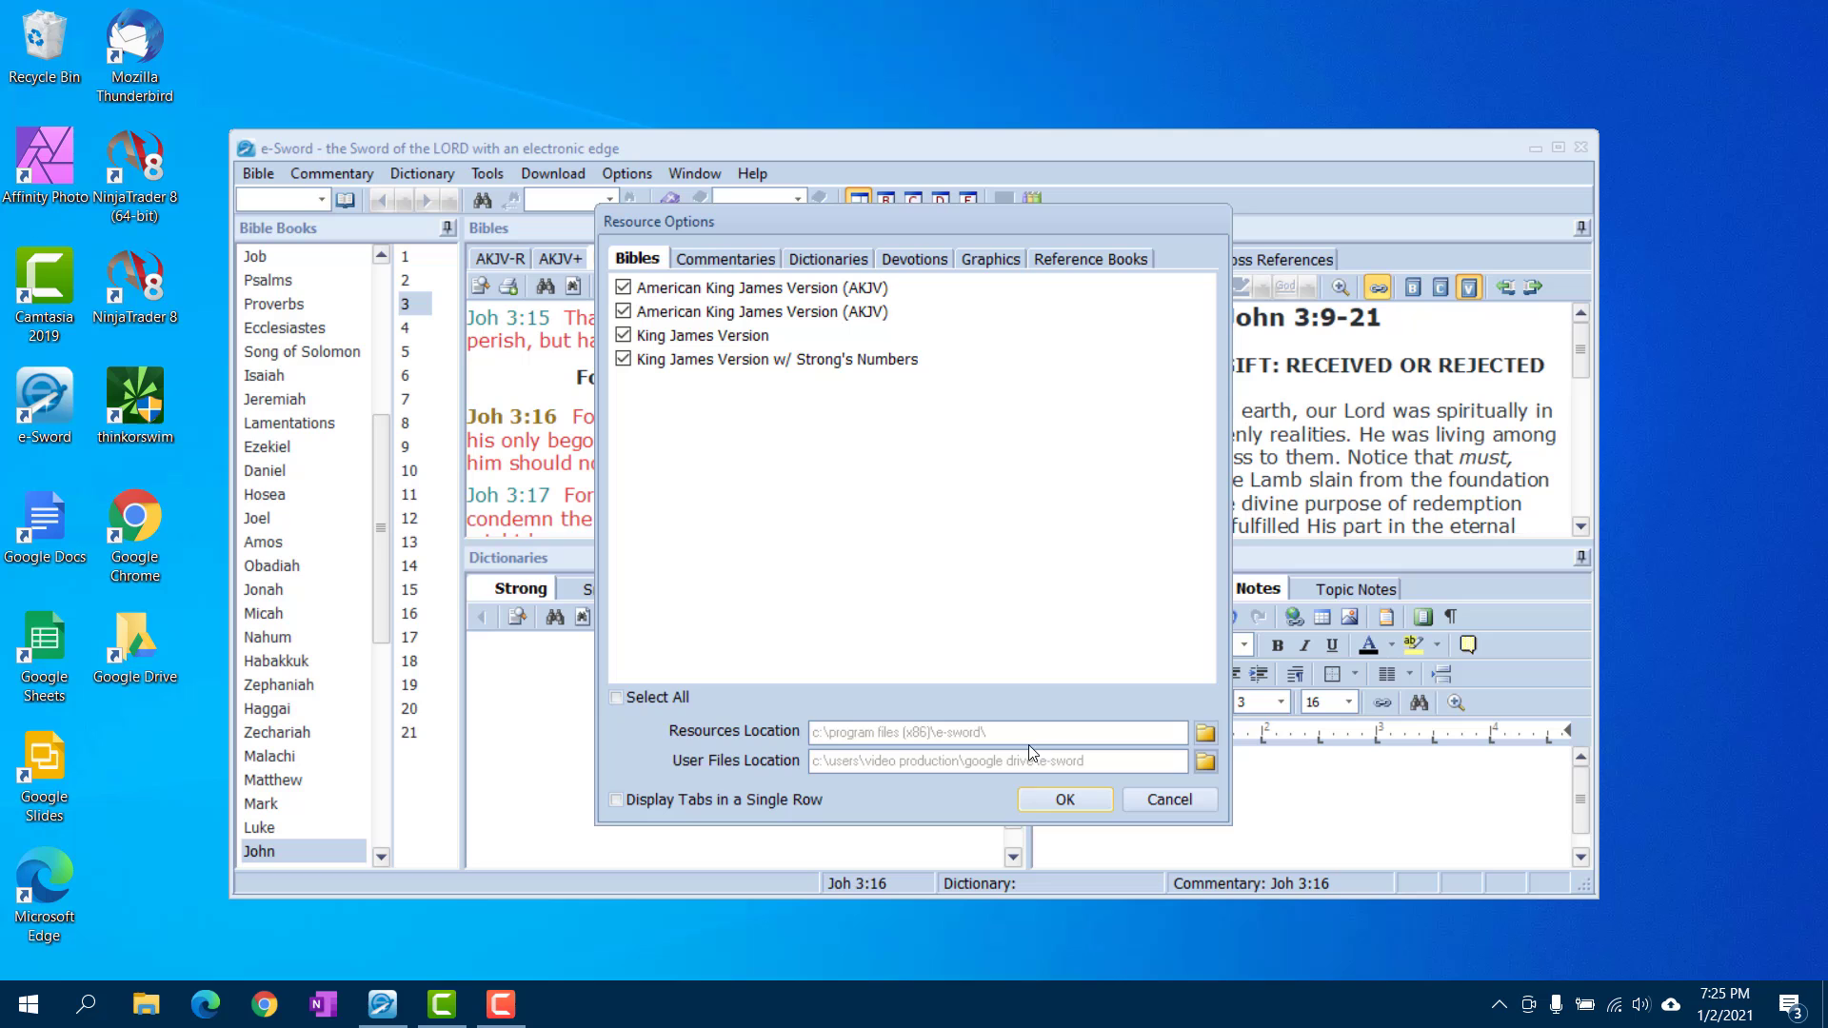
left_click(1062, 799)
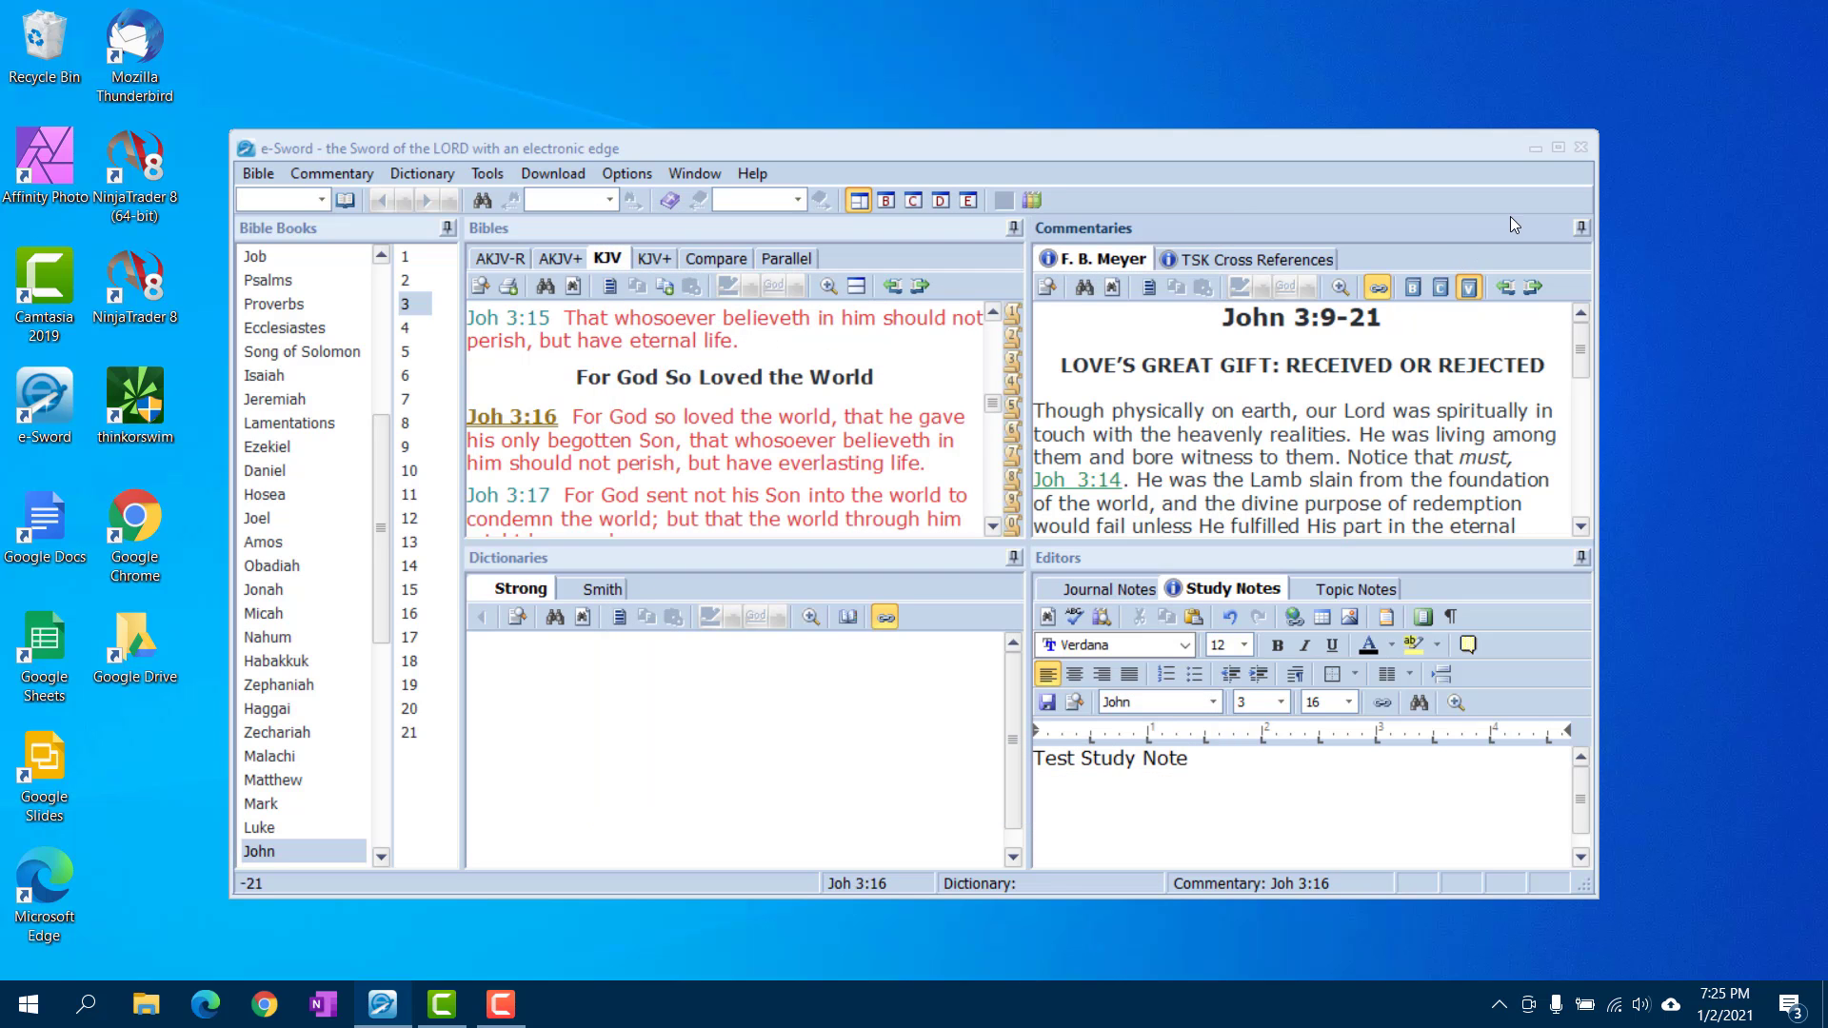
Relaunch e-Sword, dismiss Tip Of The Day, and view Topic Notes, then Journal Notes
left_click(1558, 147)
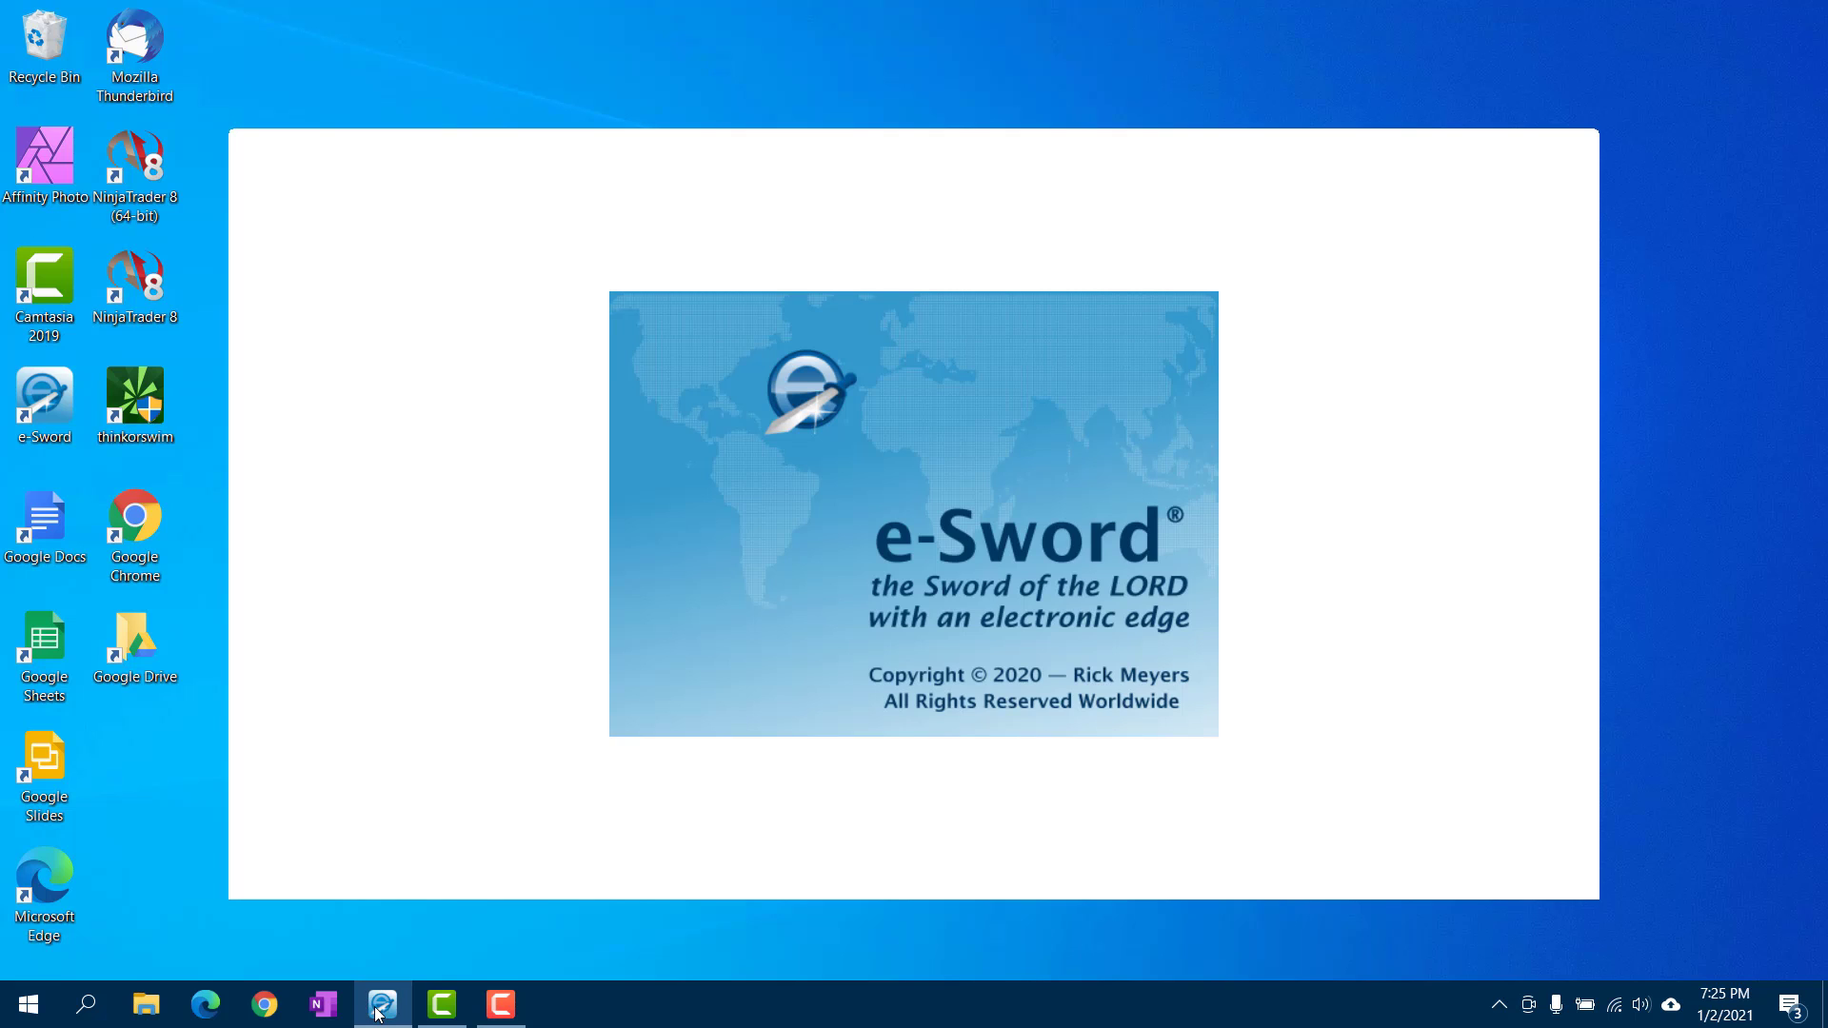
left_click(380, 1003)
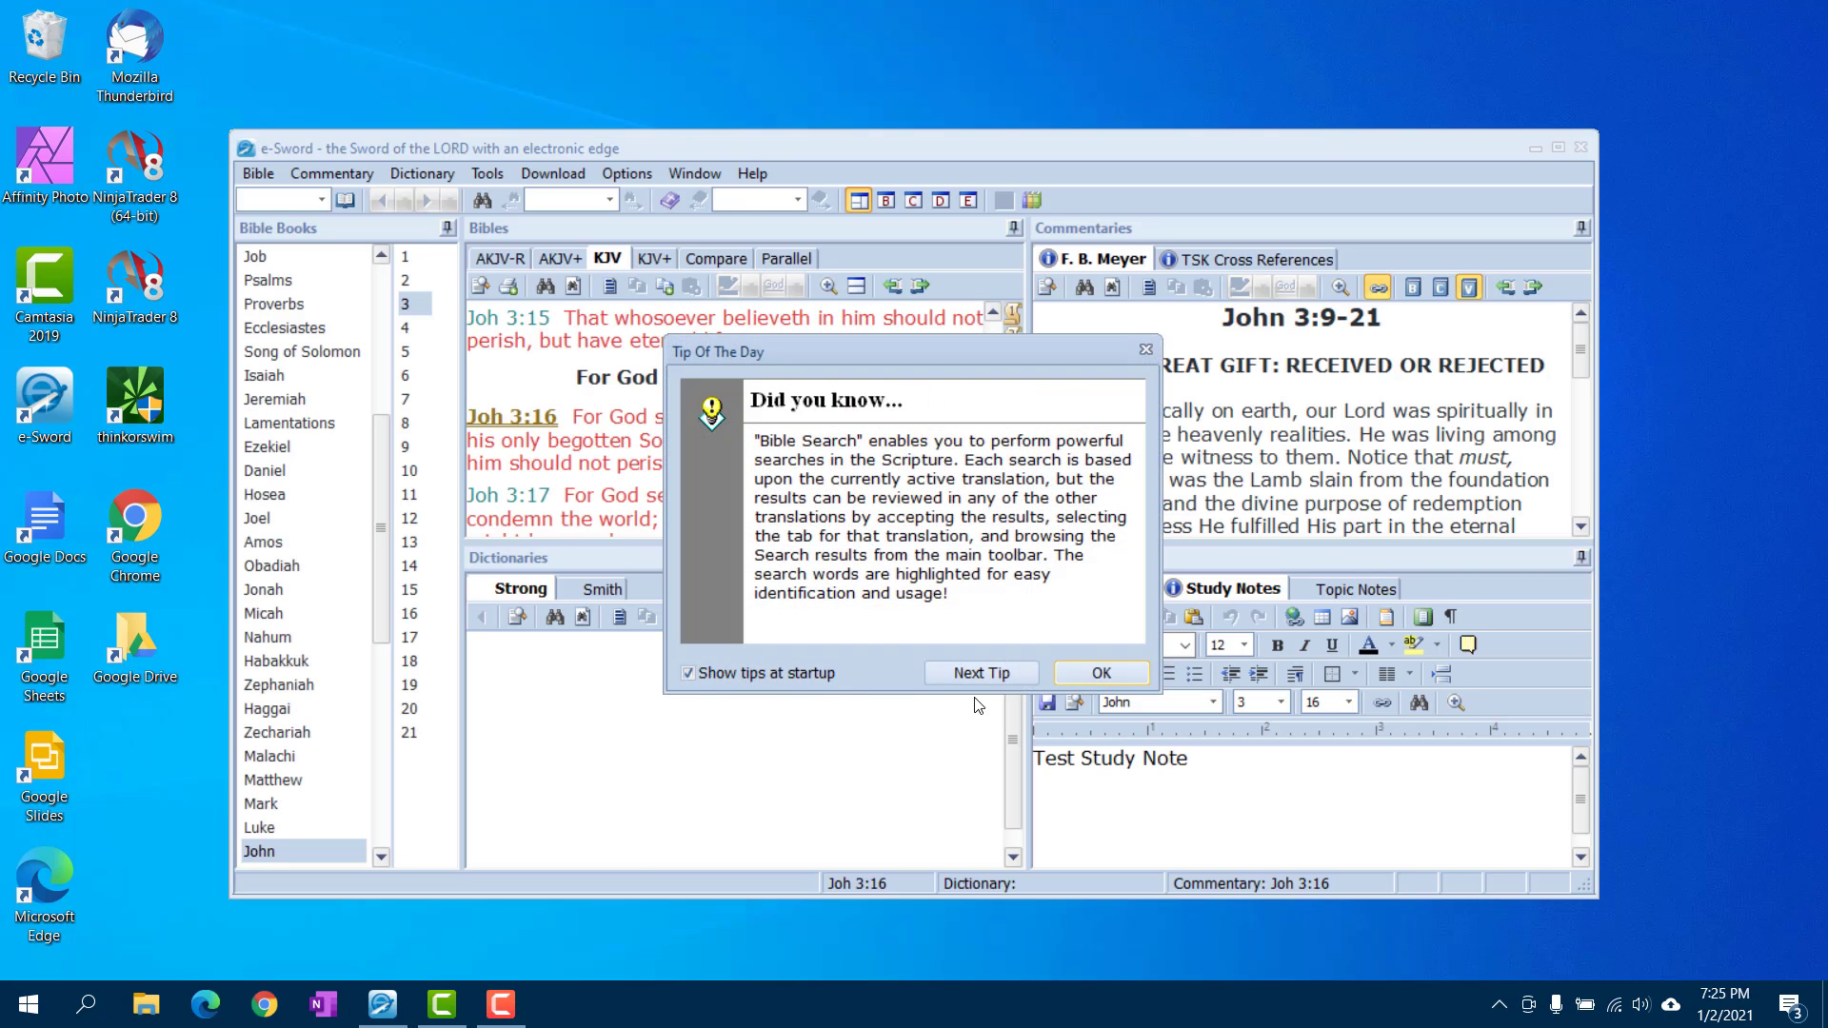
left_click(1098, 673)
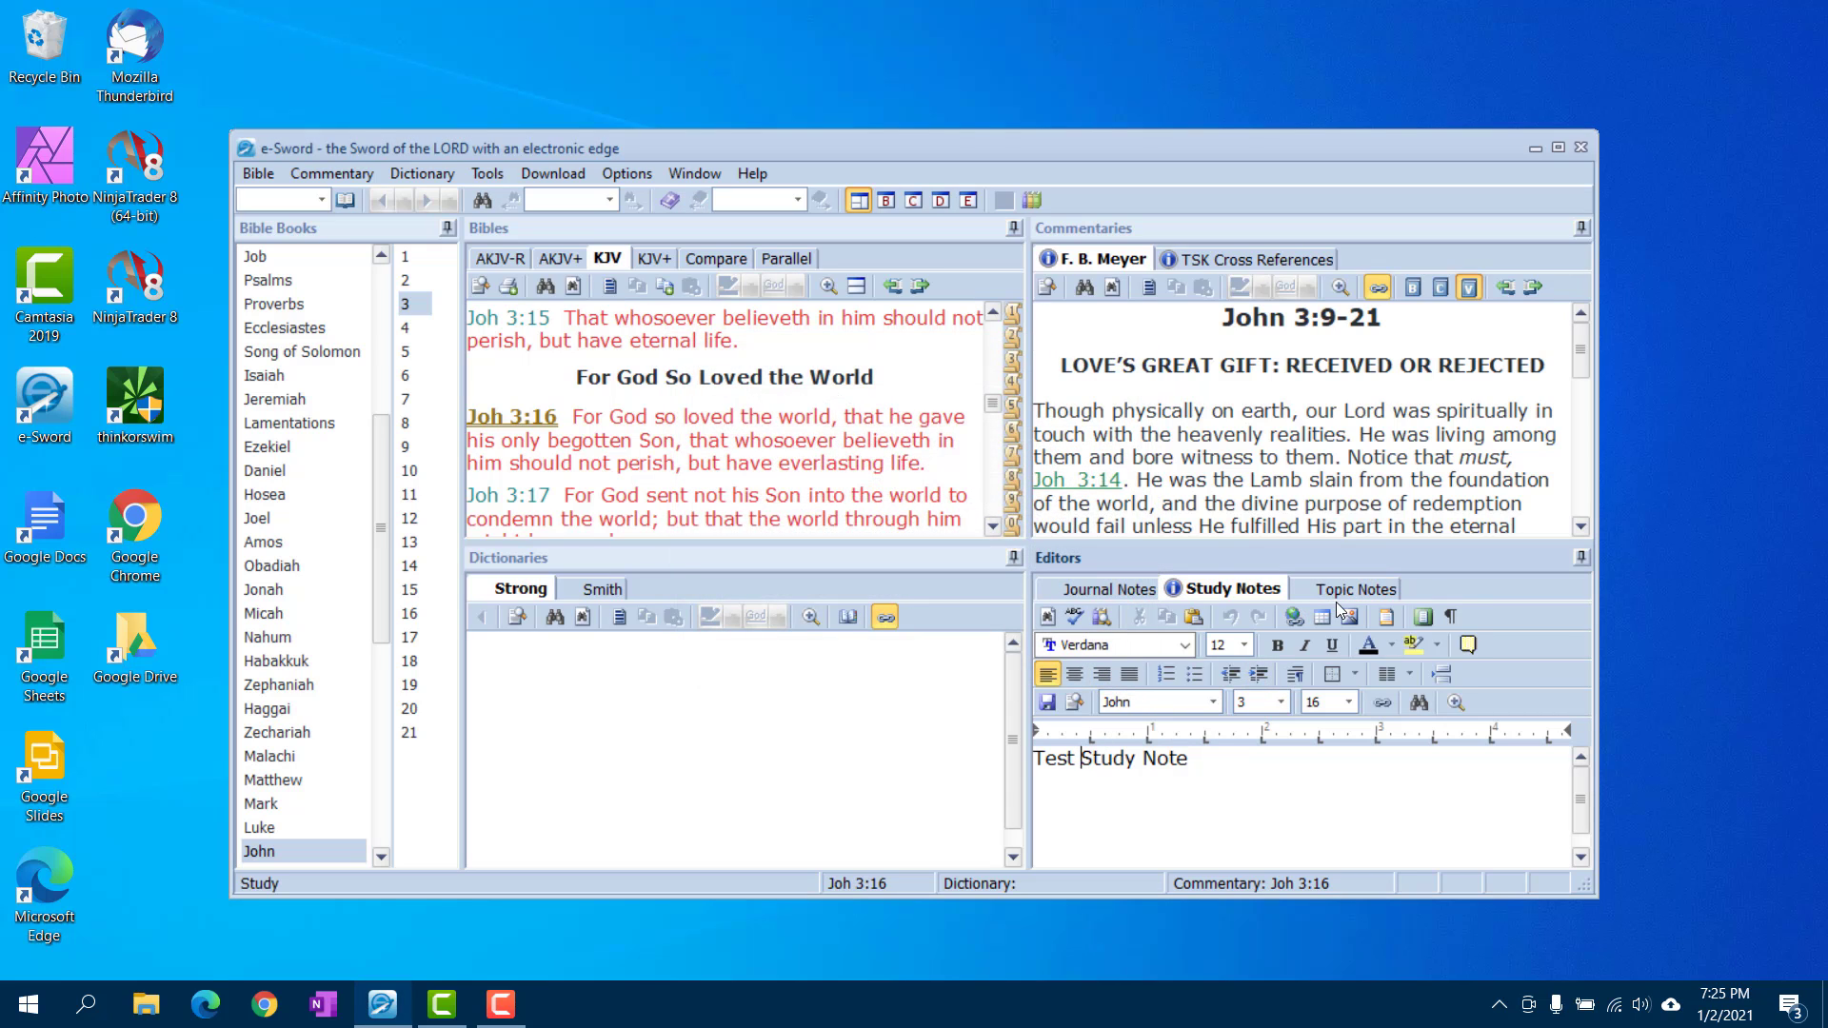
left_click(1349, 588)
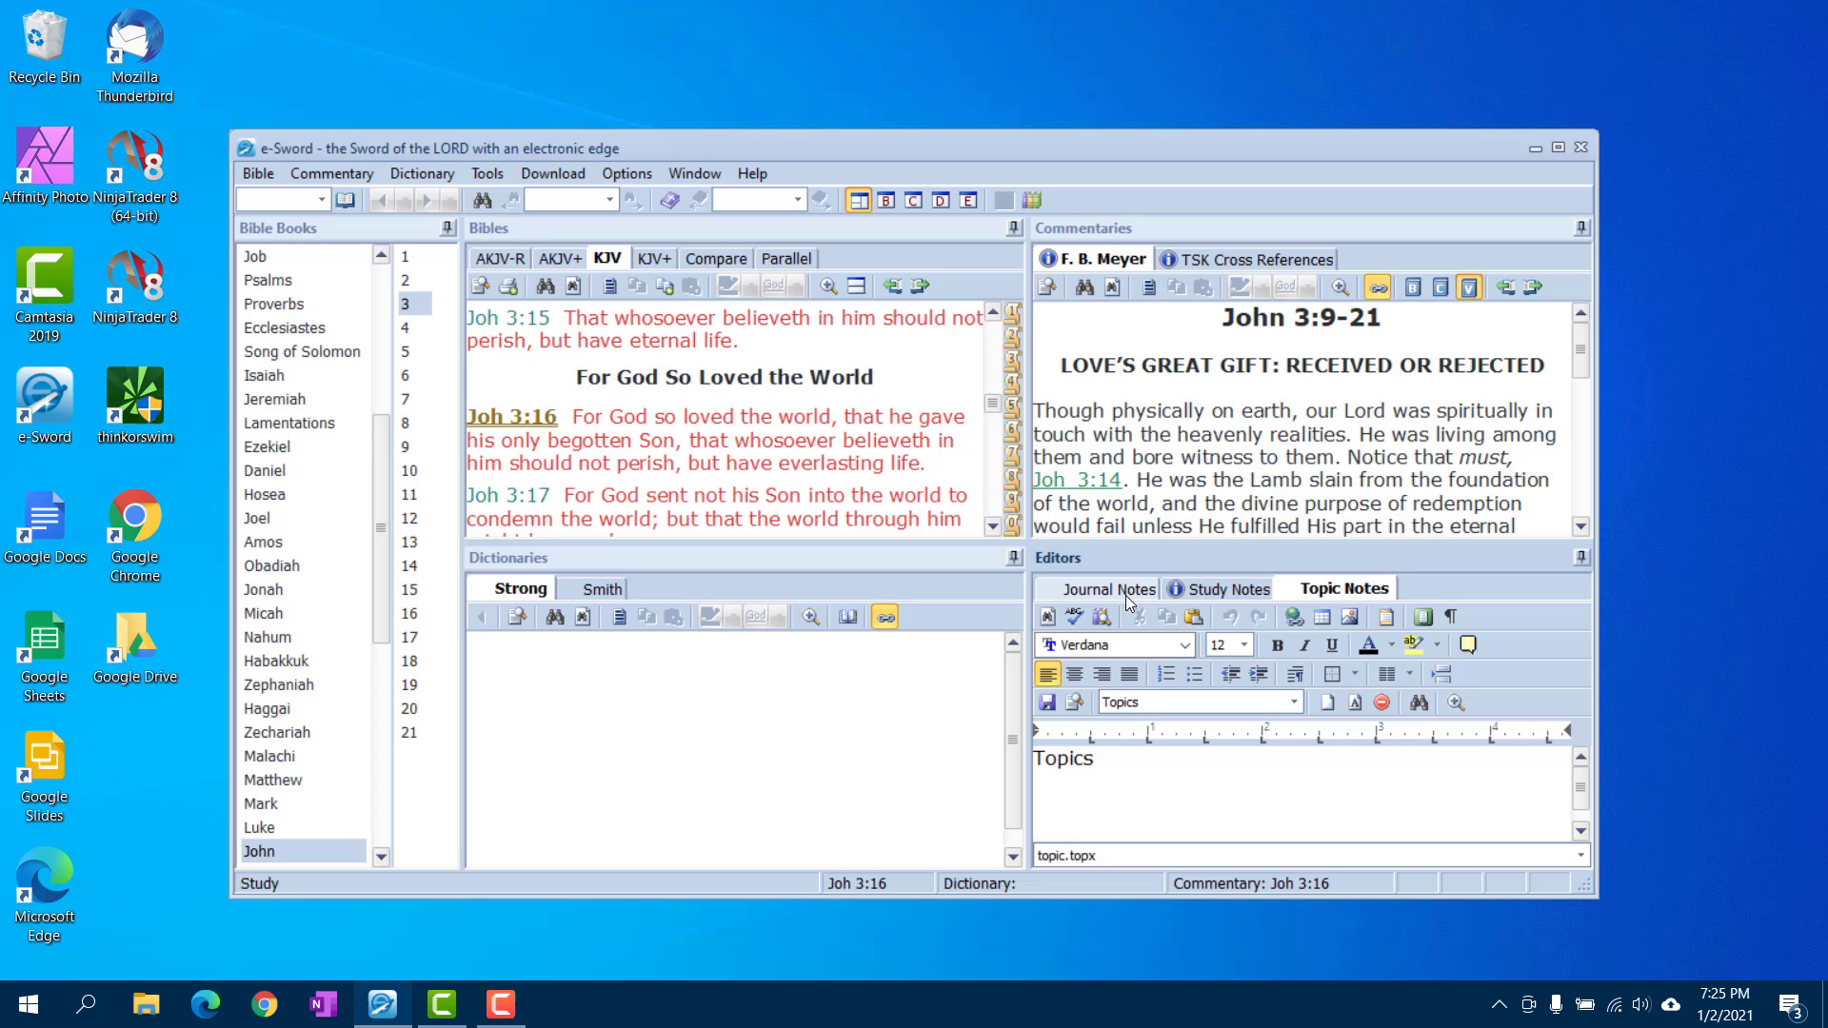
left_click(1109, 587)
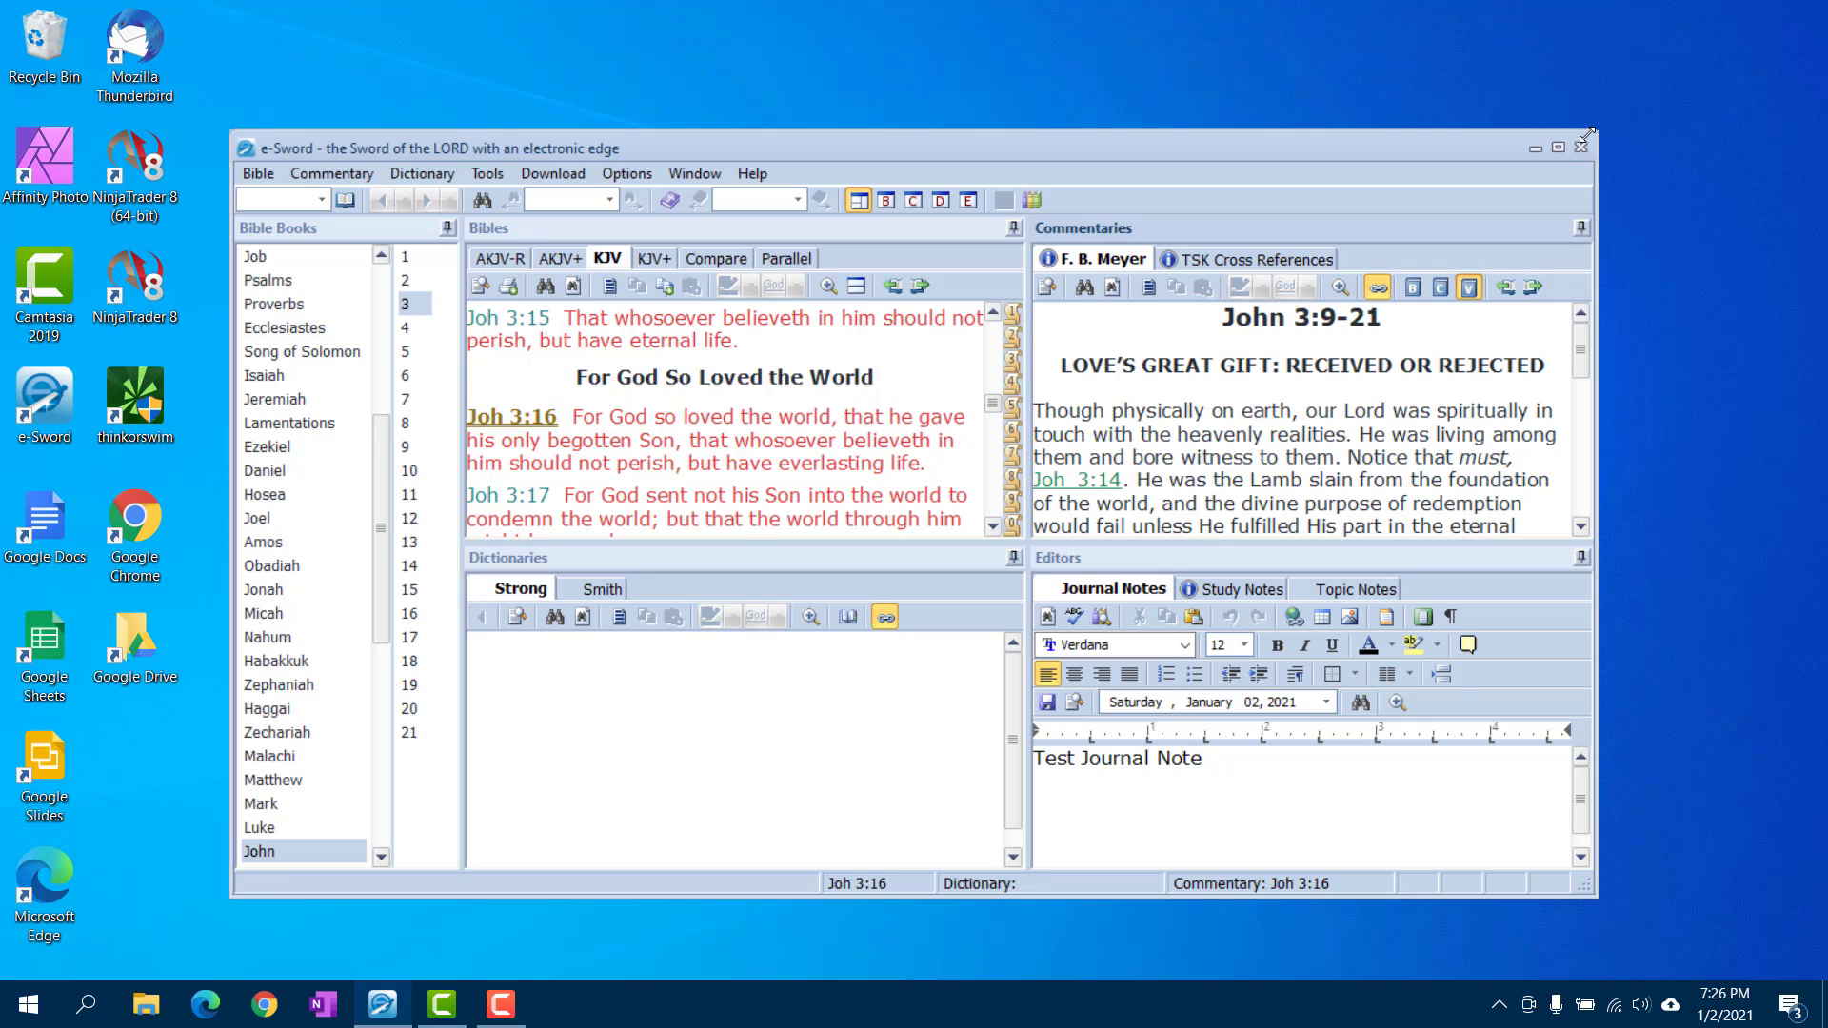
left_click(1234, 588)
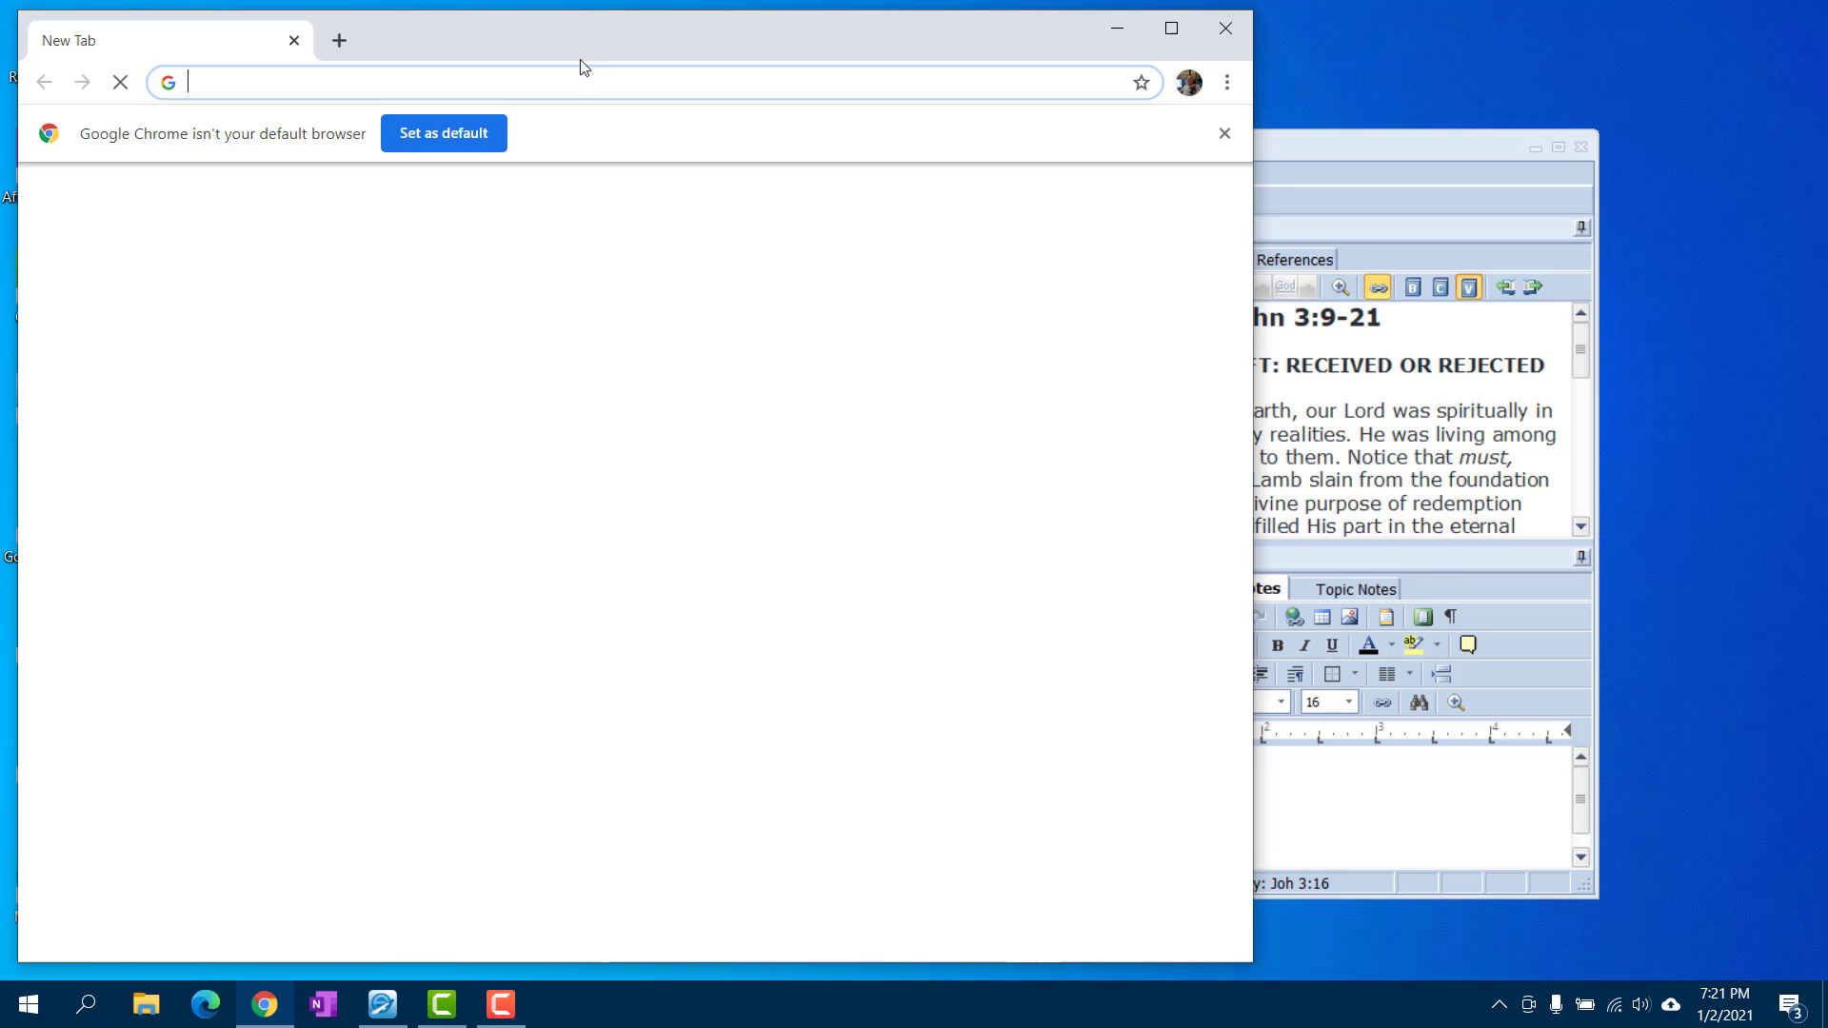
type("biblesupport.com")
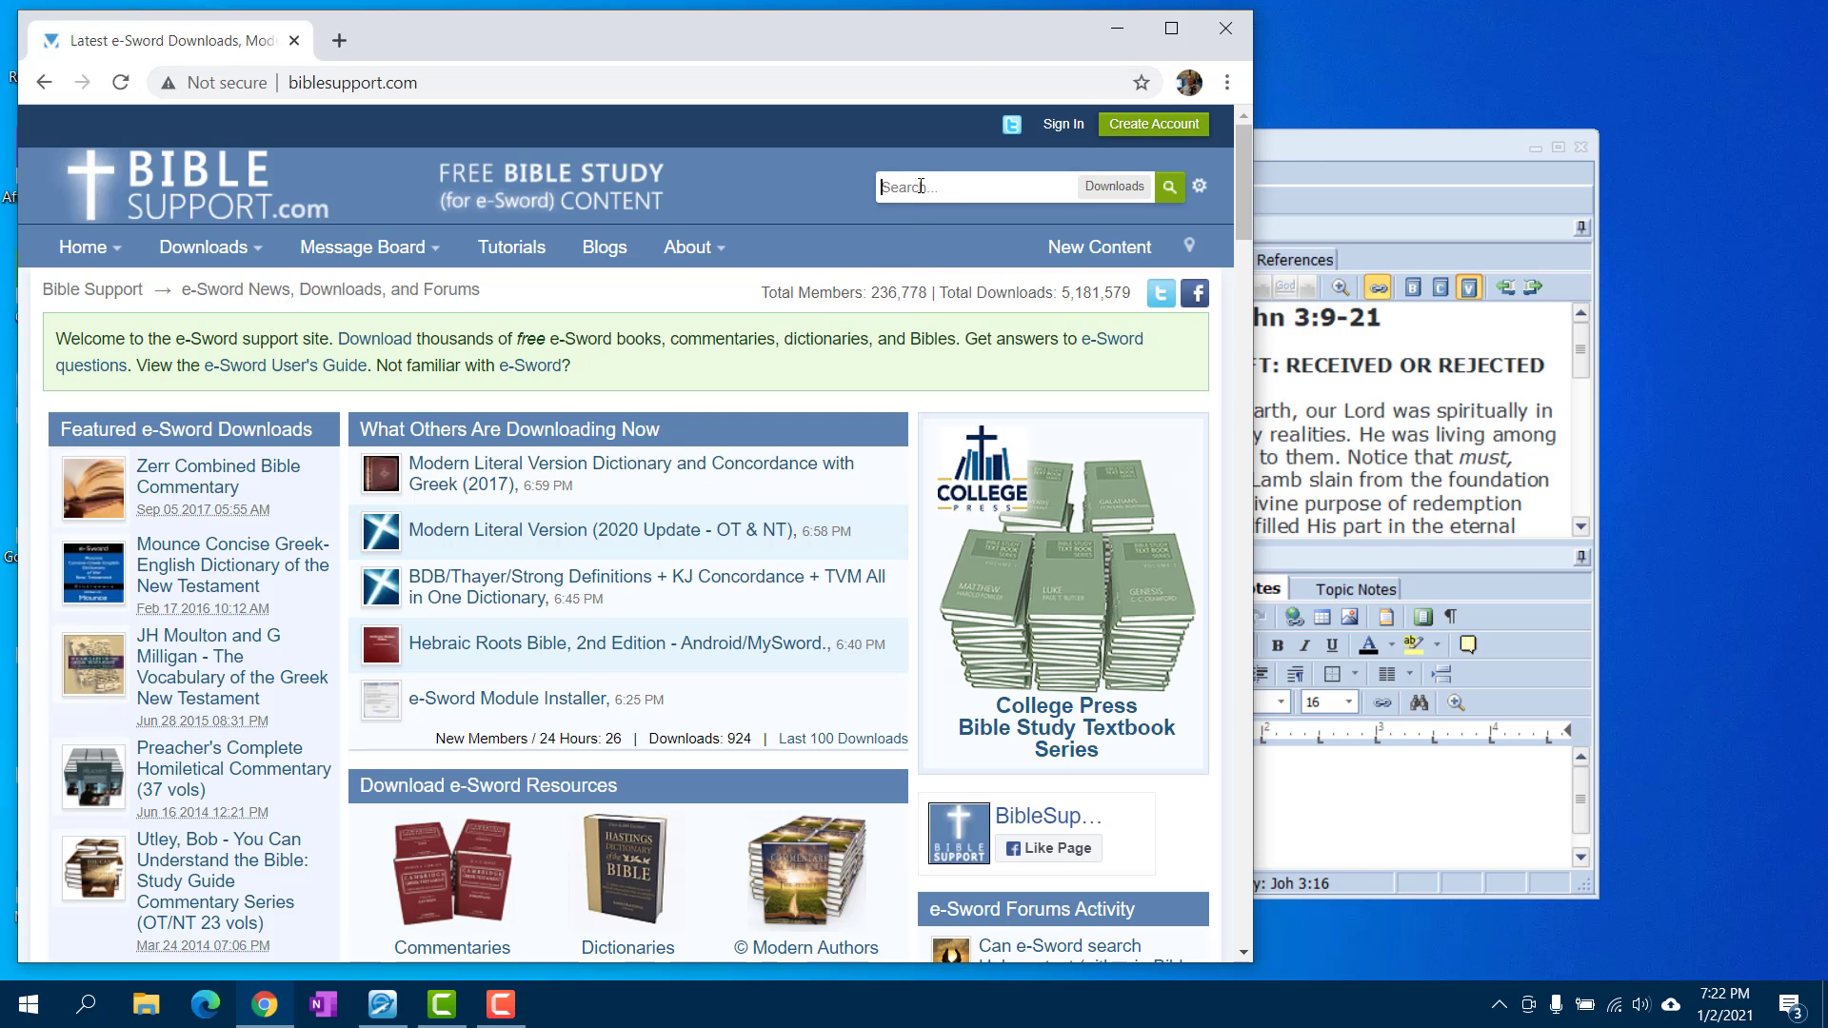
type("in")
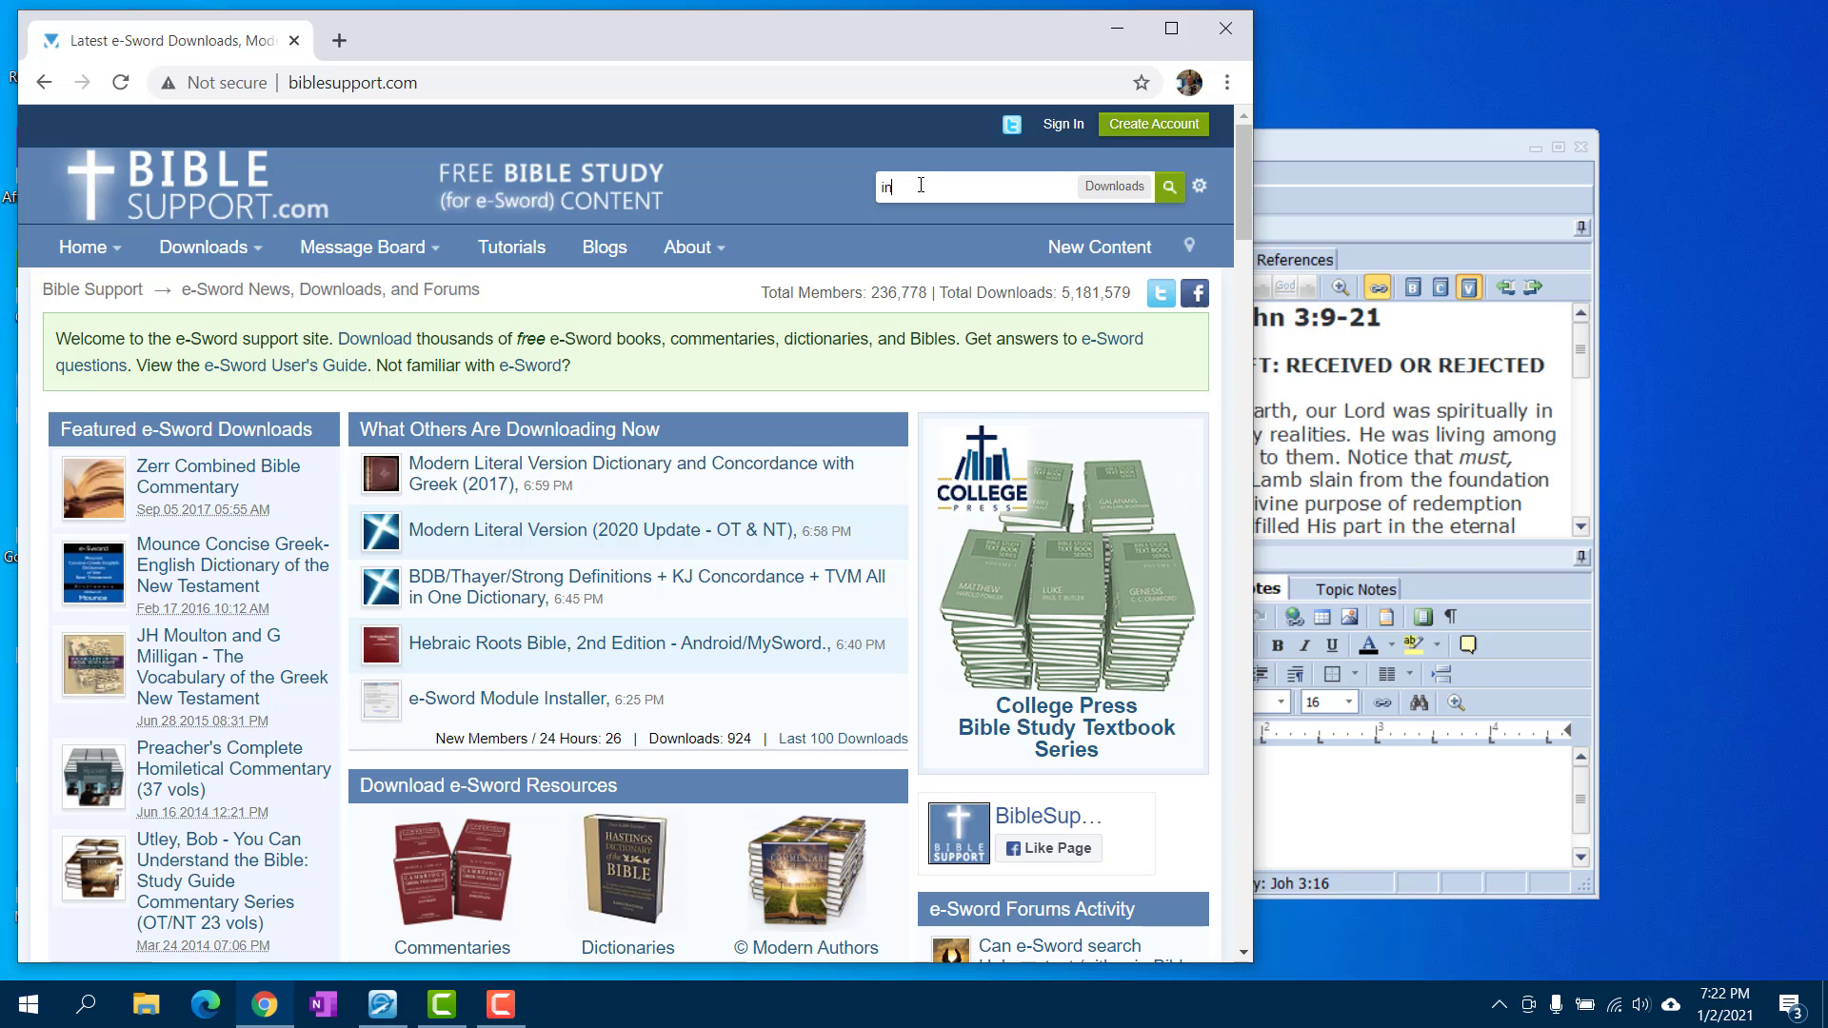
type("installer")
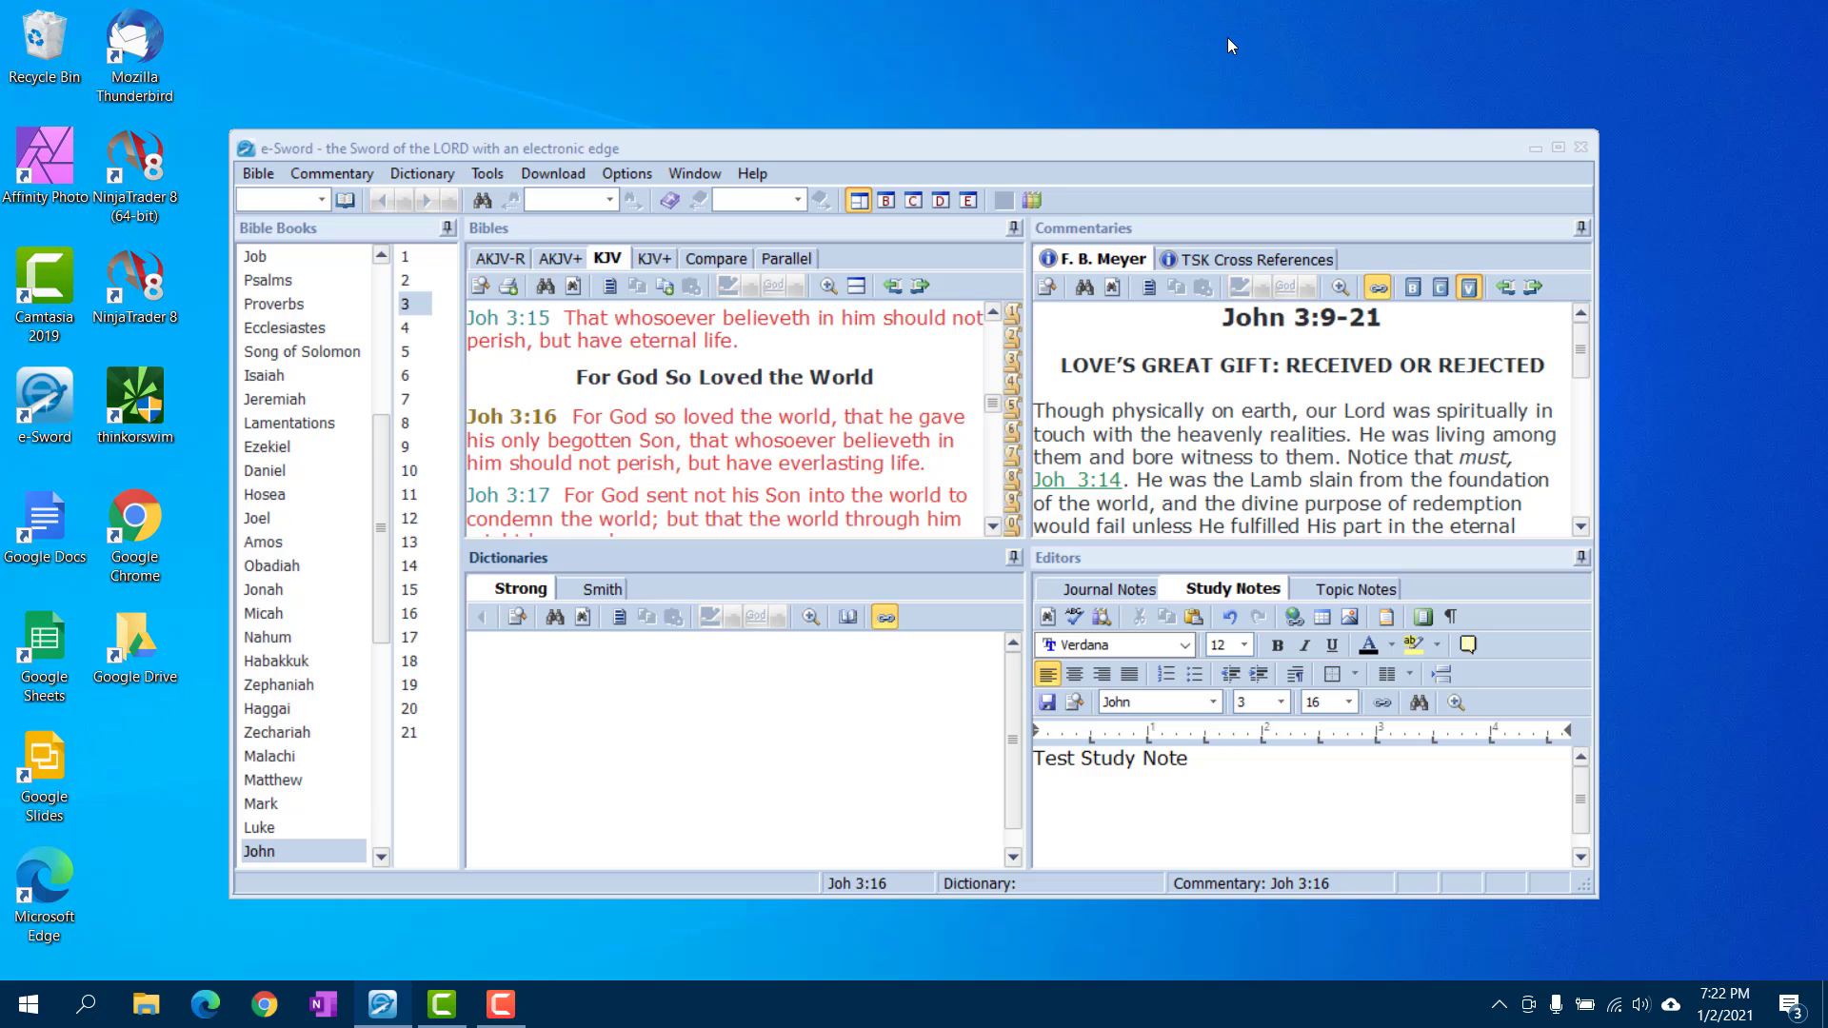
left_click(1109, 587)
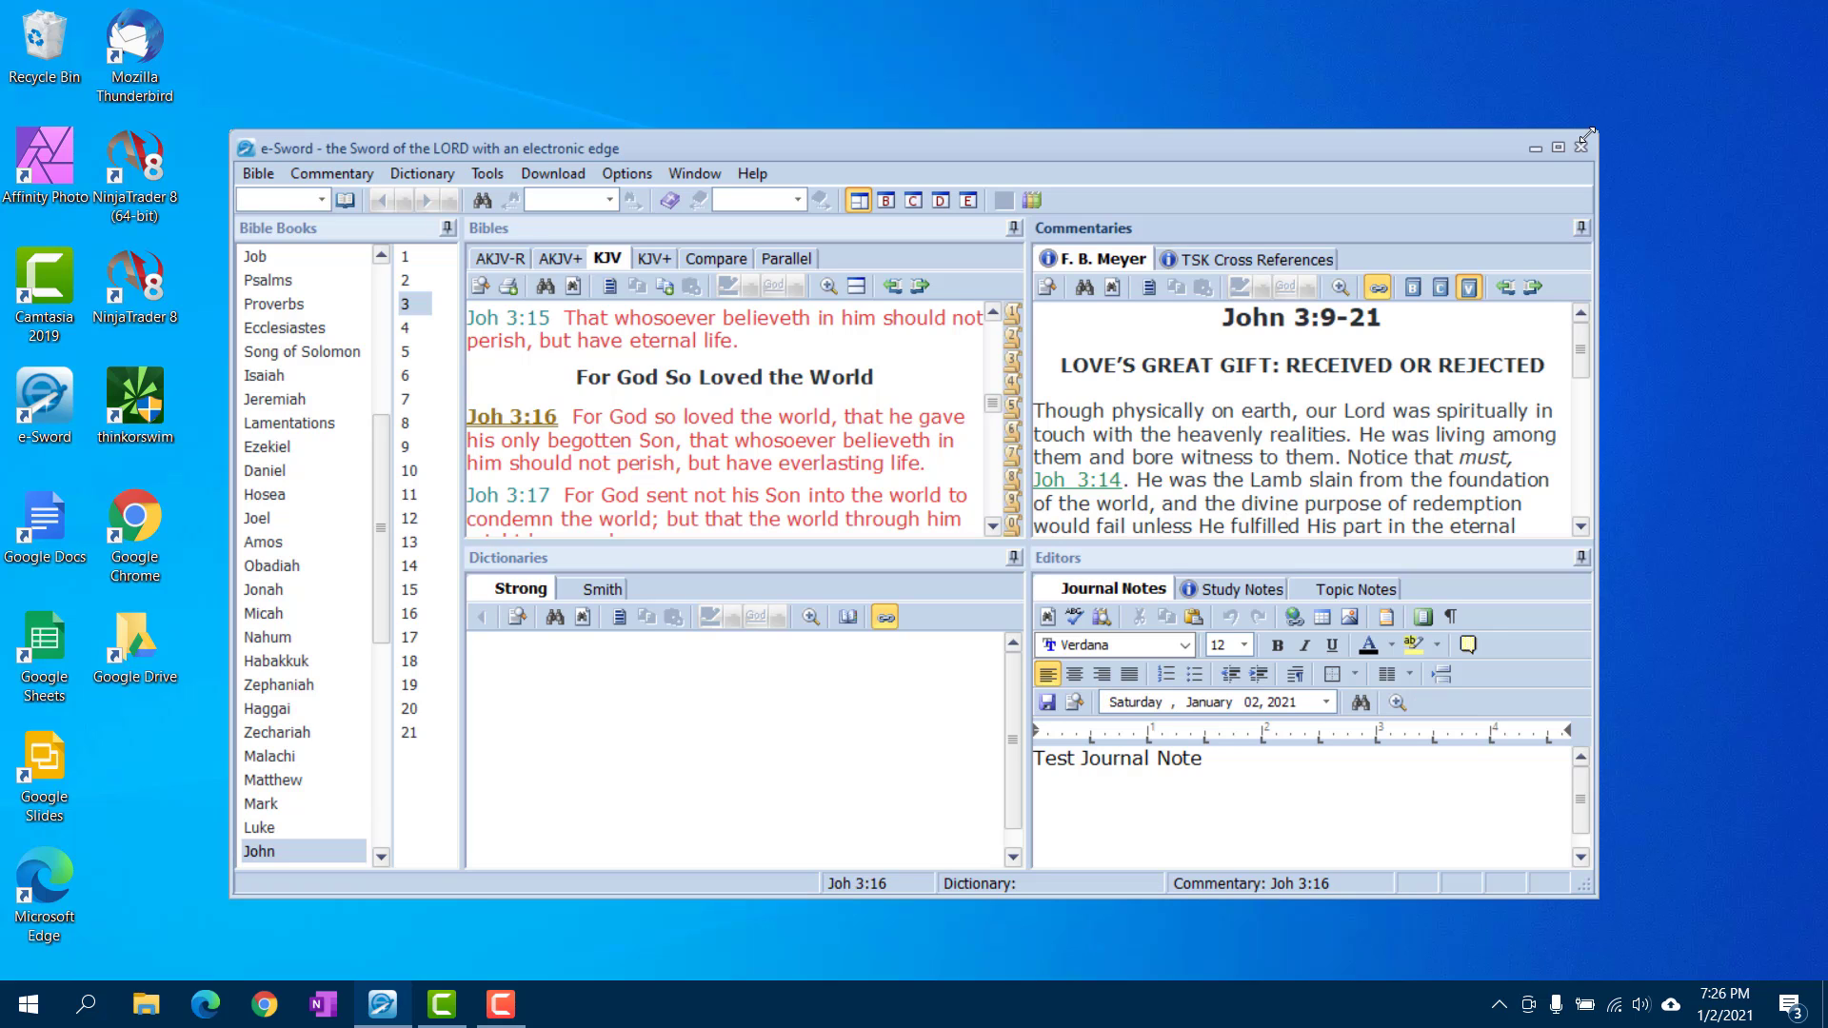